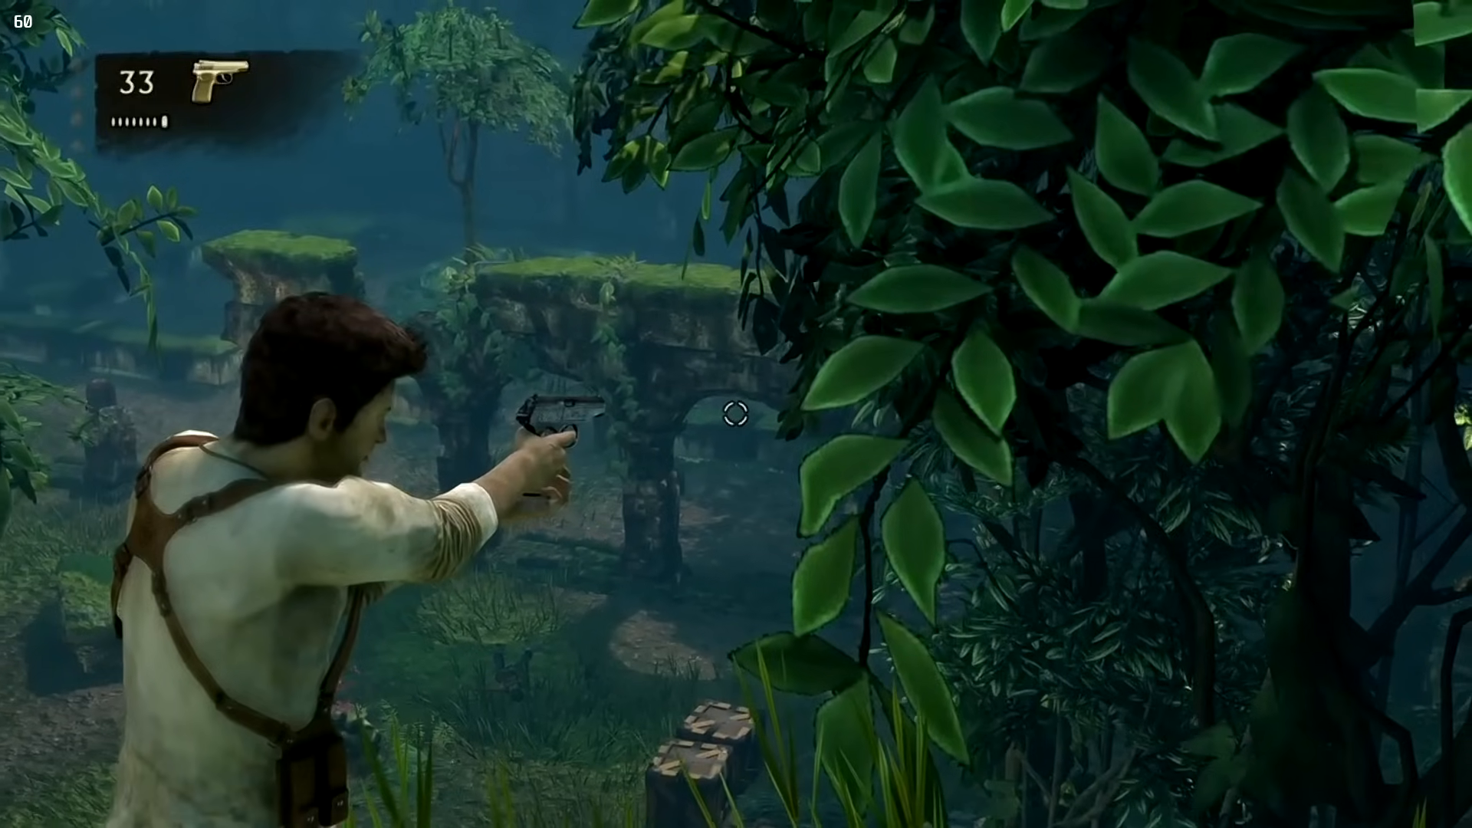
Play the streamed Uncharted level, then use Power > Switch to Desktop from the Steam menu
left_click(735, 418)
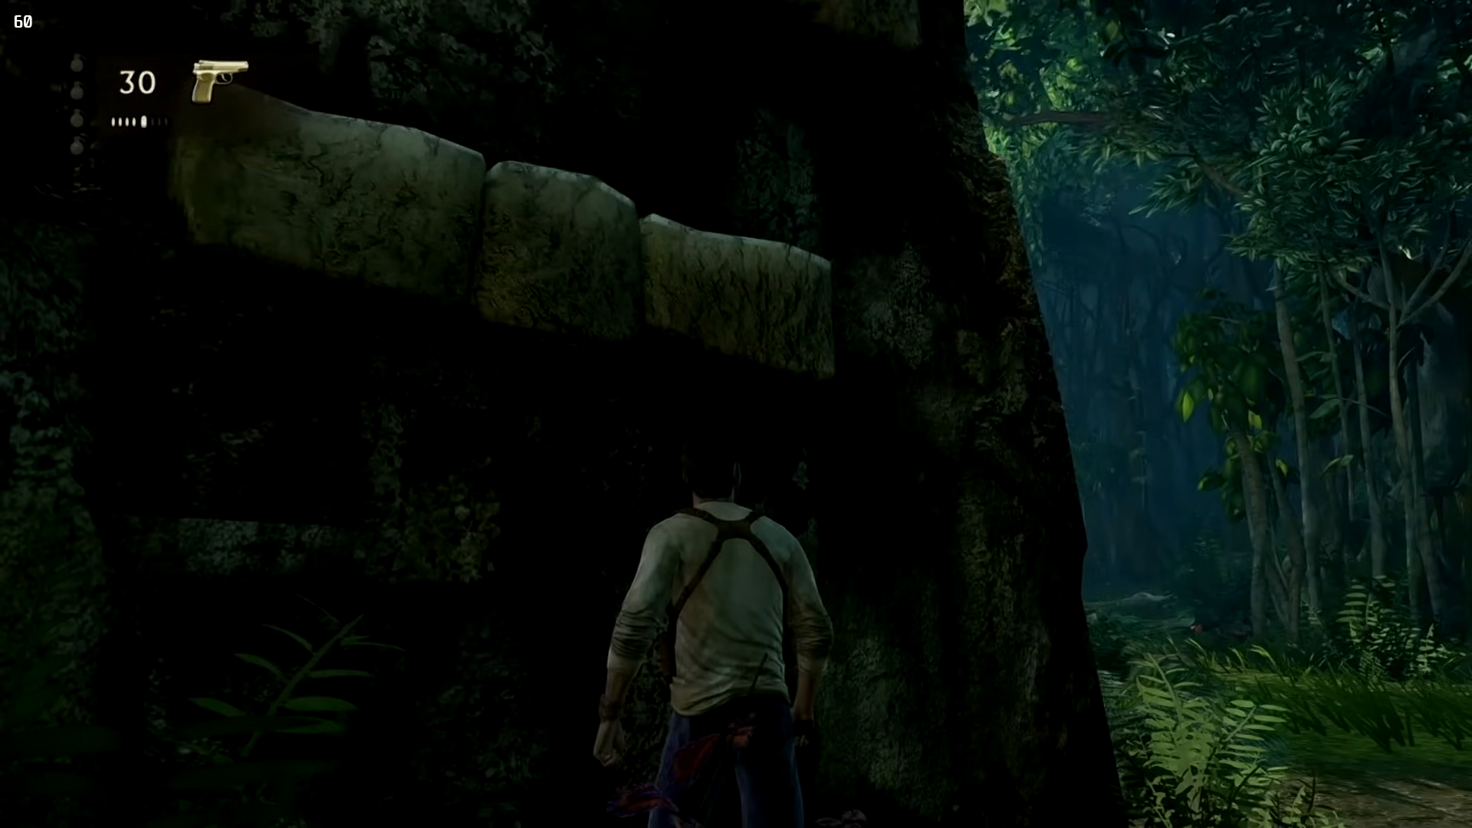
key("Steam")
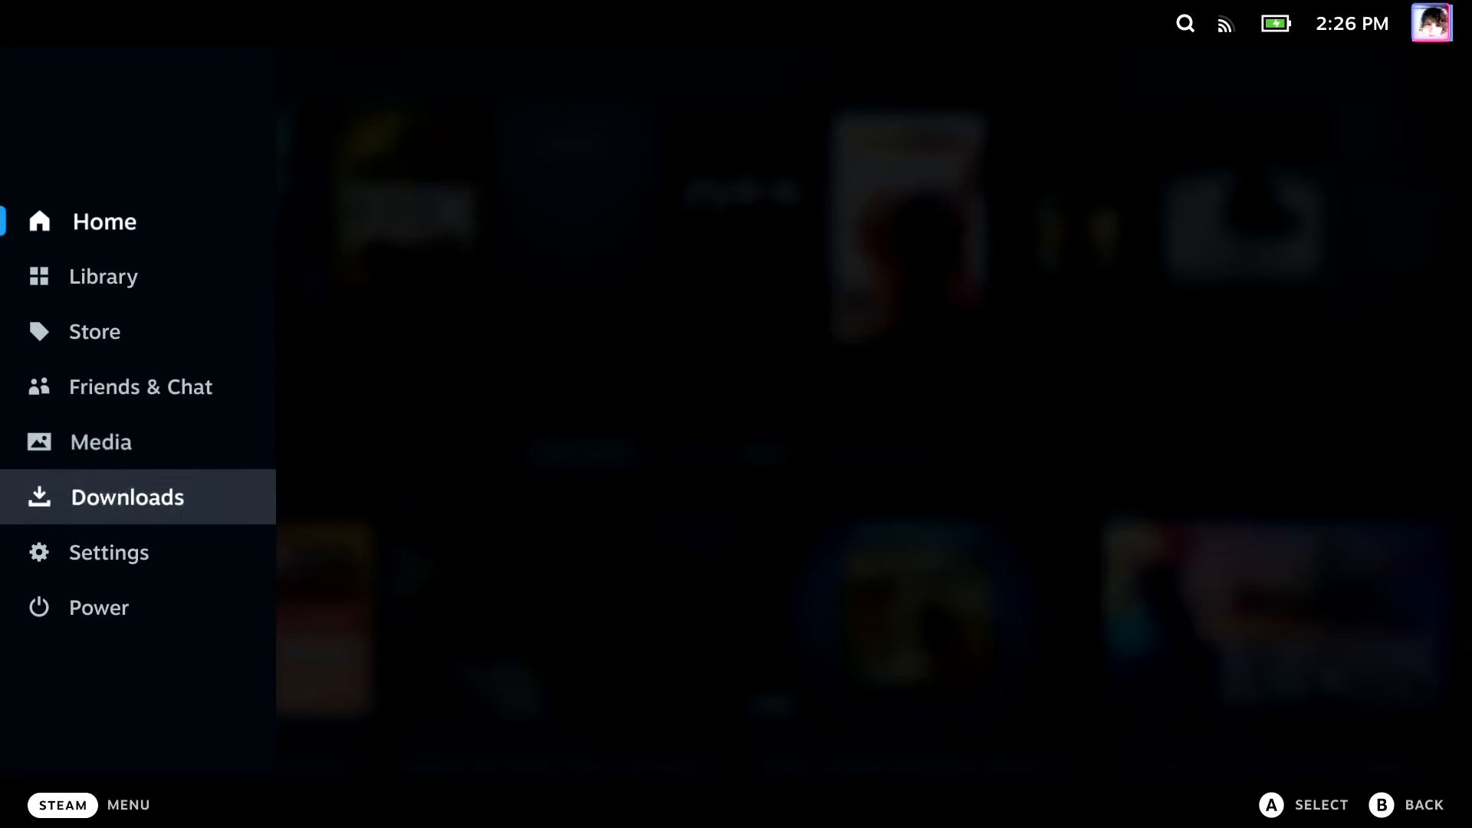
left_click(98, 607)
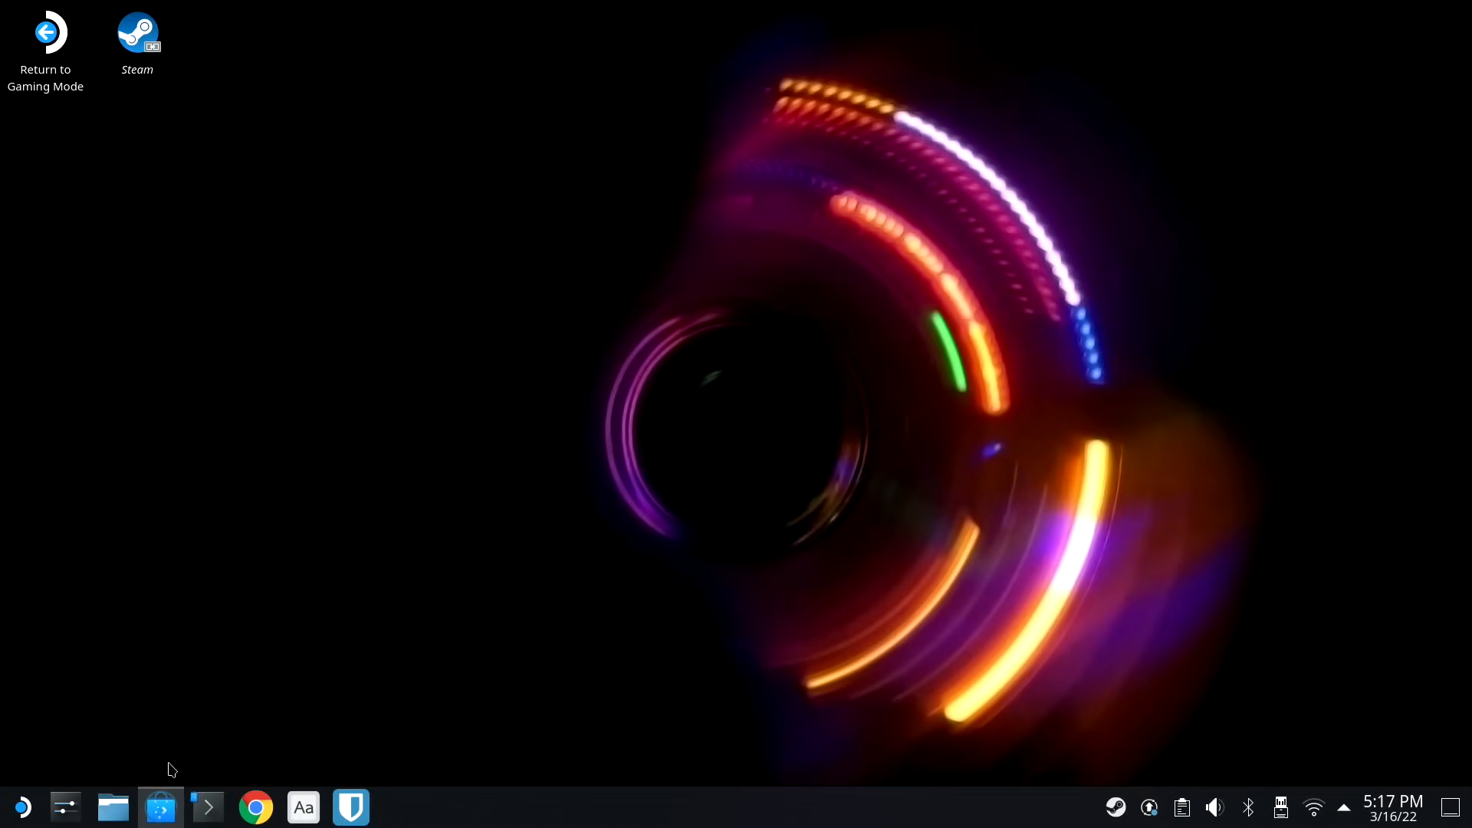
Search 'chiaki' in Discover and launch the installed Chiaki client
left_click(159, 807)
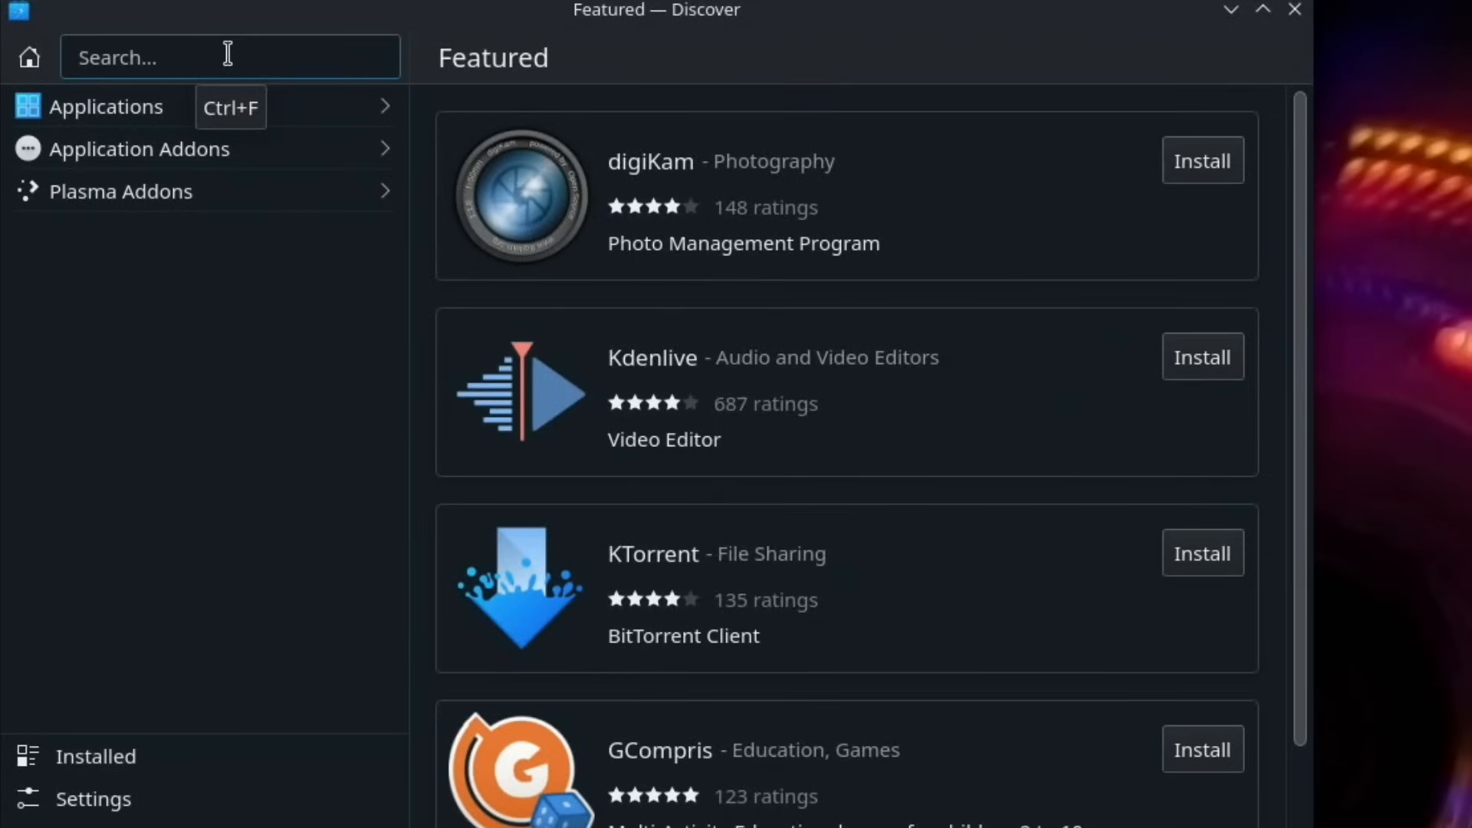
type("chiaki")
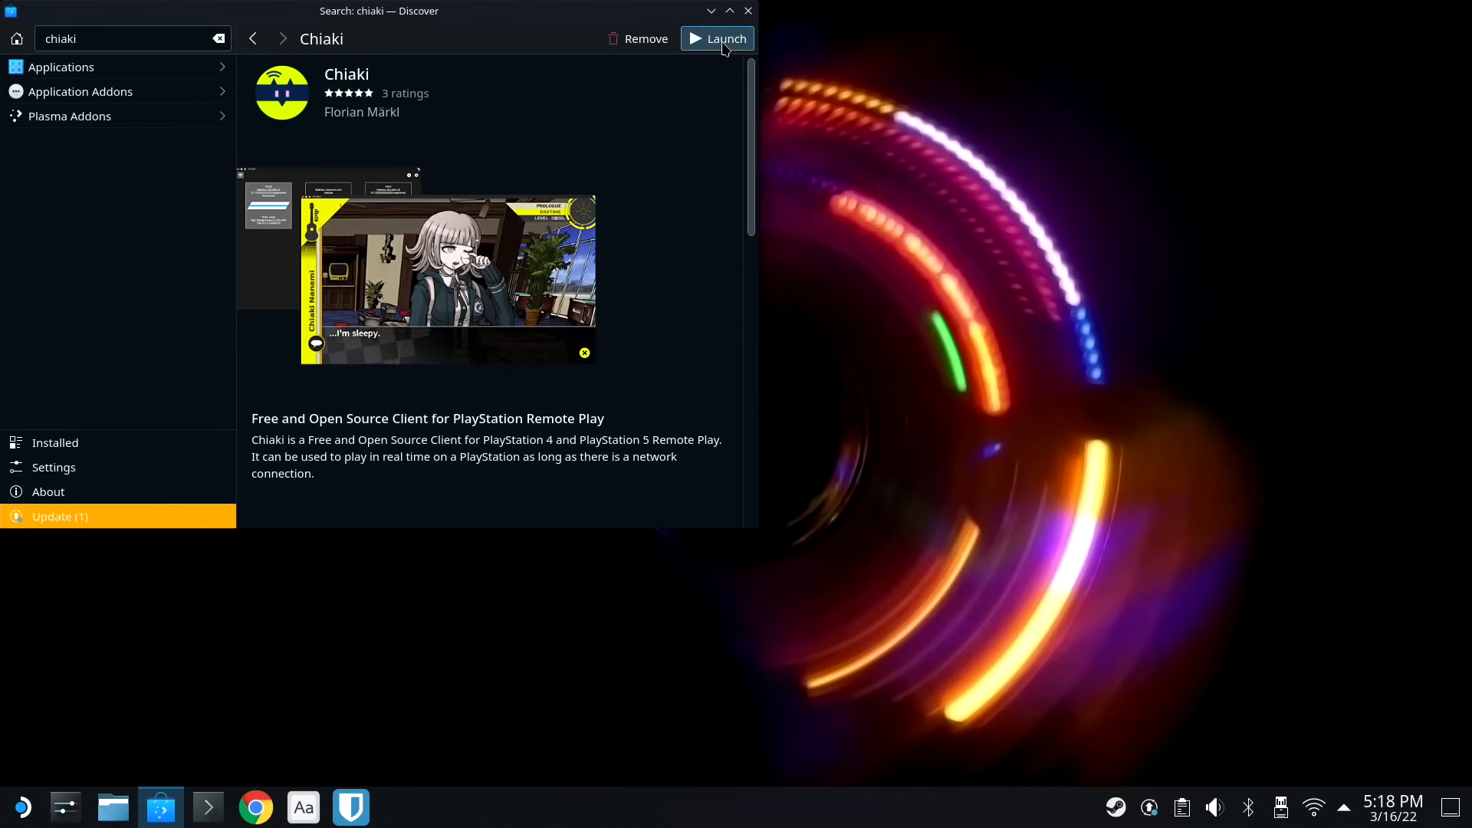
left_click(716, 38)
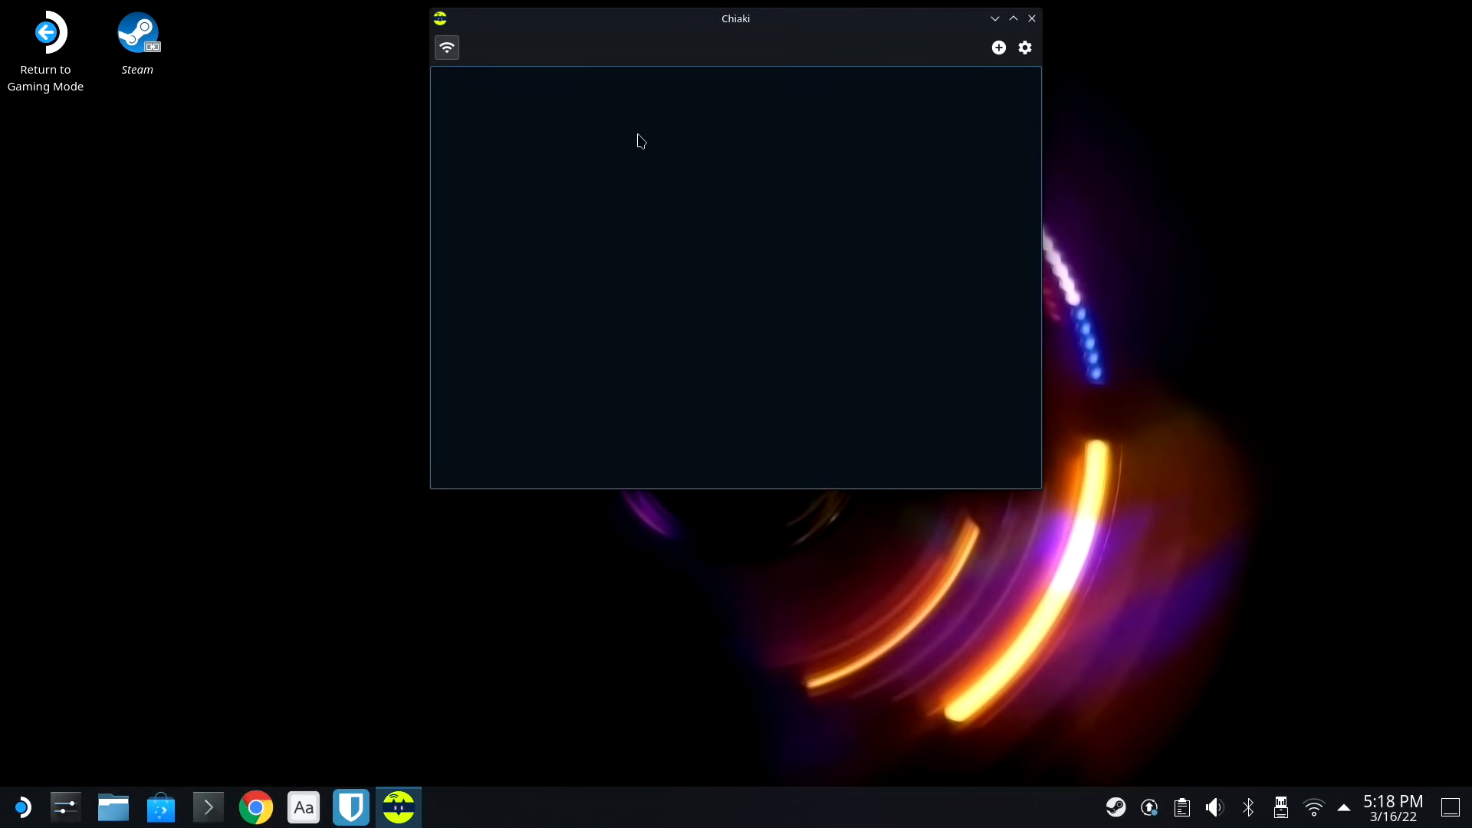
Close the empty Chiaki window to return to the desktop
left_click(1030, 19)
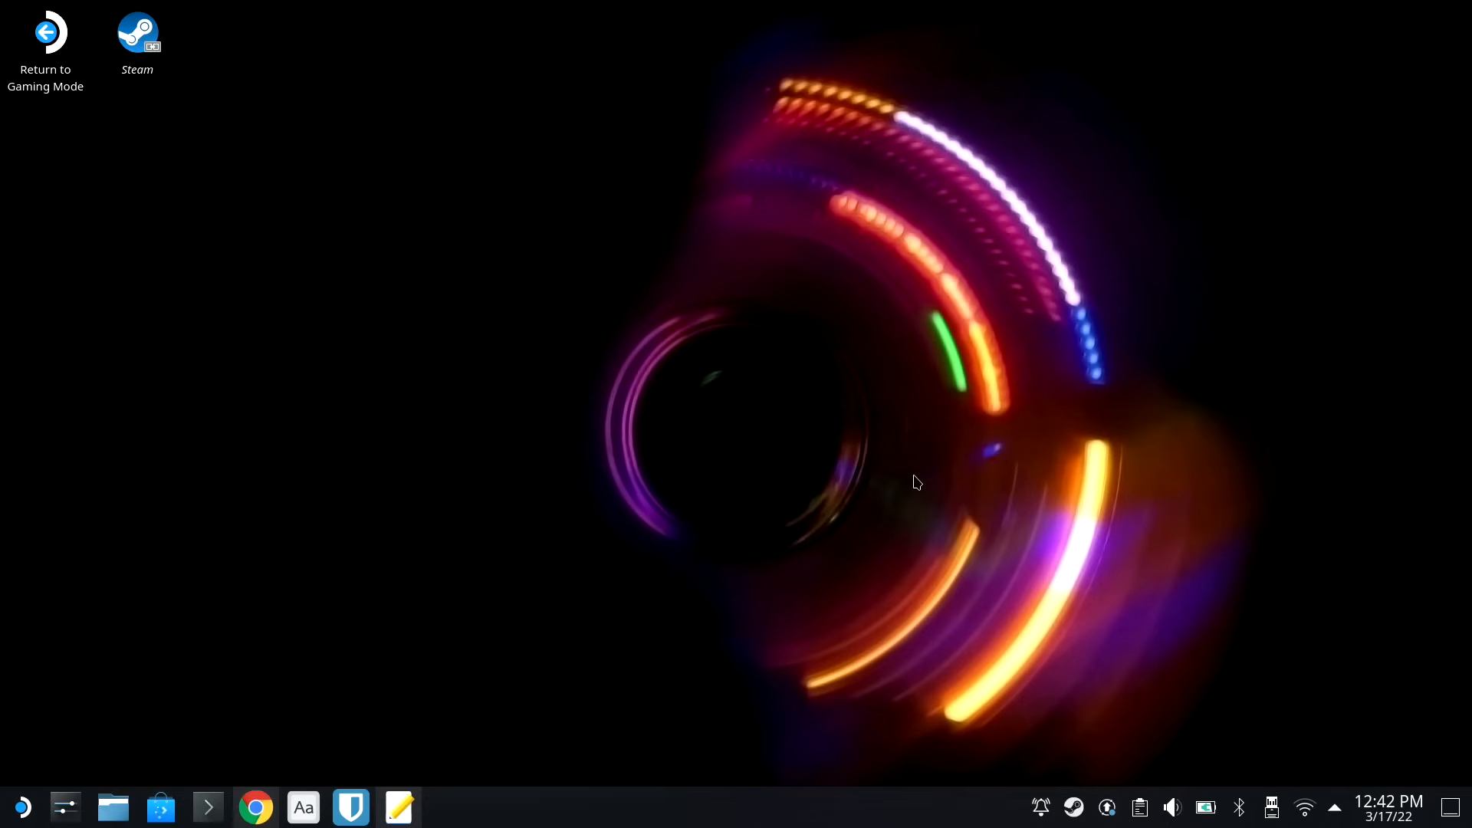
mouse_move(892, 488)
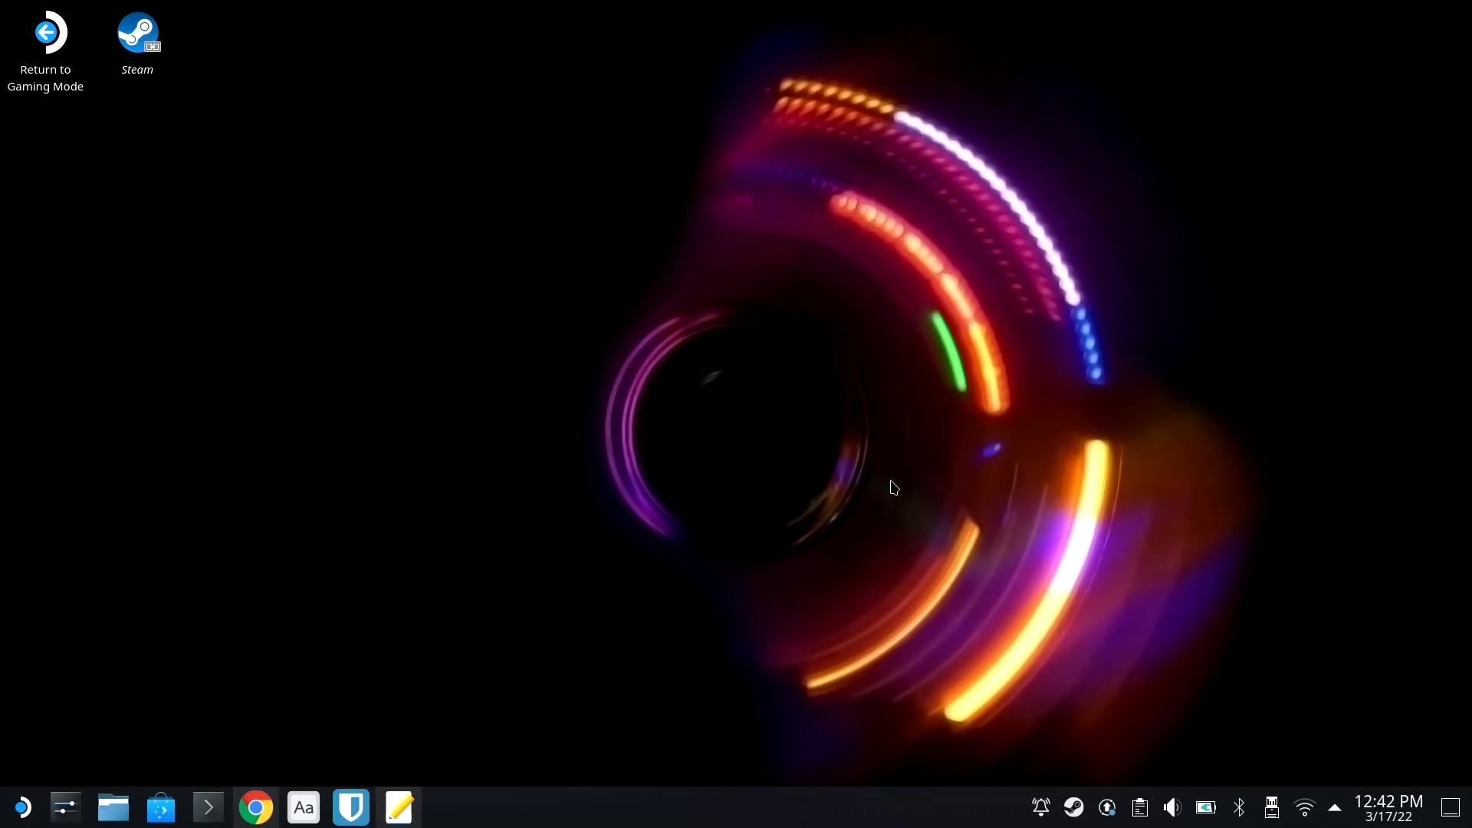
mouse_move(19, 806)
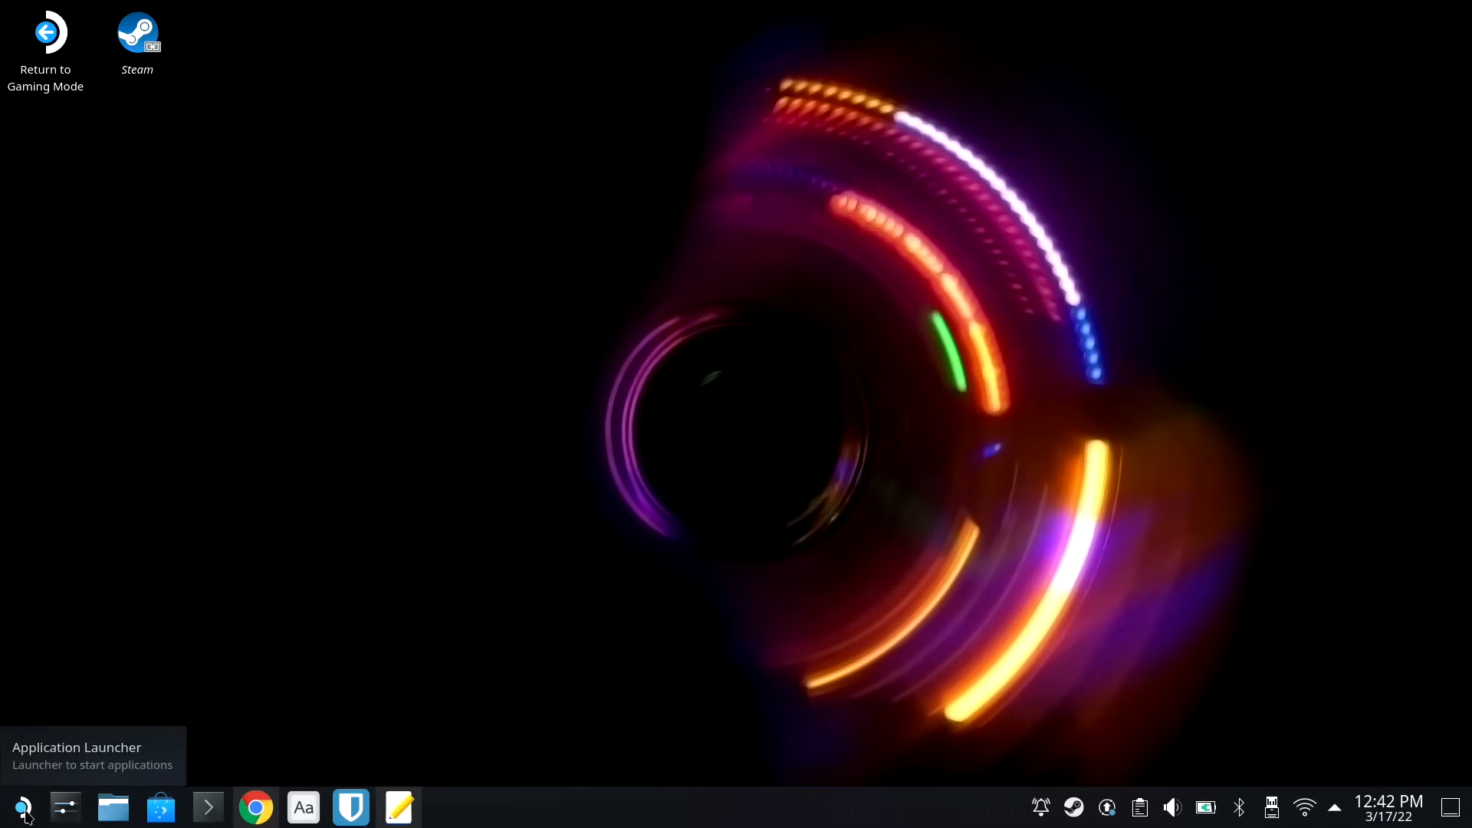
Start Konsole from the launcher and select the pip bootstrap command in the notes
left_click(20, 806)
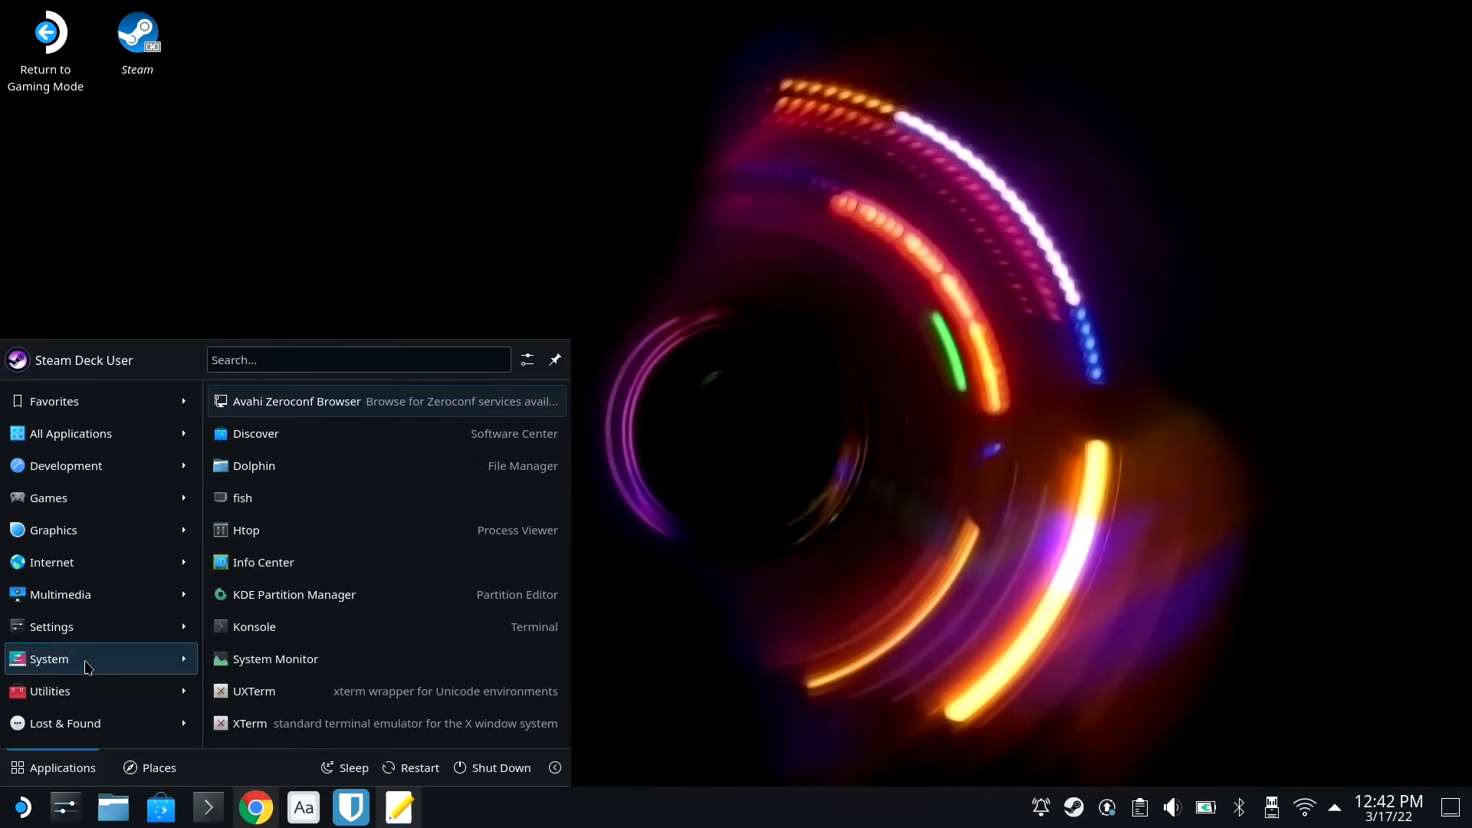
left_click(253, 626)
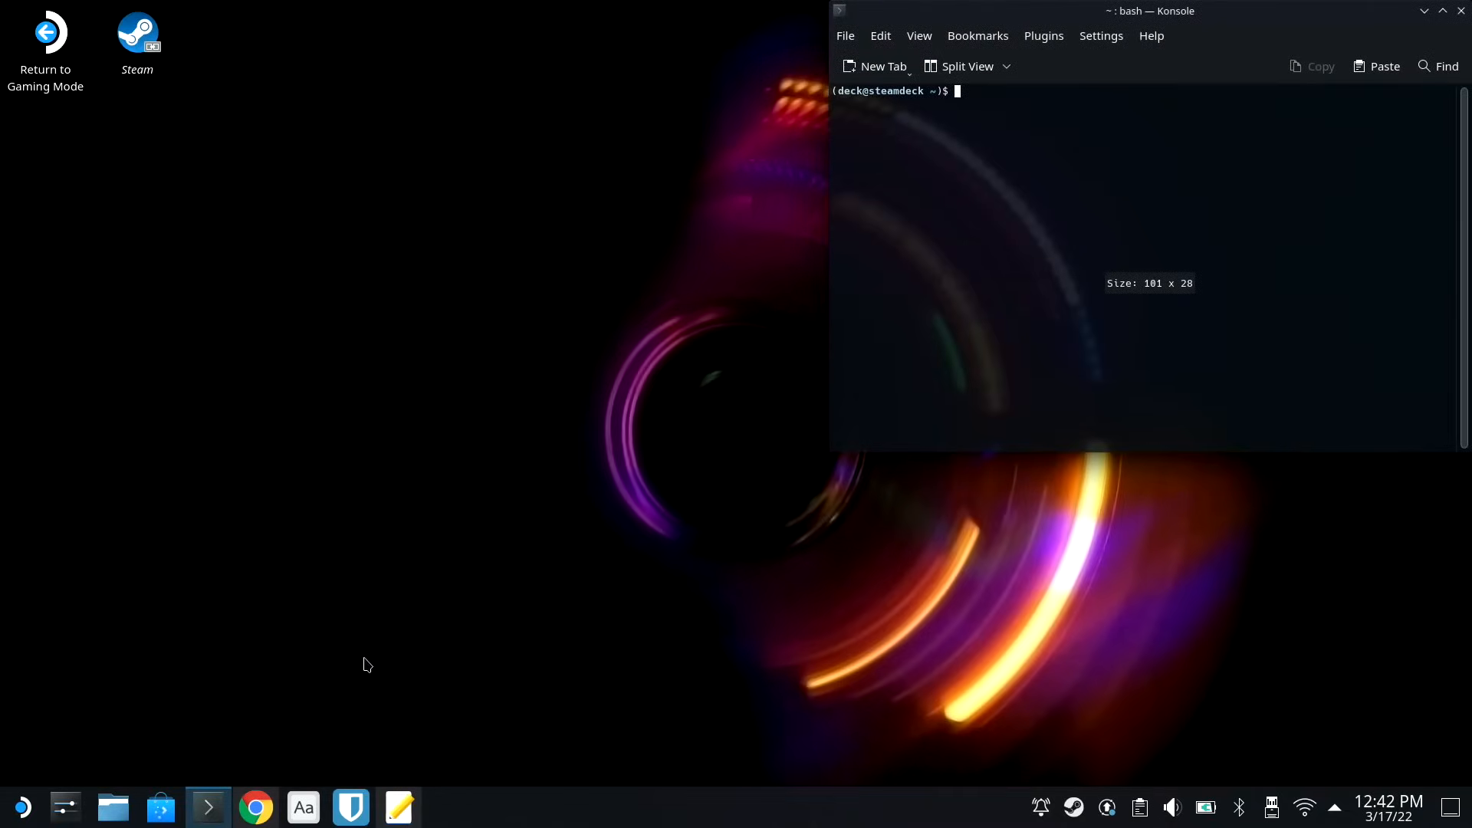
mouse_move(848, 353)
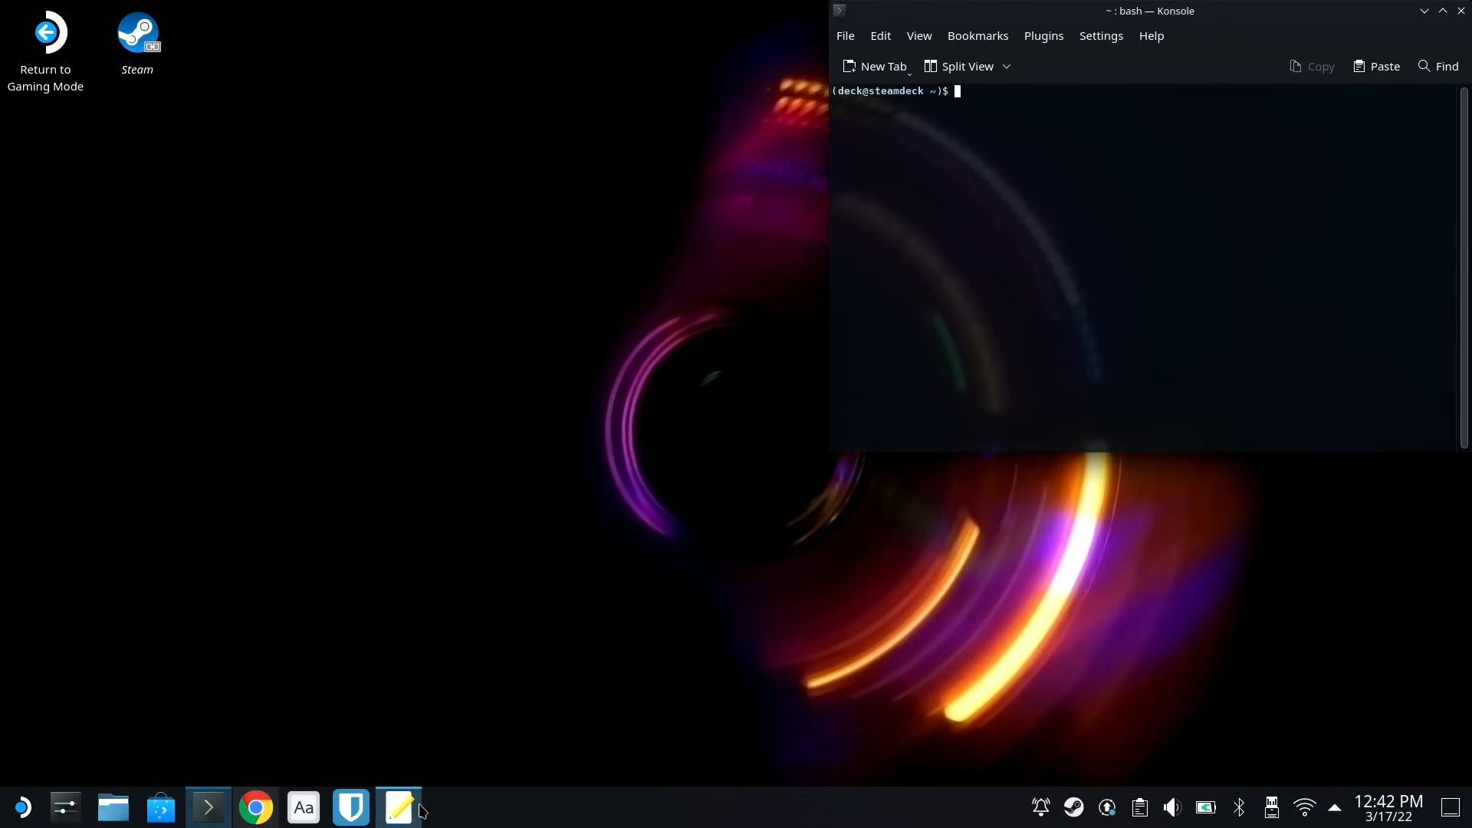
left_click(399, 806)
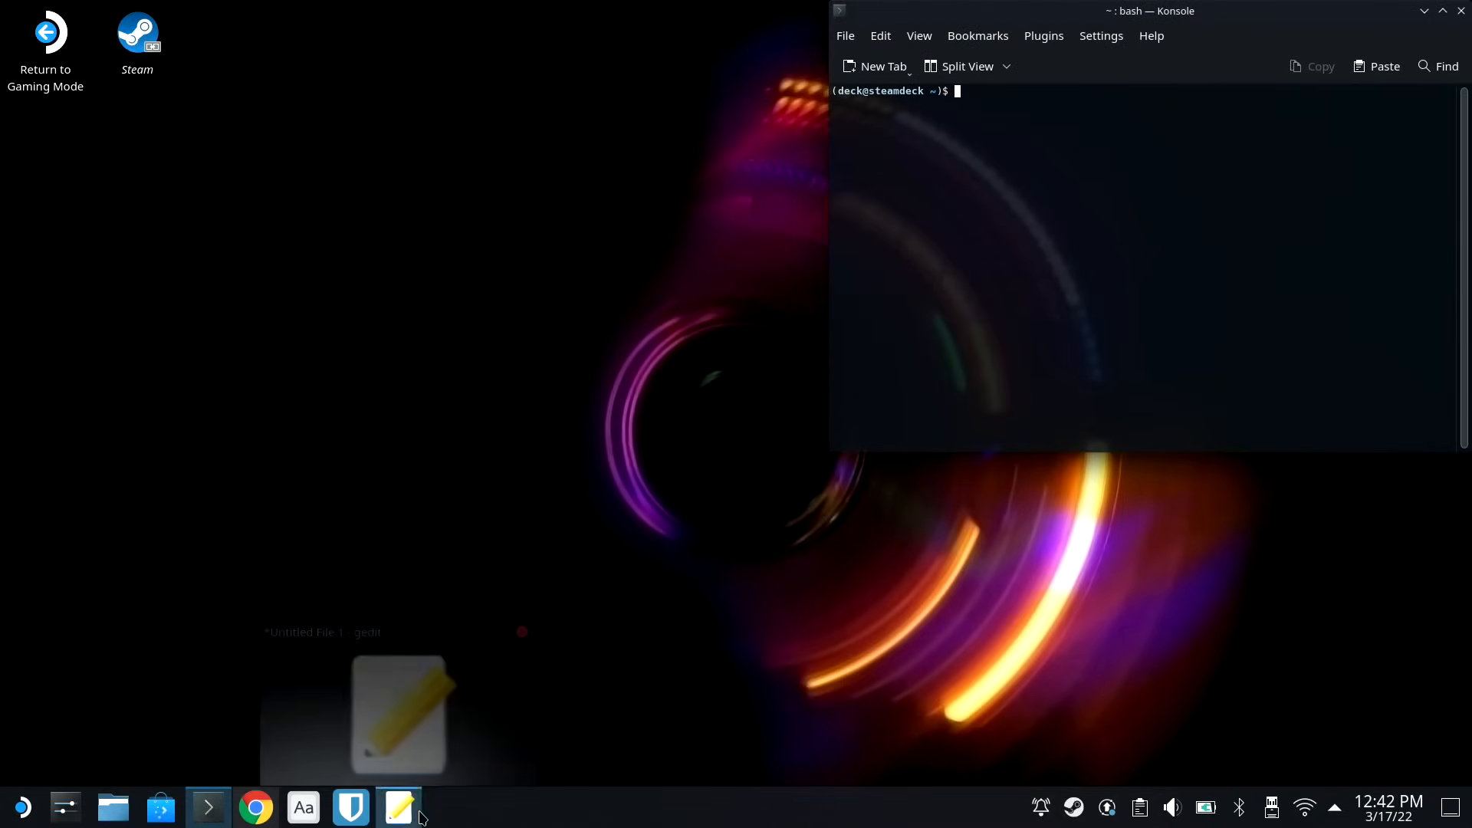
left_click(399, 807)
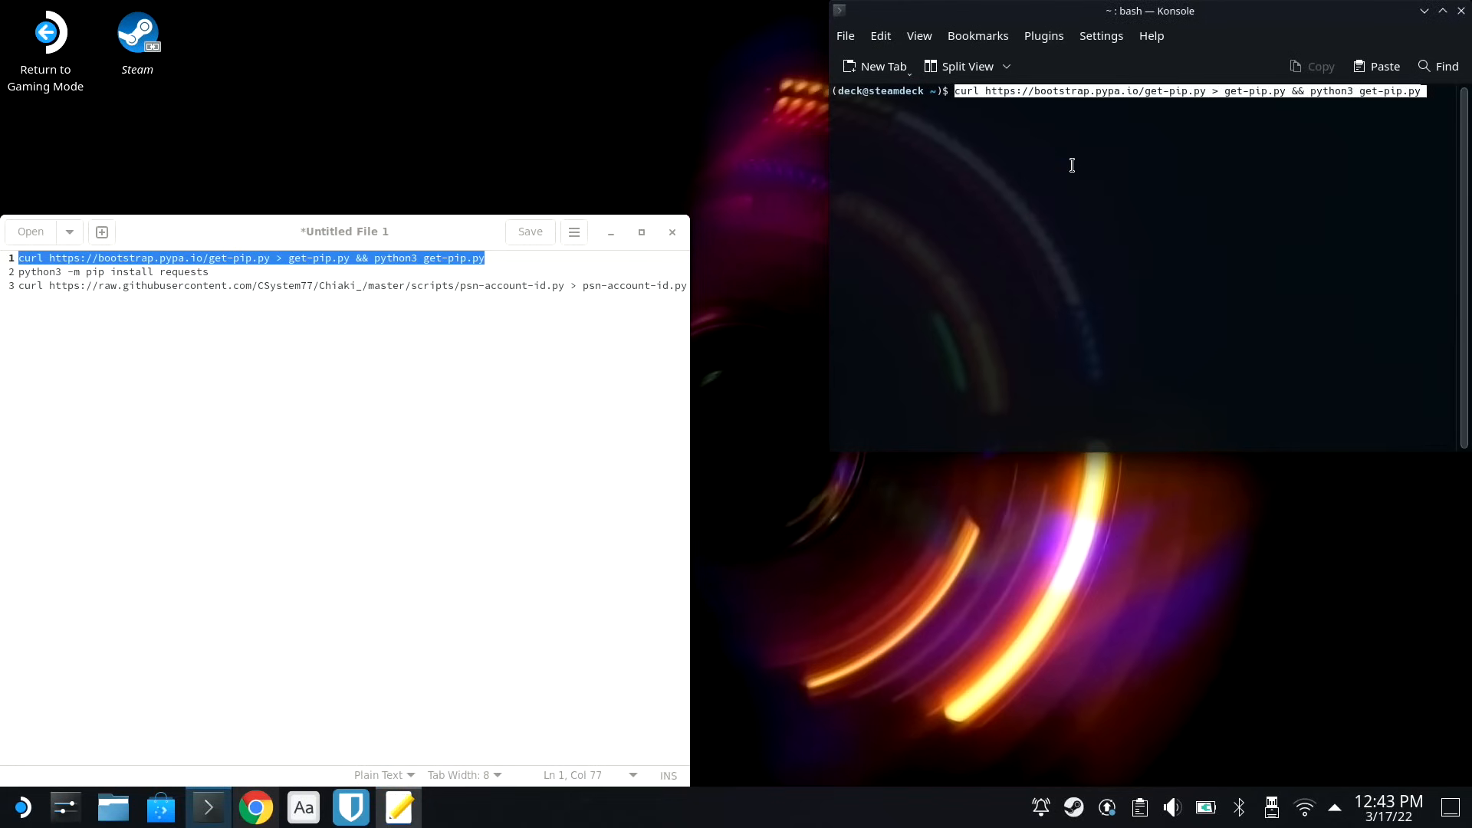
mouse_move(1084, 91)
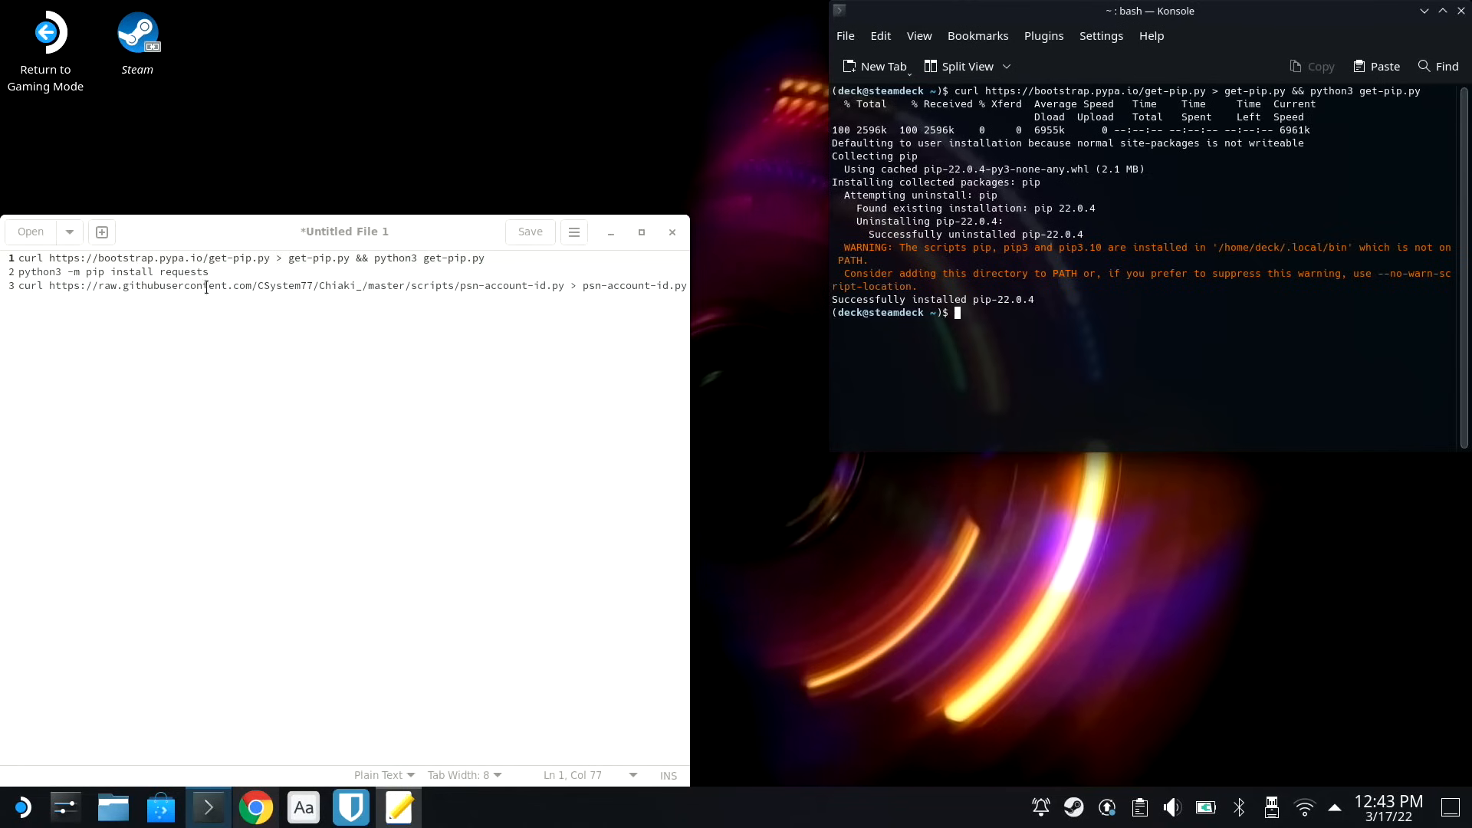
Copy the 'pip install requests' command from the notes and run it in Konsole
right_click(112, 271)
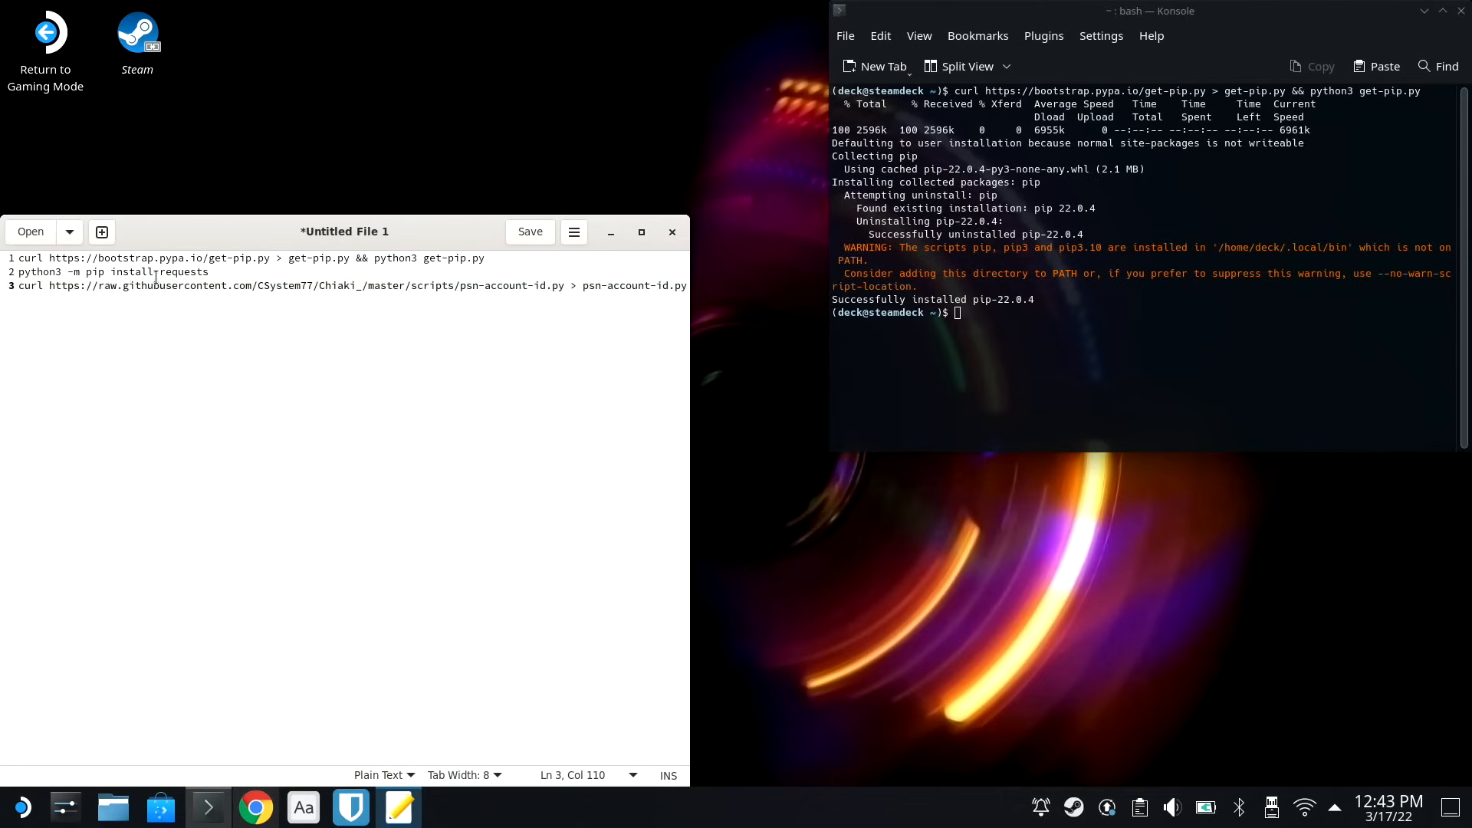
triple_click(112, 271)
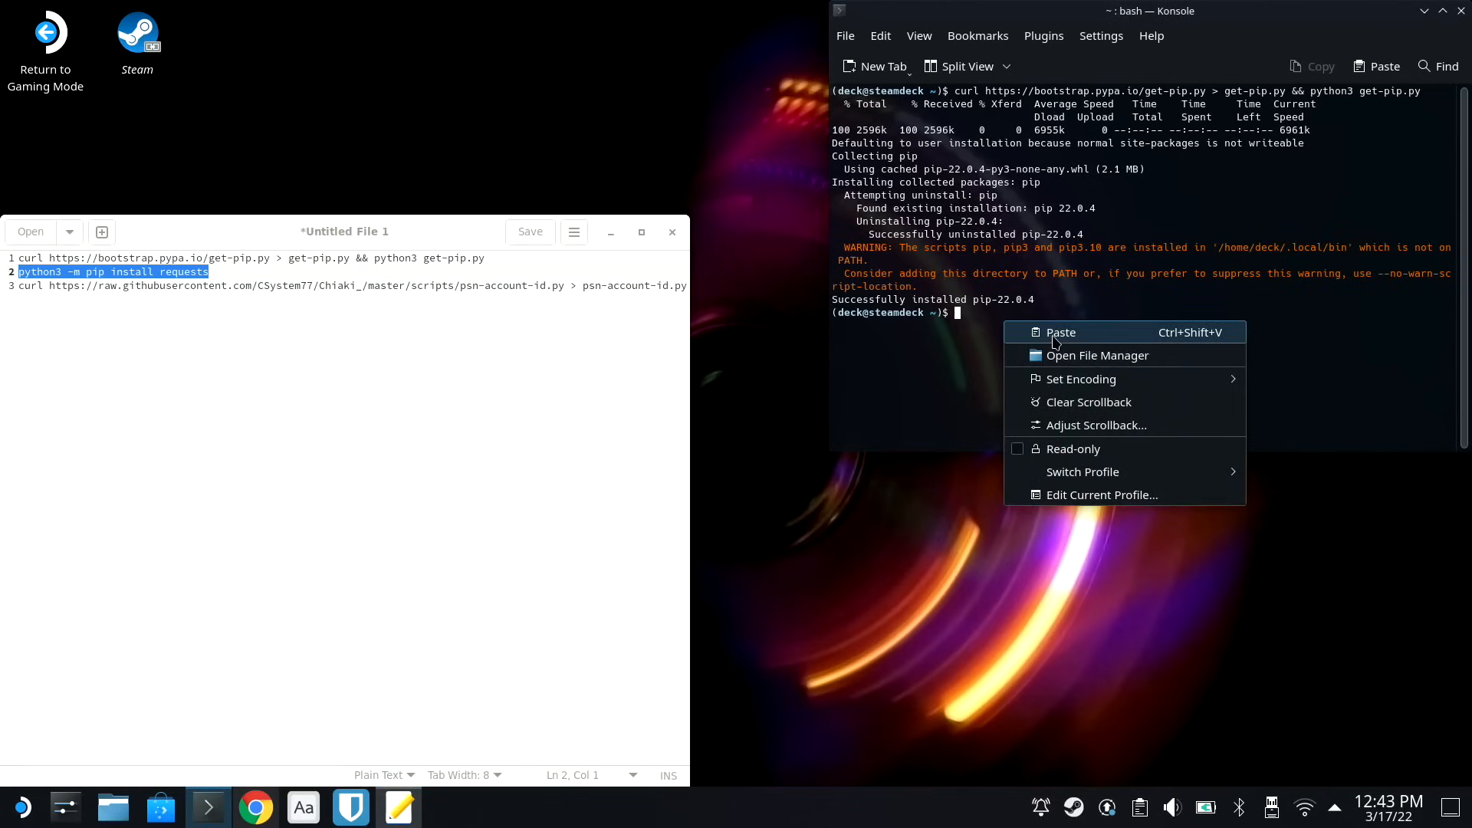
left_click(1060, 331)
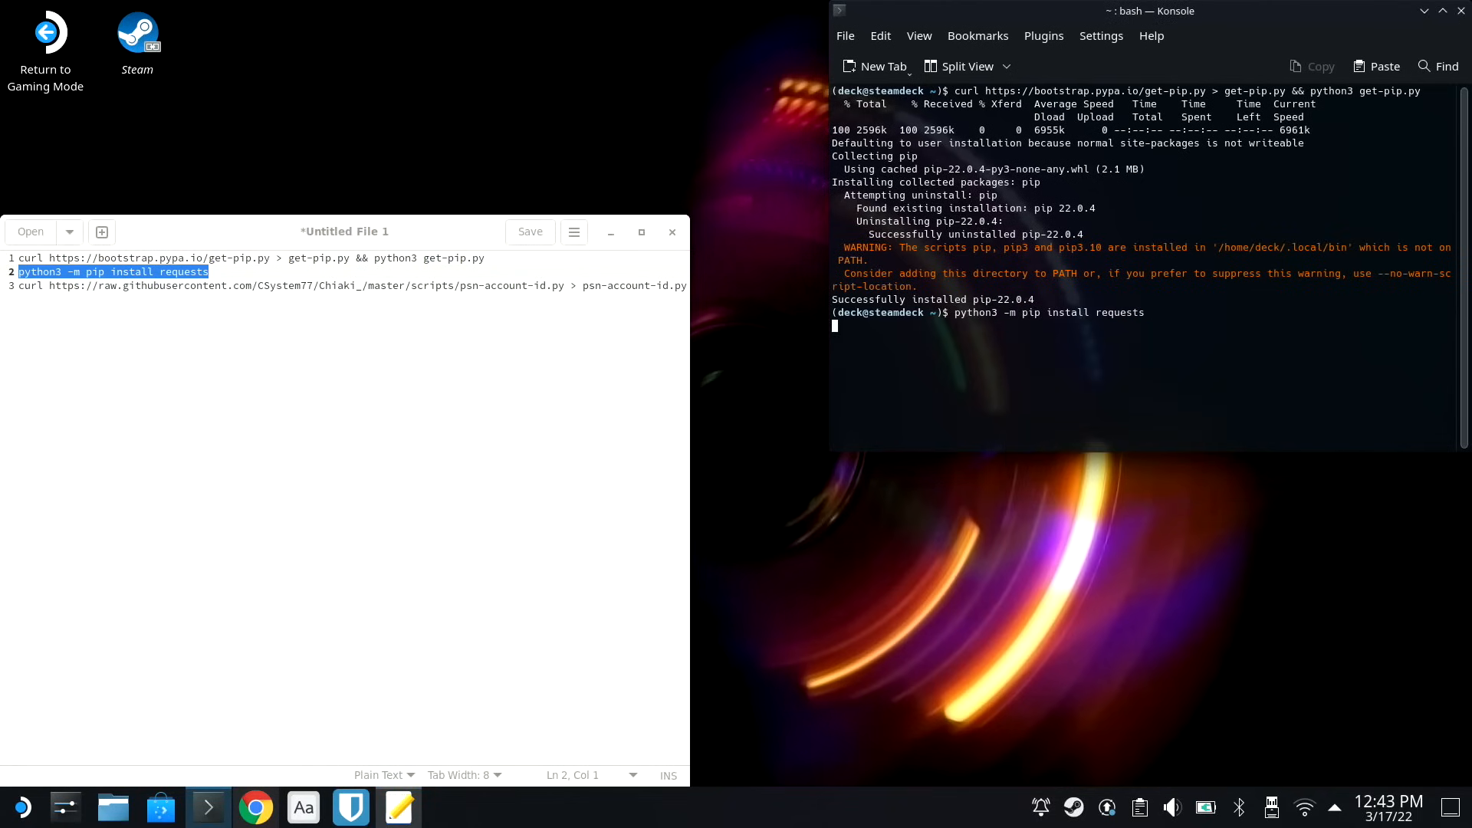
key("Return")
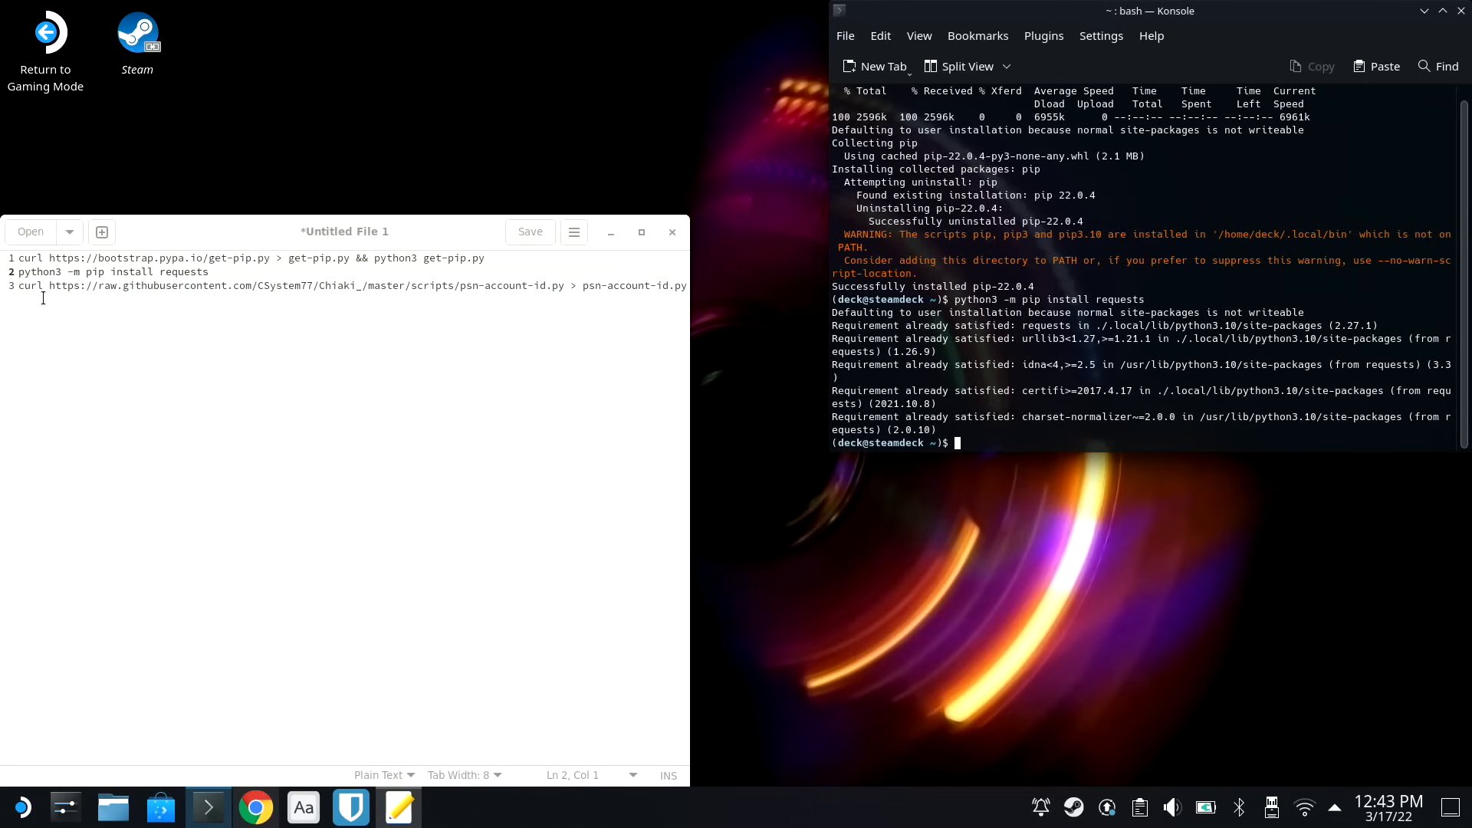
Copy and run the curl command that downloads psn-account-id.py
right_click(348, 285)
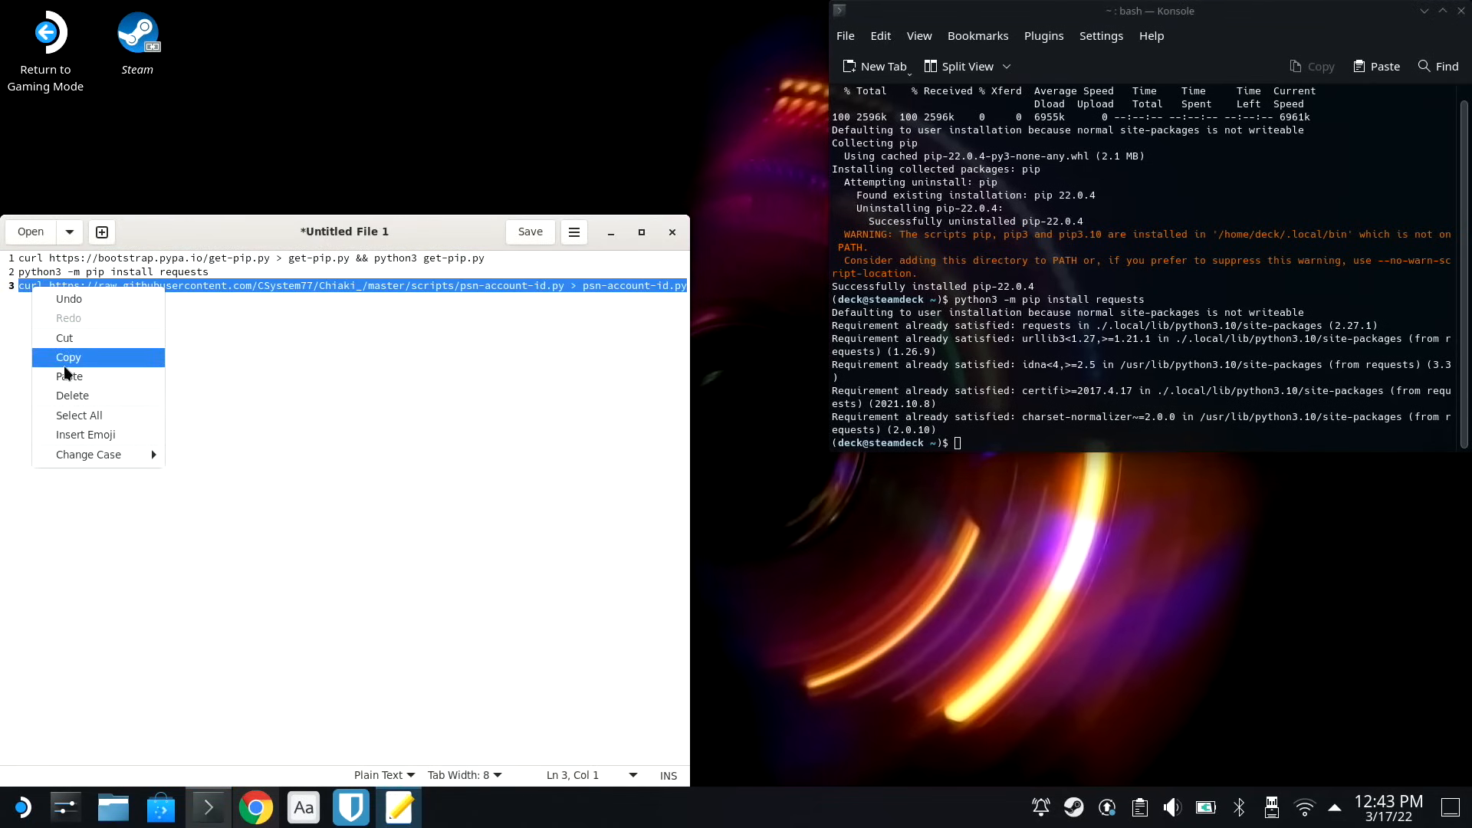
left_click(67, 357)
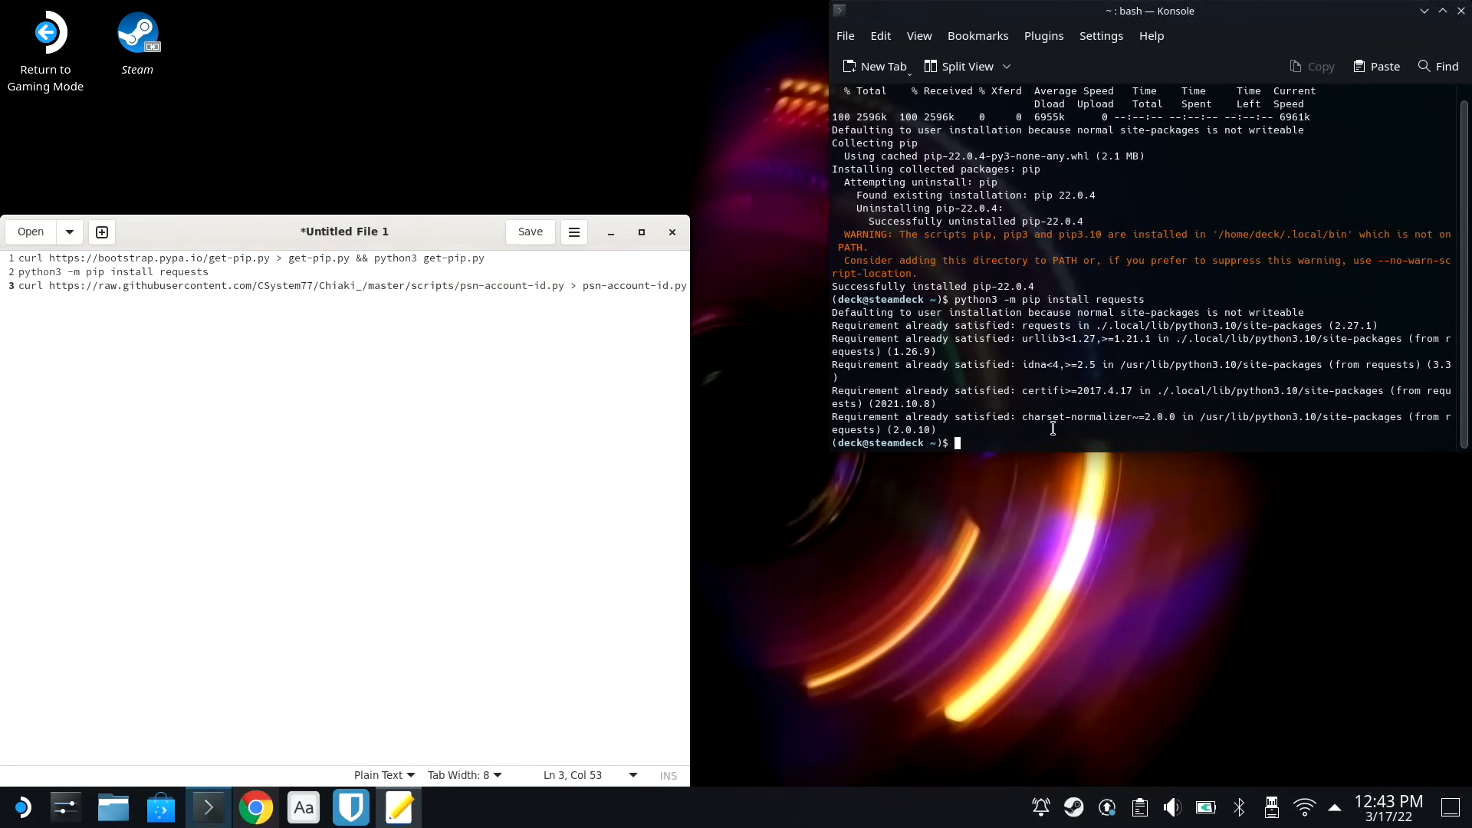
type("curl https://raw.githubusercontent.com/CSystem77/Chiaki_/master/scripts/psn-account-id.py > psn-account-id.py")
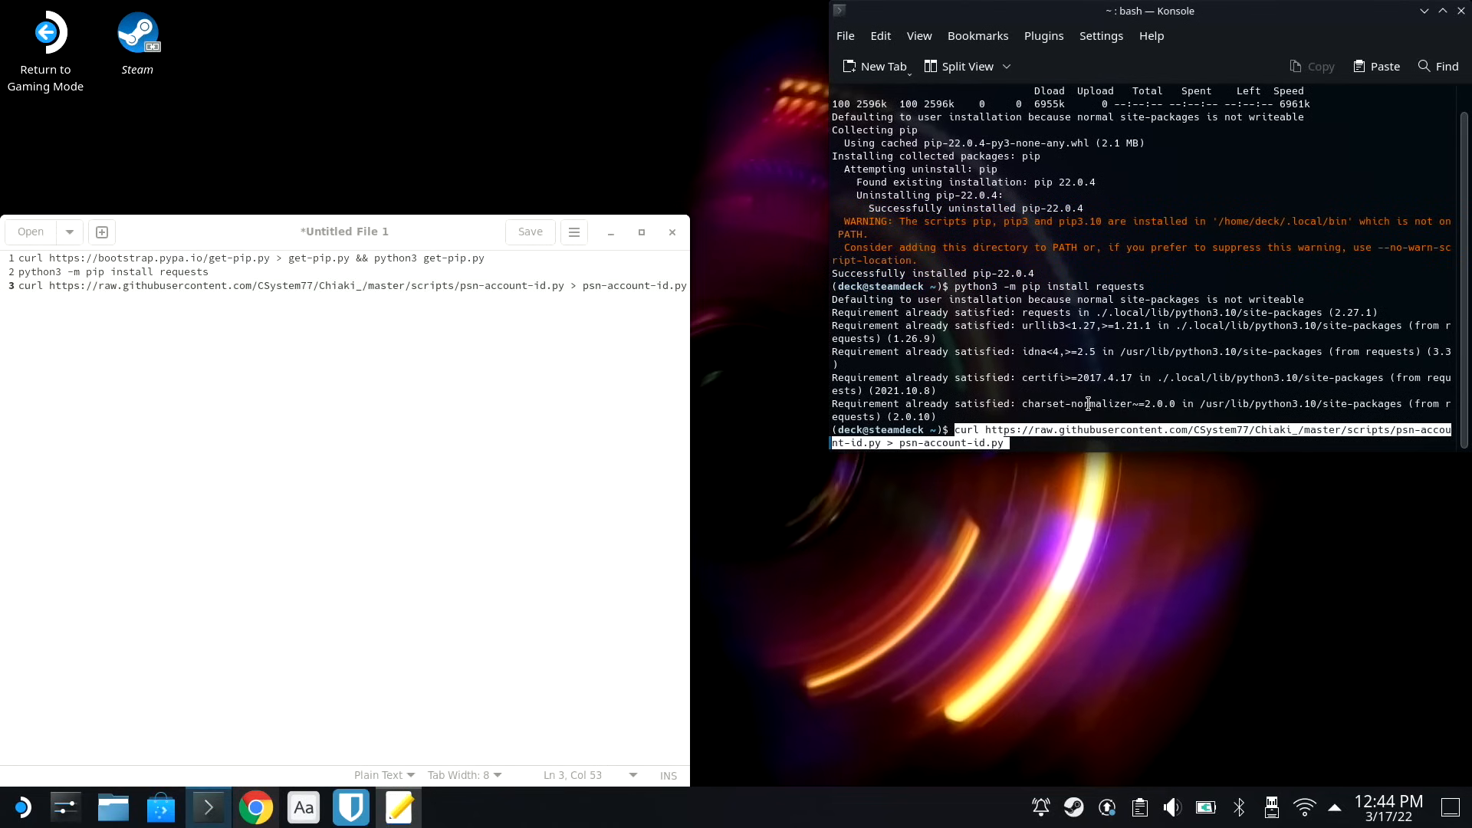
key("Return")
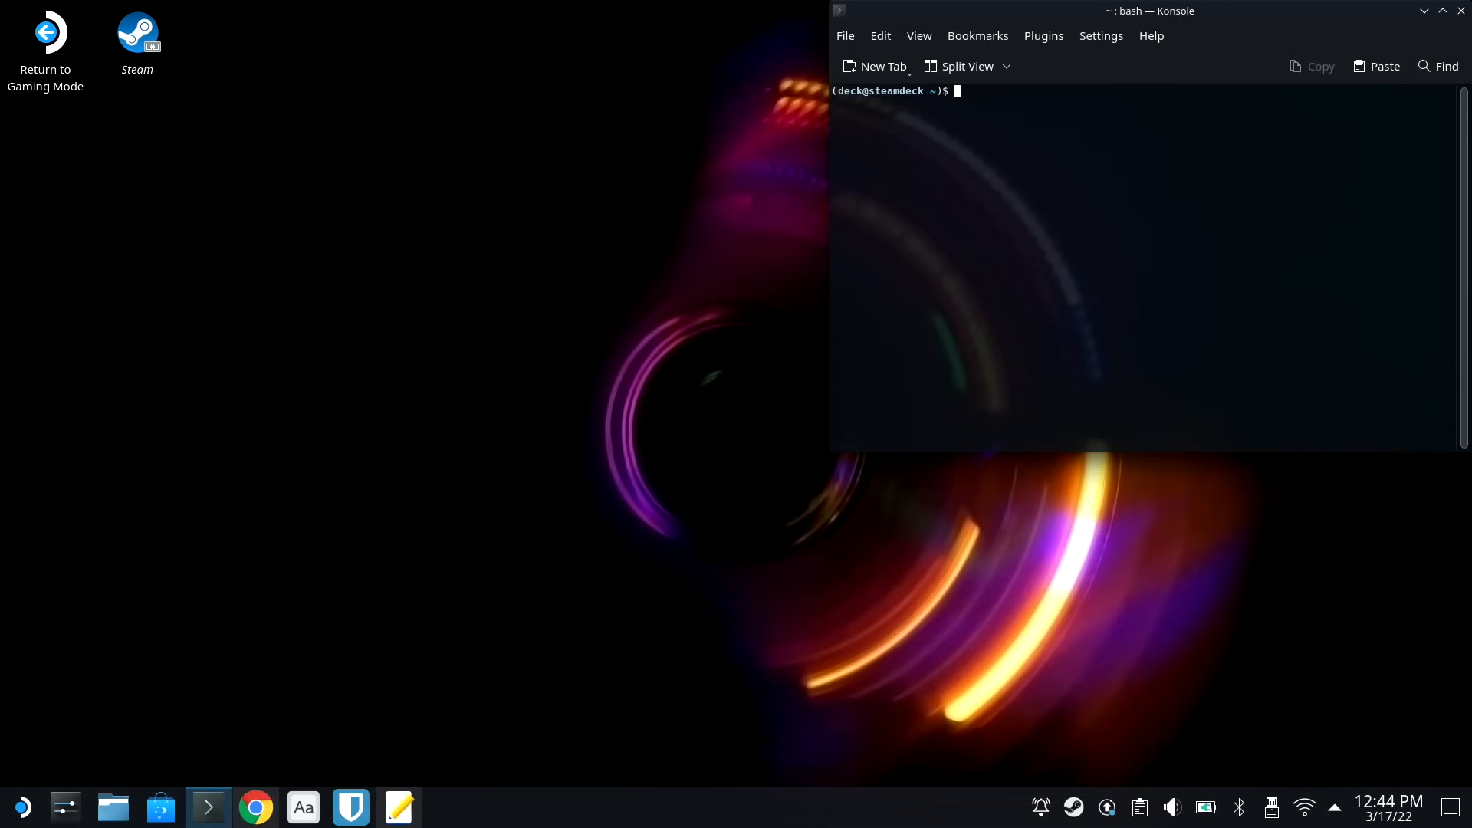
Run 'python3 psn-account-id.py' and select the Sony sign-in URL it prints
type("python")
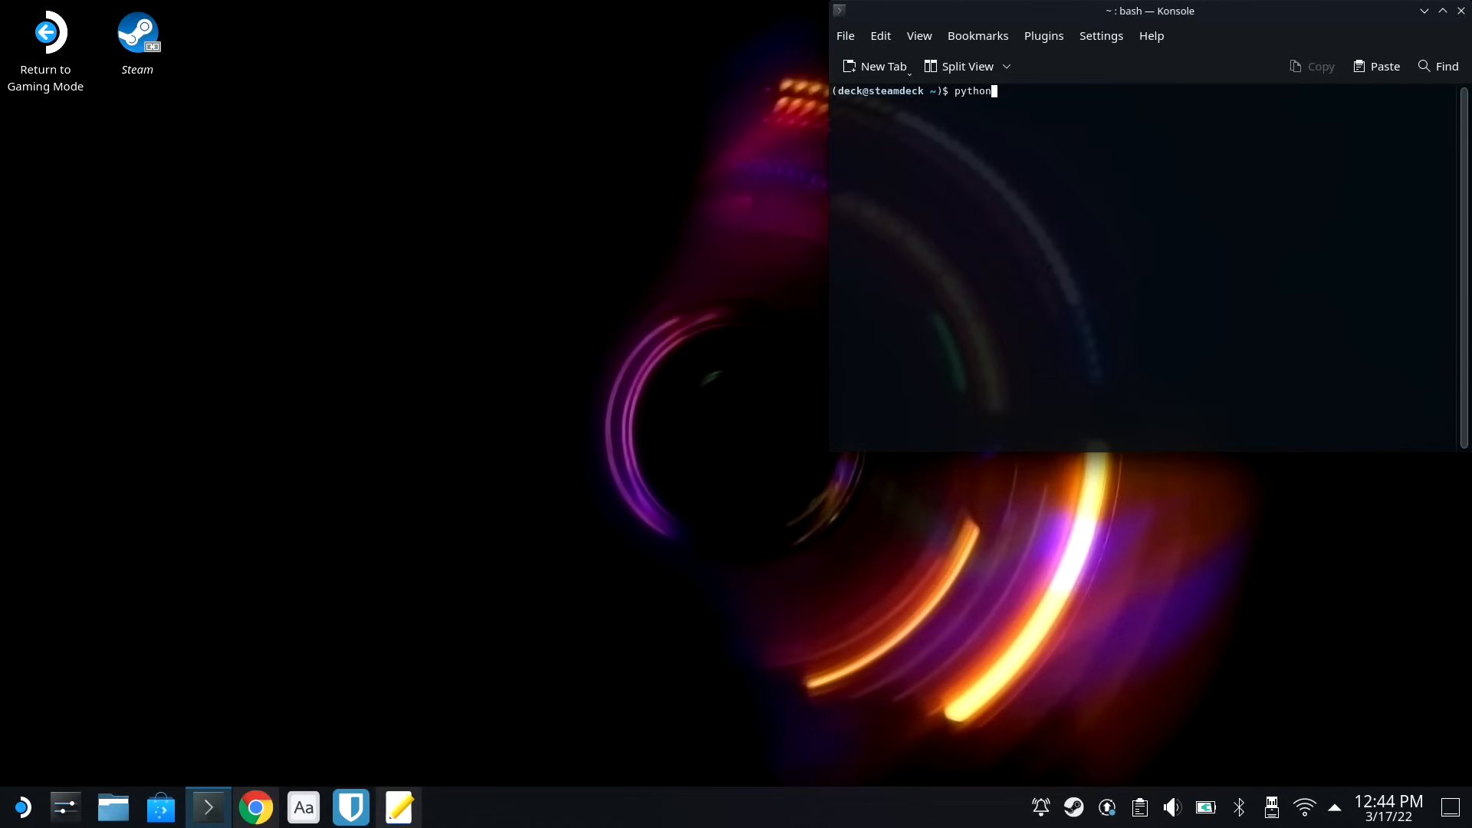
type("3 p")
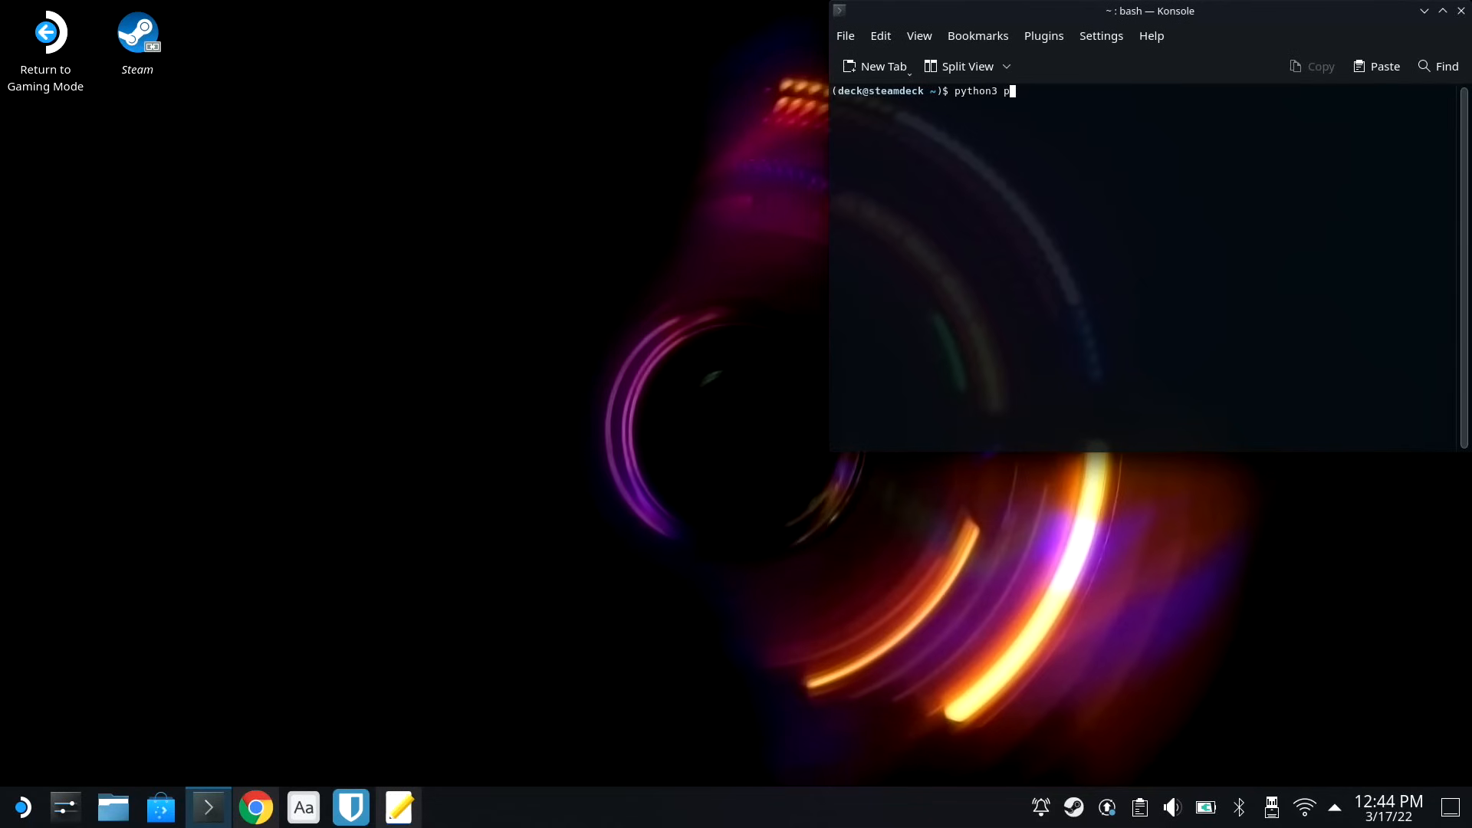
type("sn-account-id.py")
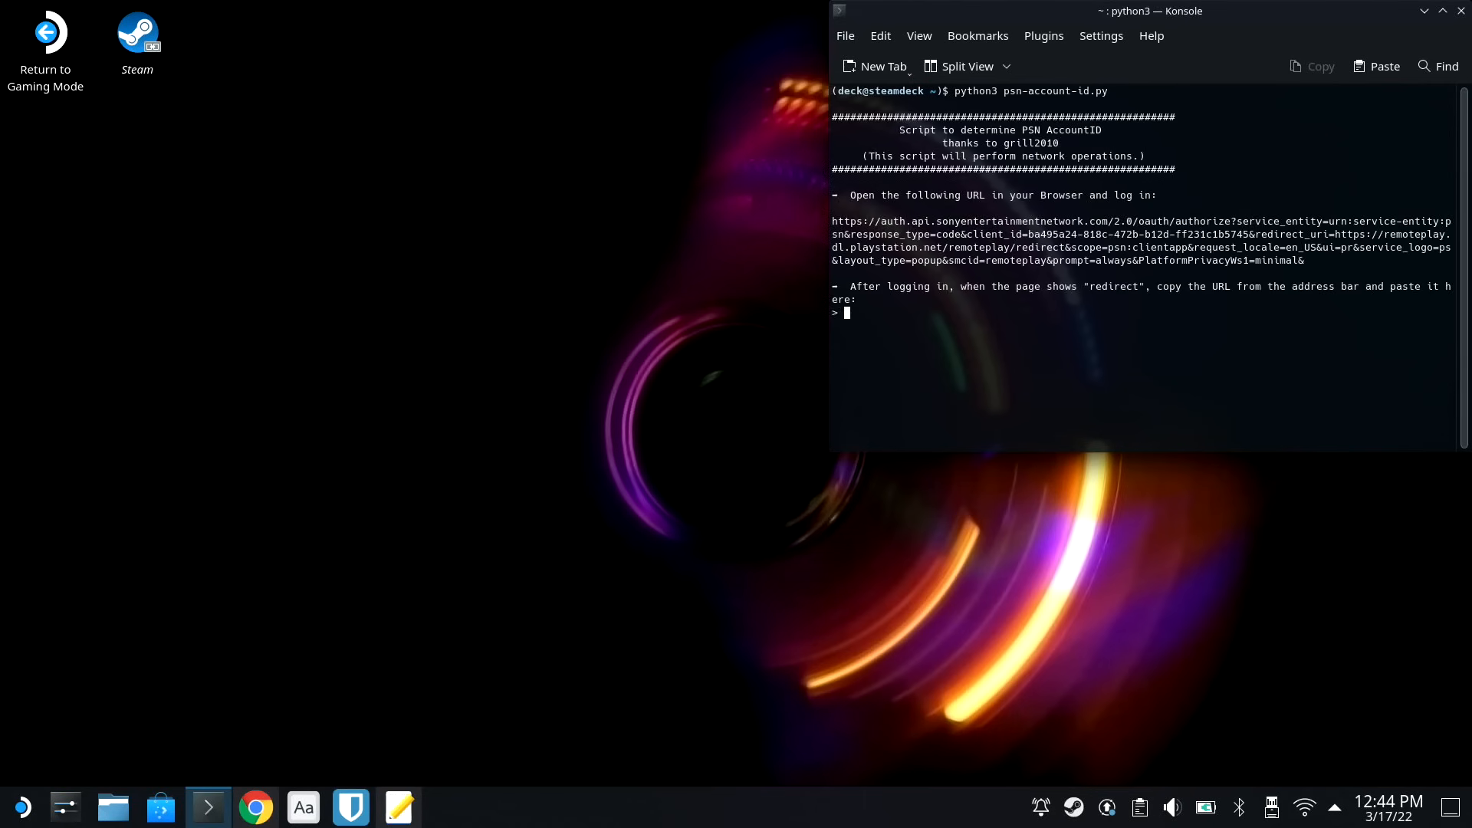
mouse_move(1286, 279)
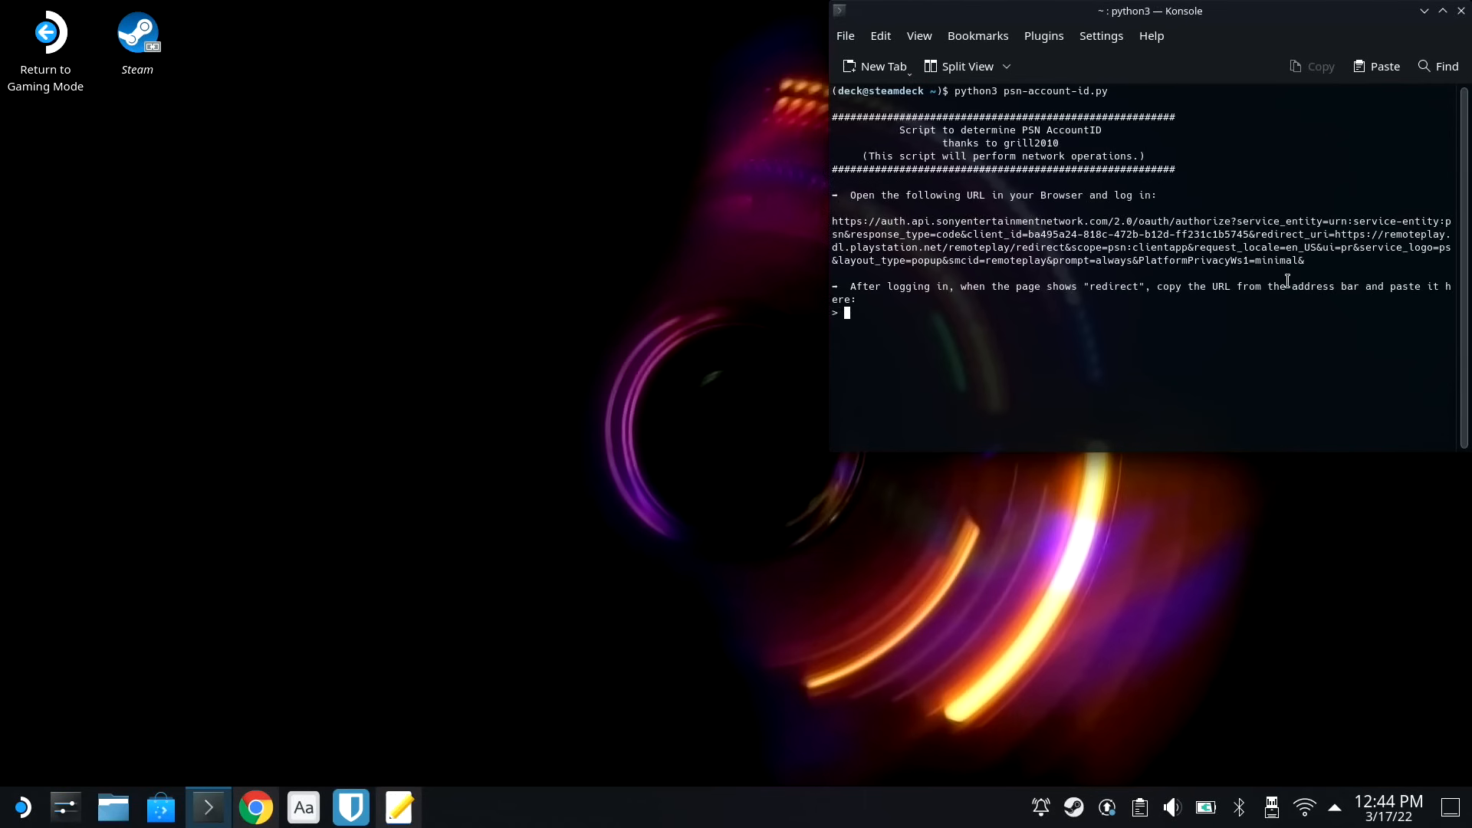
left_click_drag(834, 221, 1303, 260)
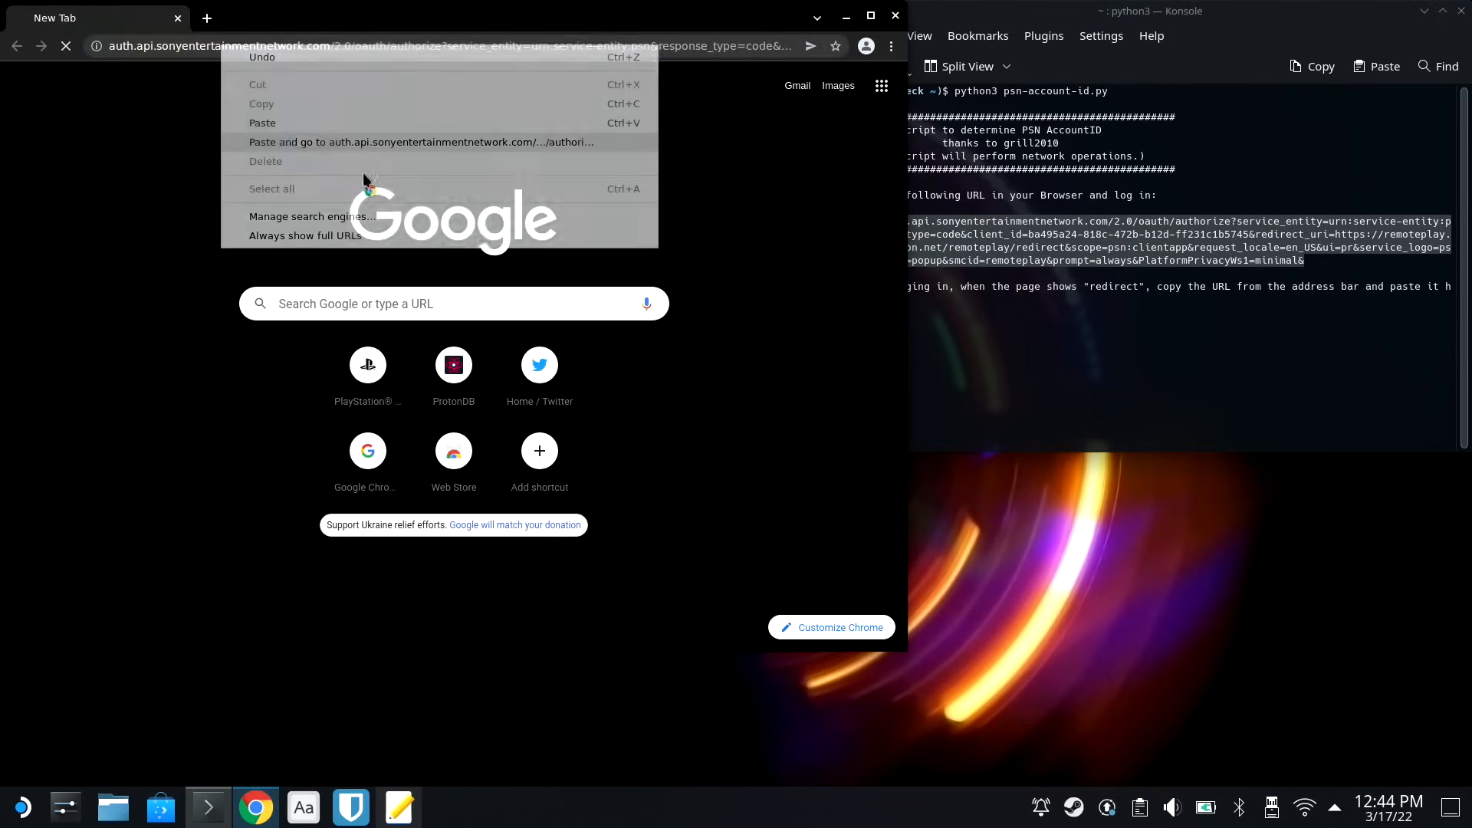
Load the pasted authorization link and sign in to the PlayStation account
left_click(420, 141)
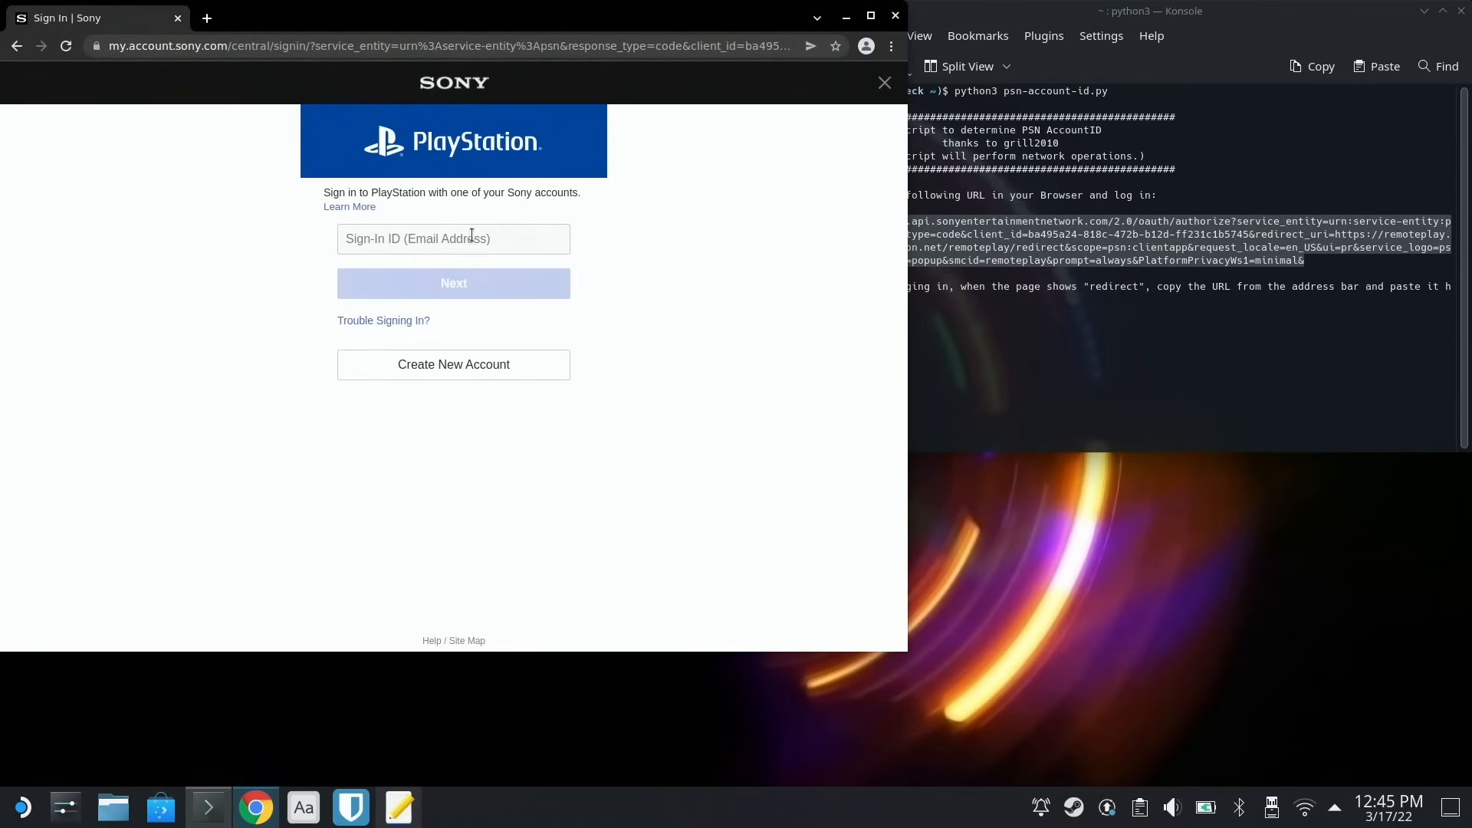
left_click(453, 282)
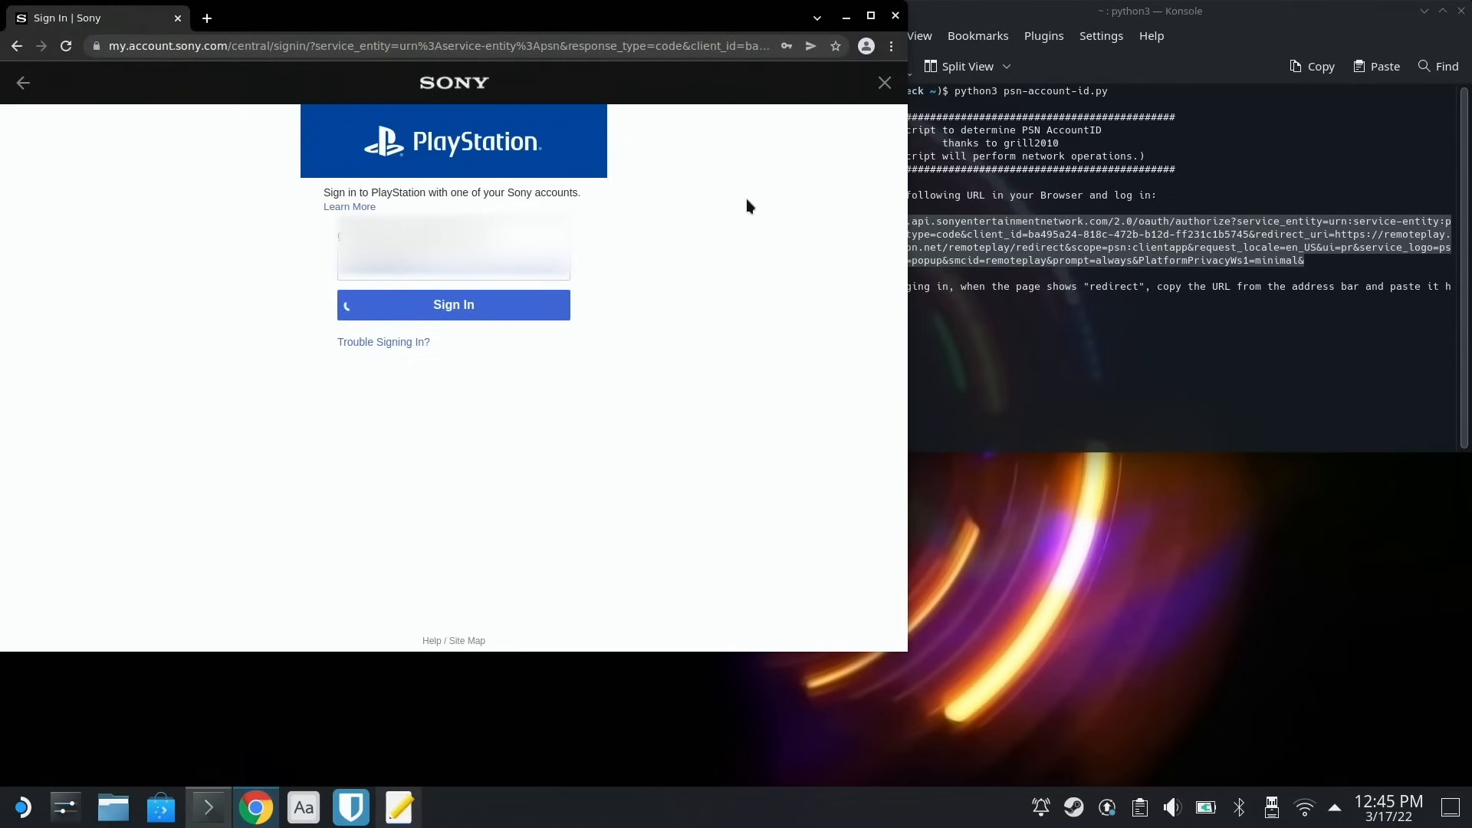
left_click(454, 303)
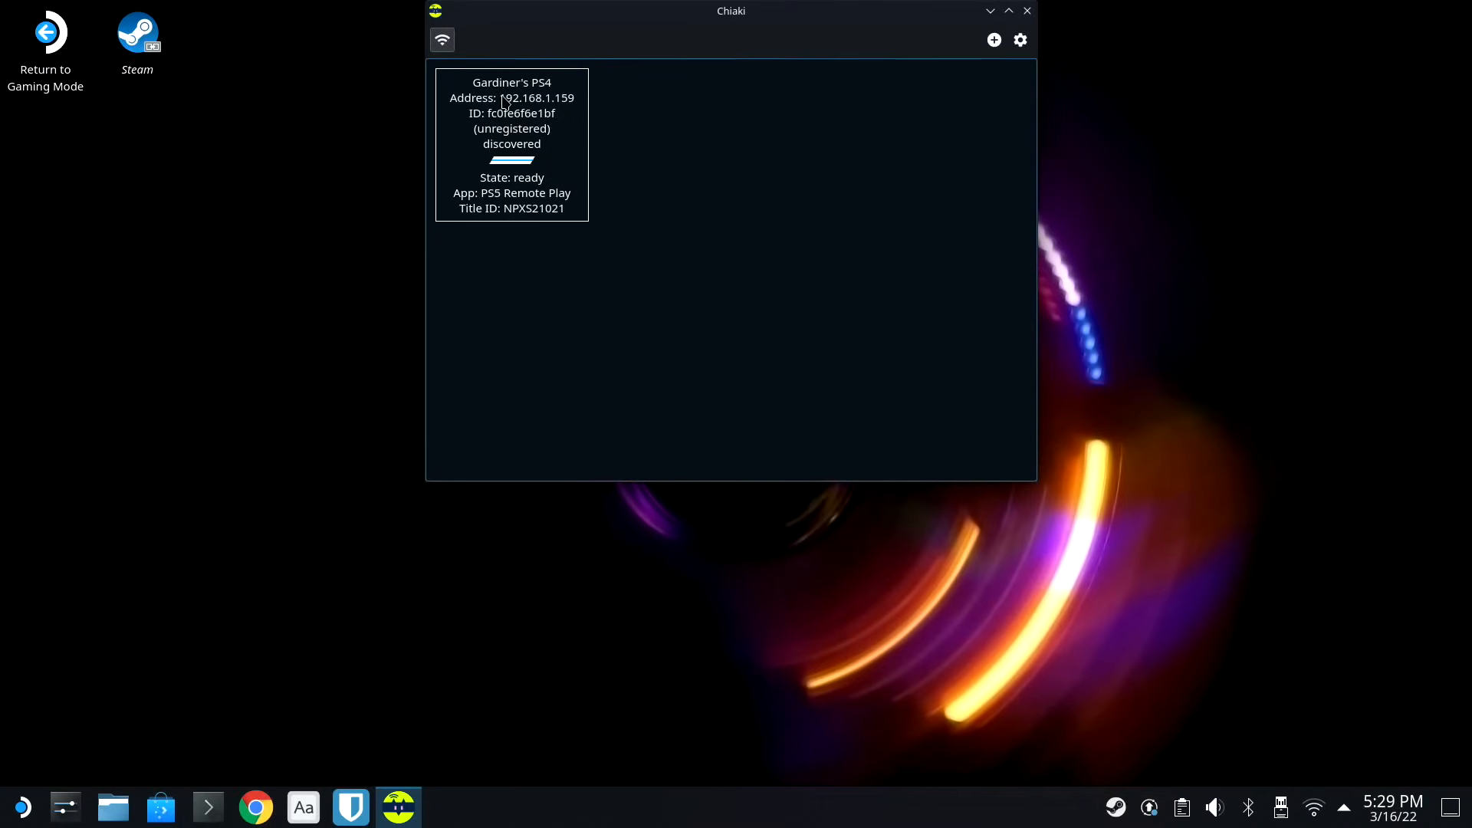
mouse_move(517, 150)
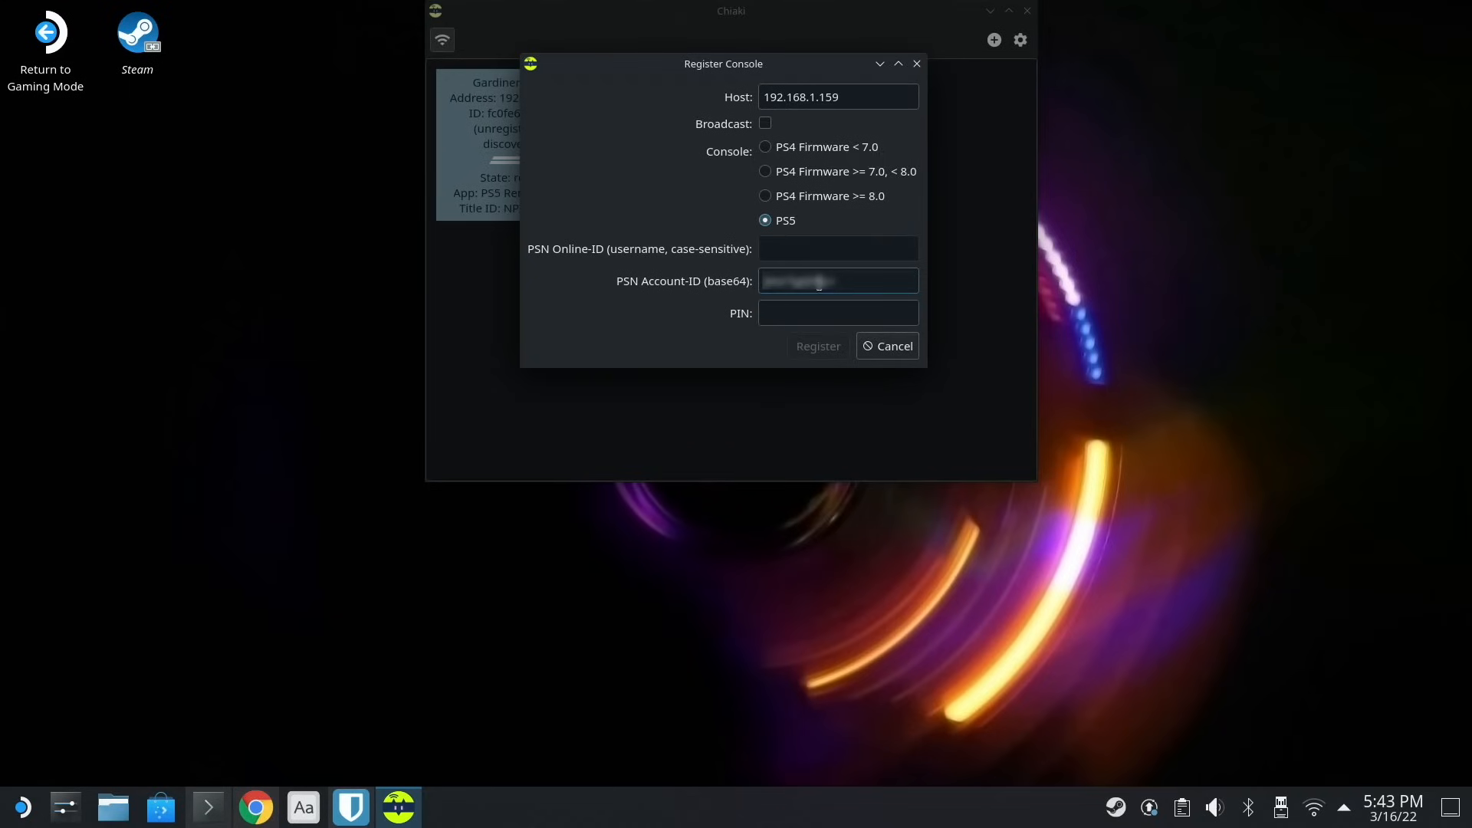
In Register Console, focus the PIN field and choose the PS4 Firmware >= 8.0 type
left_click(835, 313)
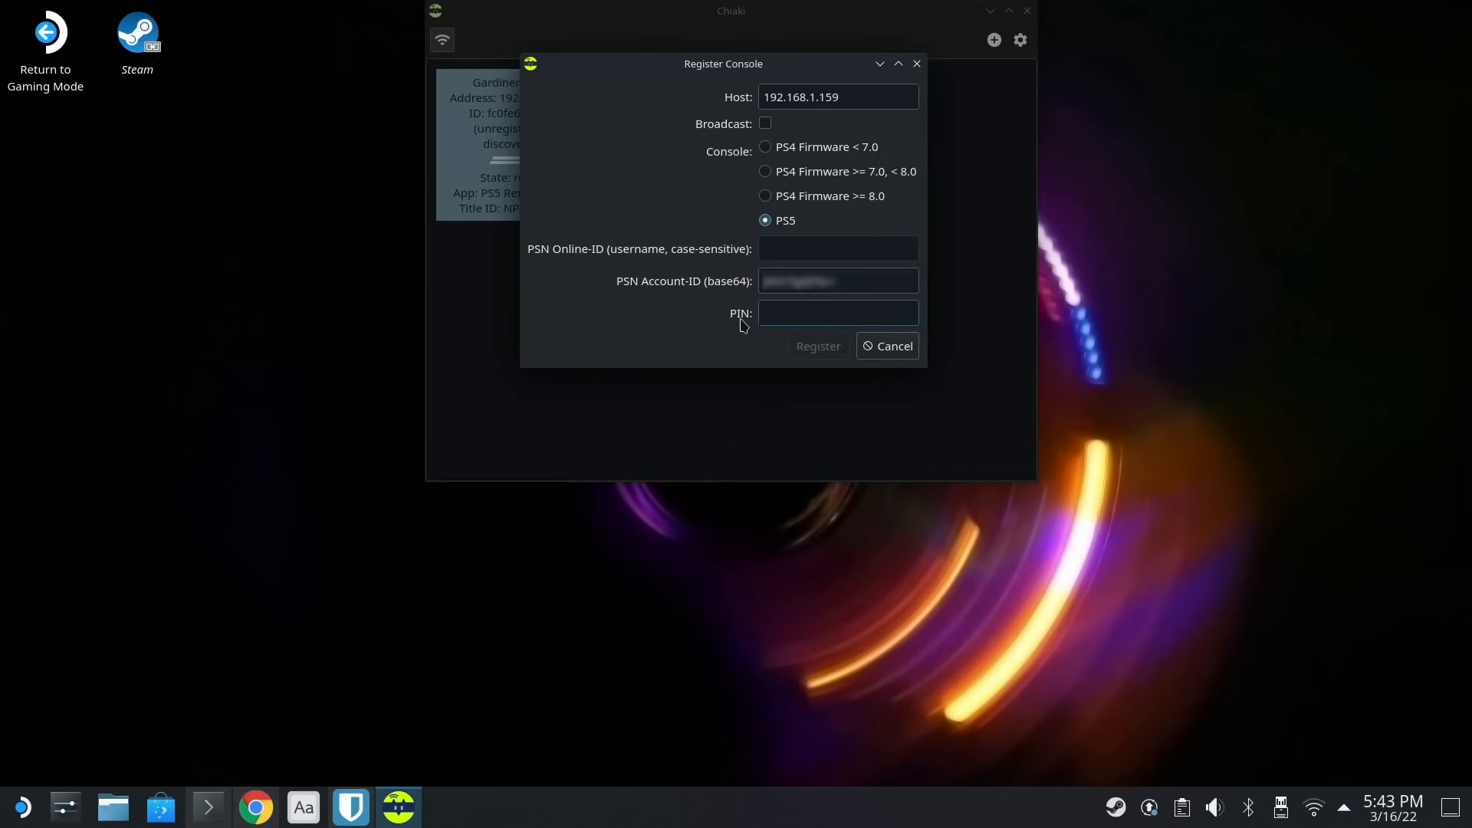
left_click(765, 195)
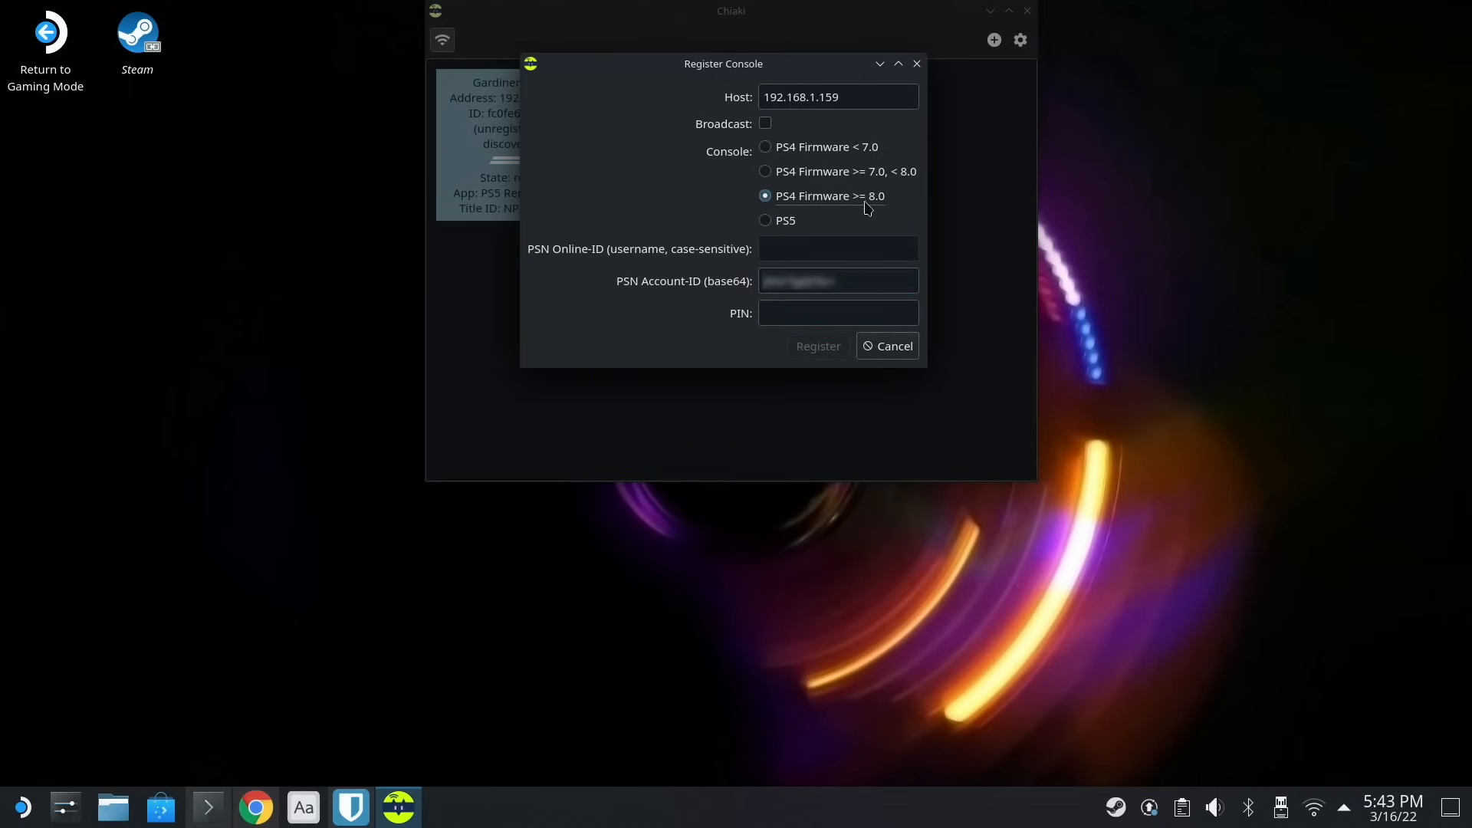
mouse_move(770, 365)
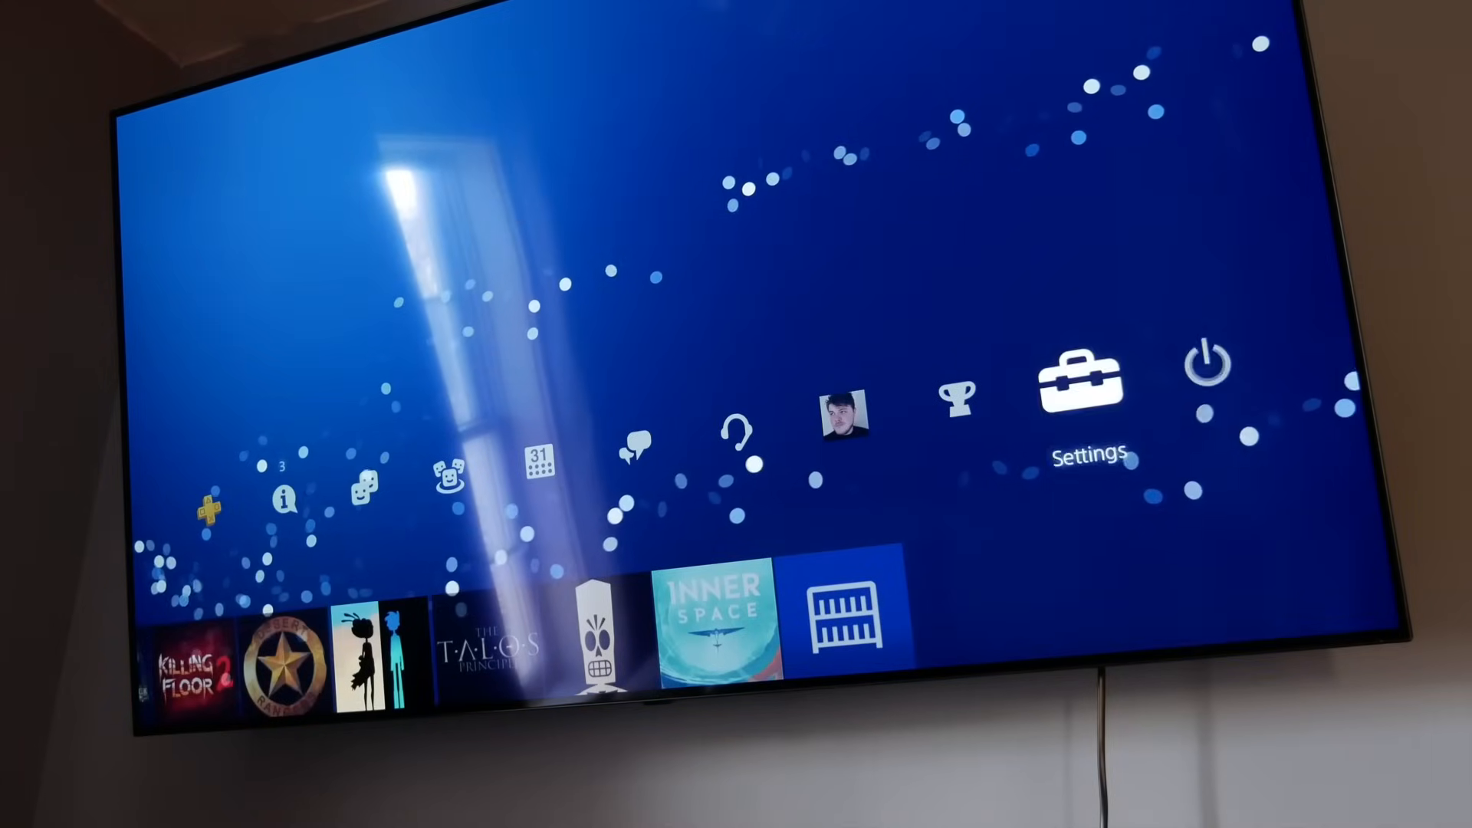
On the PS4, go to Settings > Remote Play Connection Settings and choose Add Device
left_click(1078, 371)
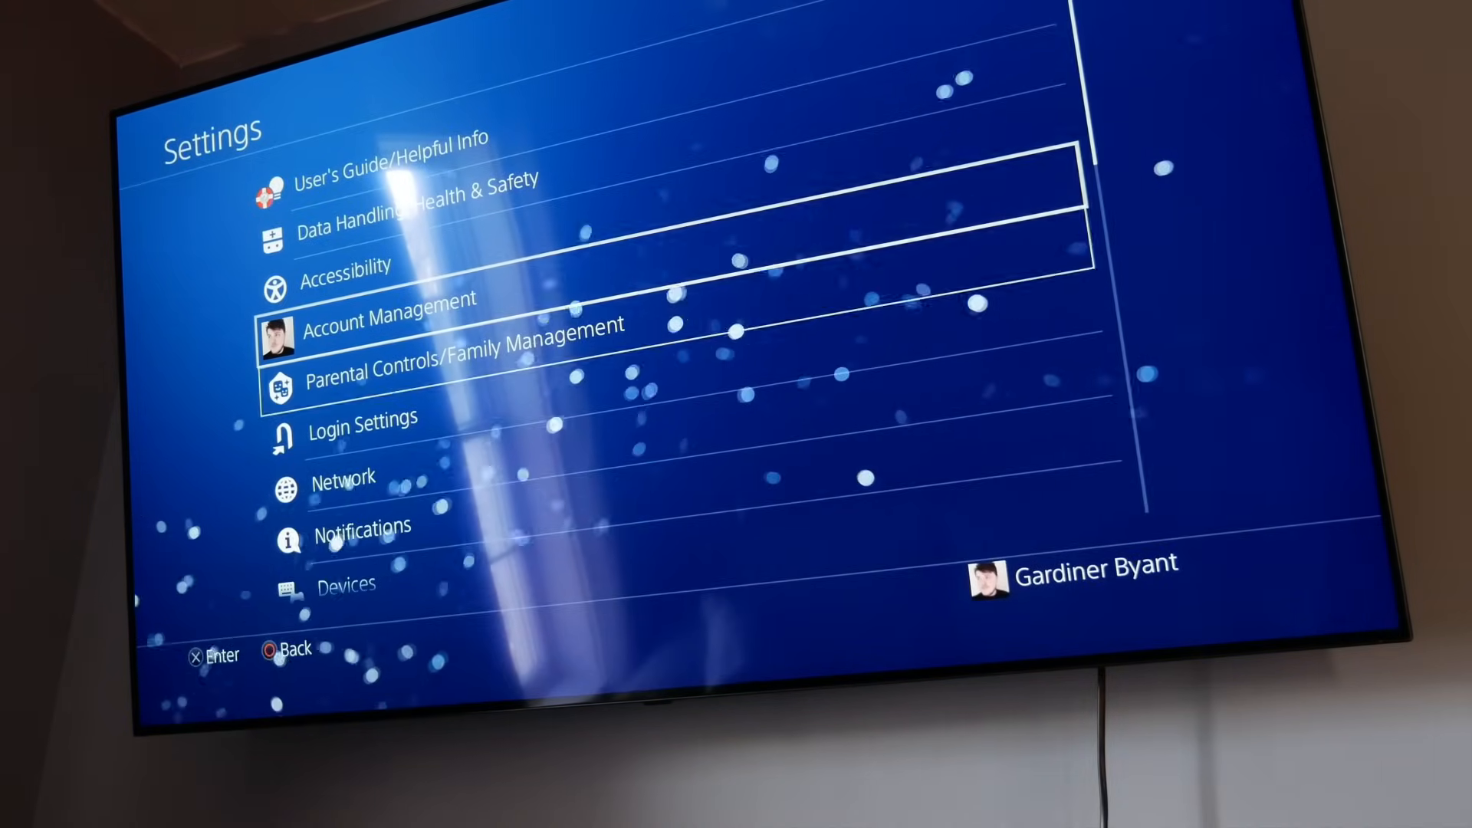
scroll("down", 3)
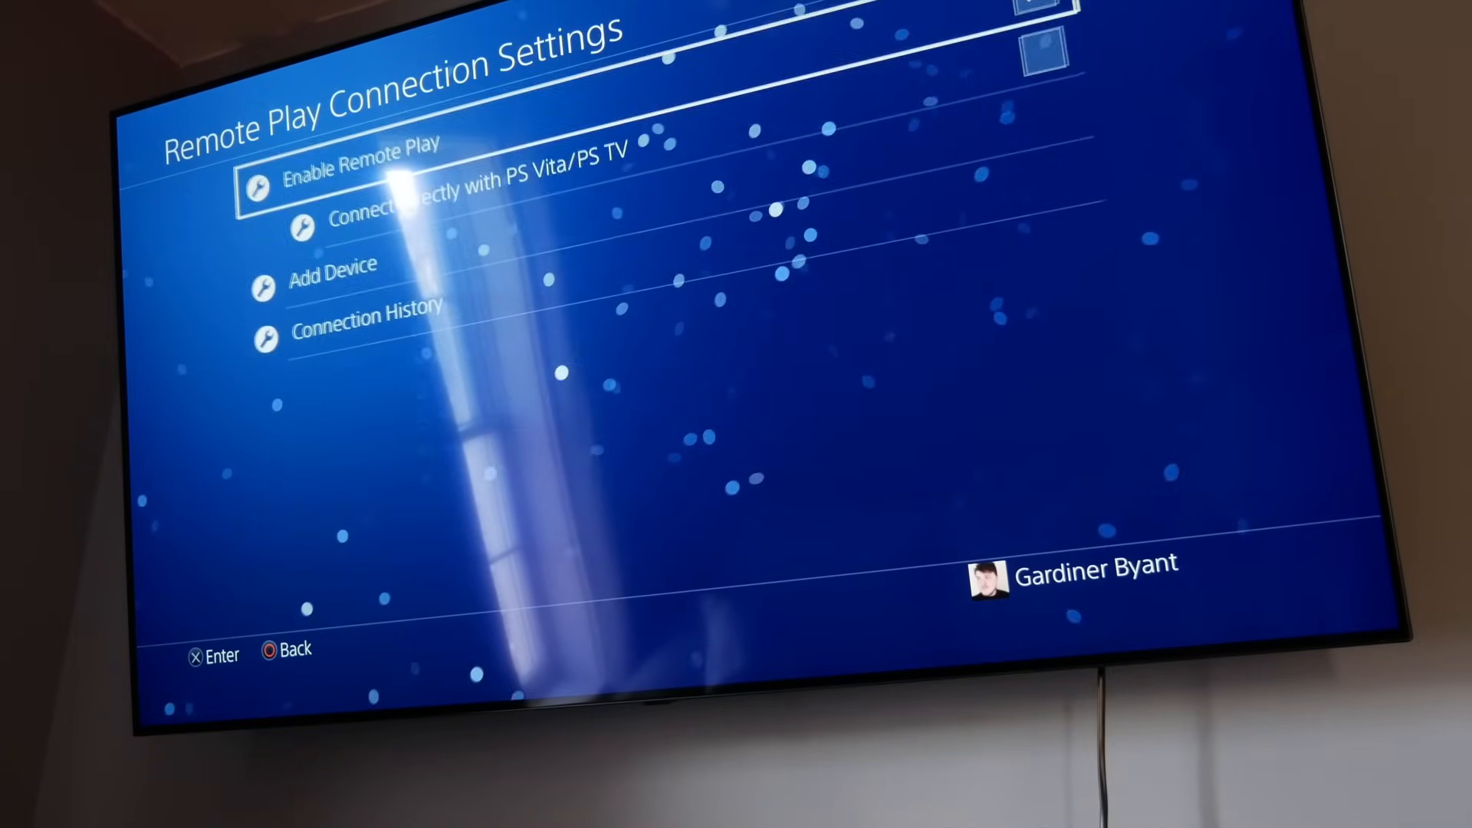
left_click(328, 265)
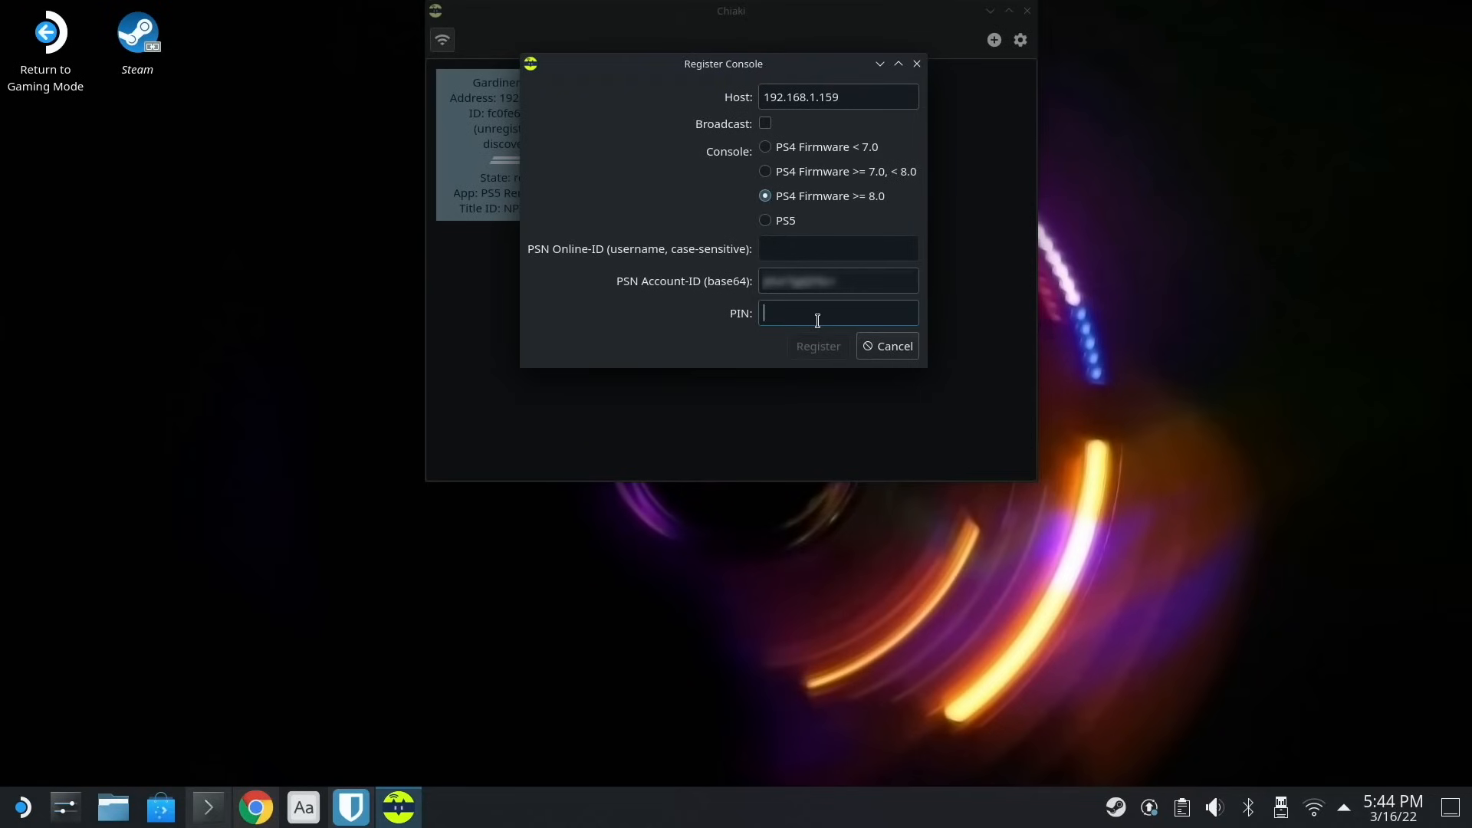
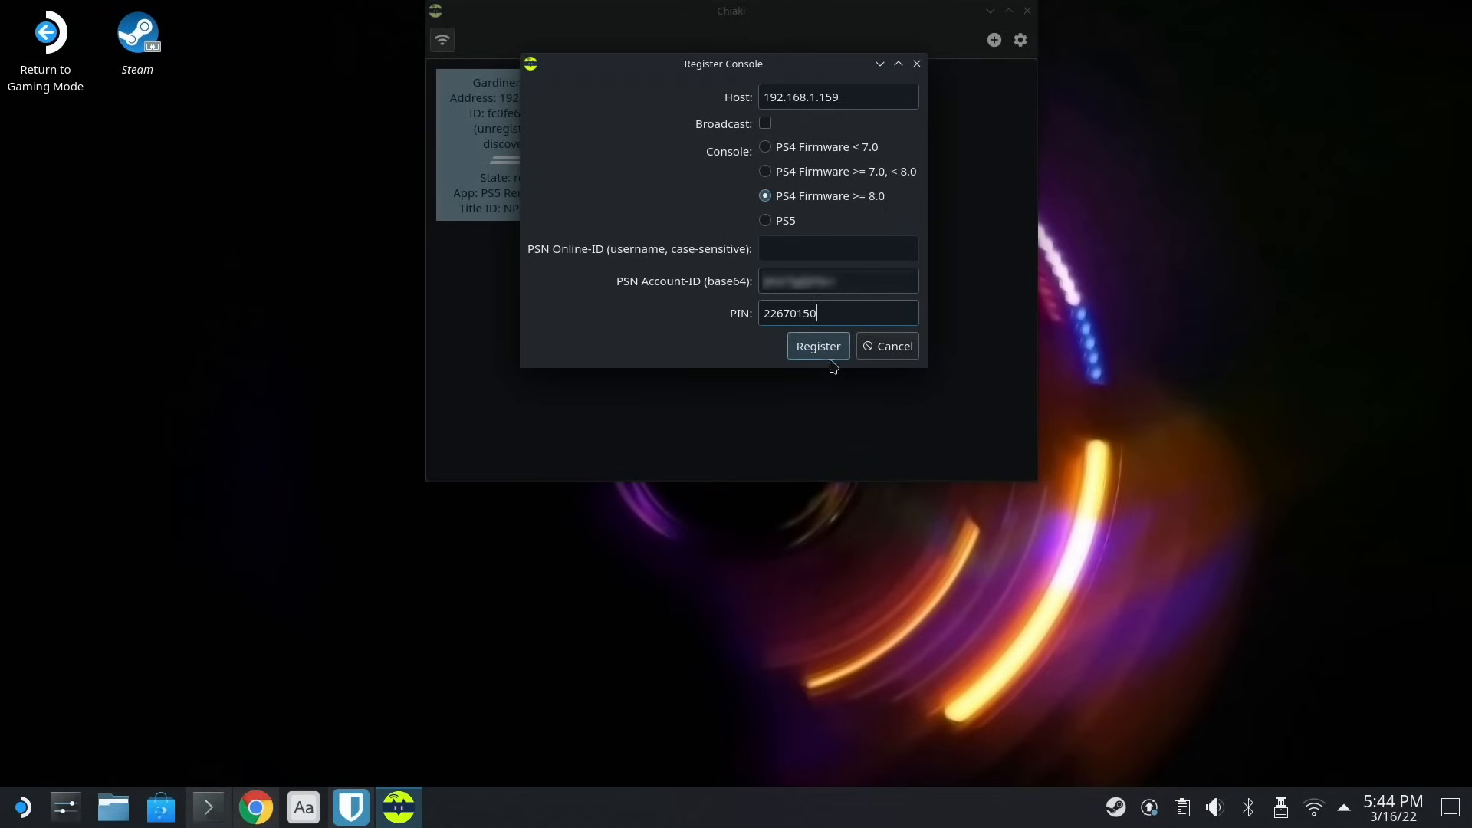
left_click(816, 345)
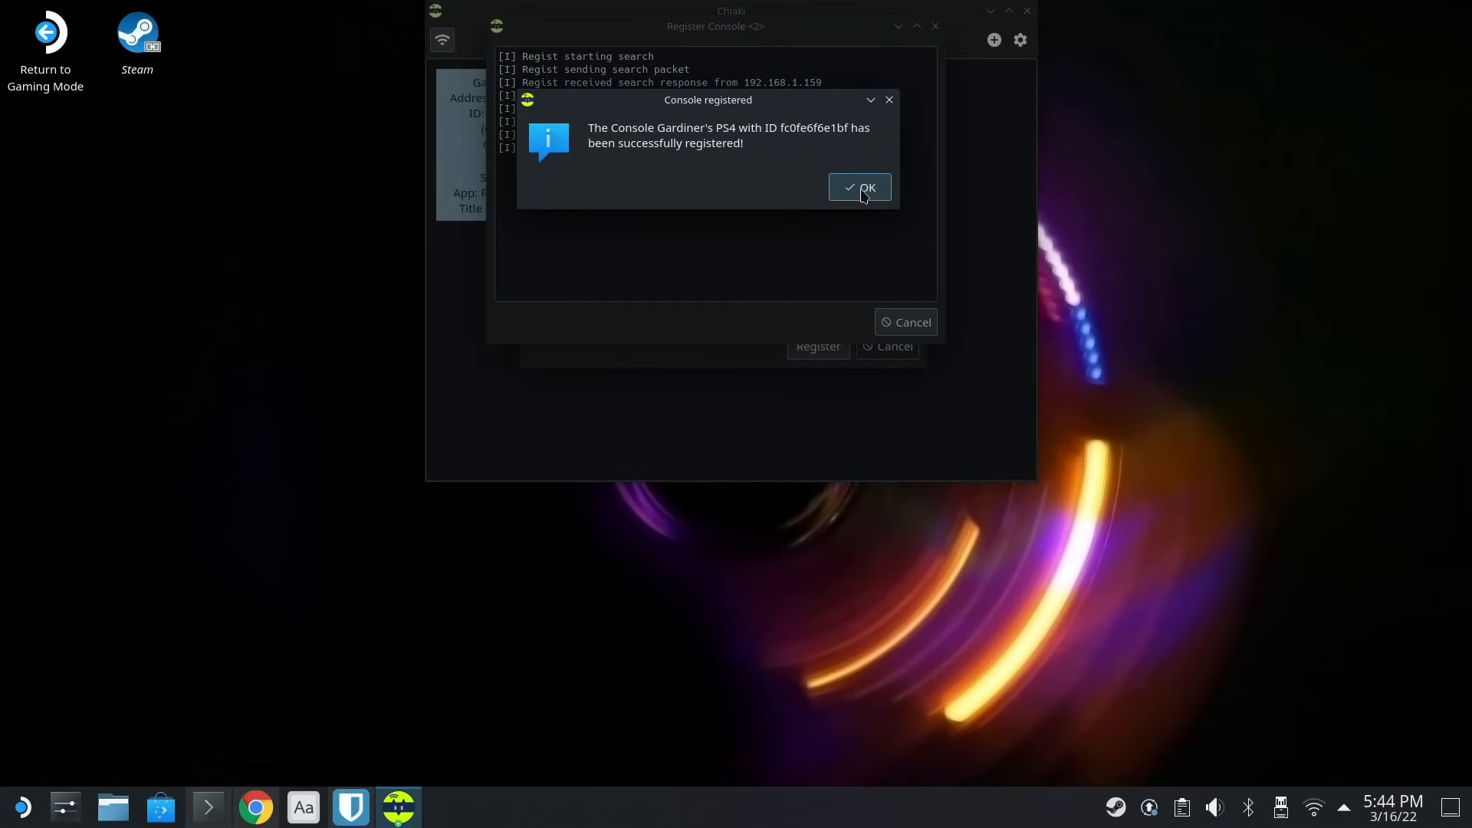
left_click(858, 187)
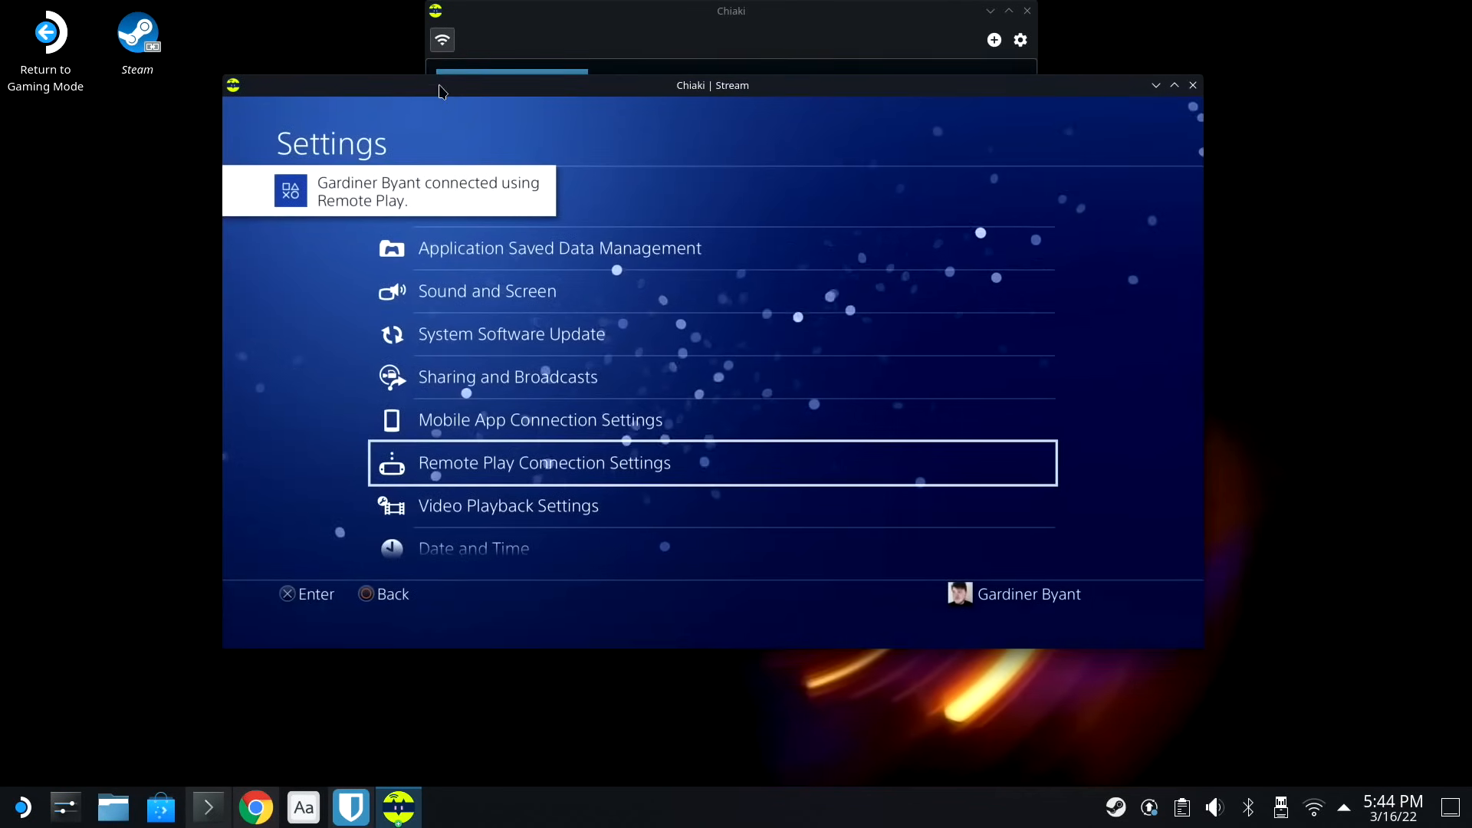
Play Uncharted: Drake's Fortune in the stream window, dismiss the offline friend stats notice, then close the stream
scroll("down", 3)
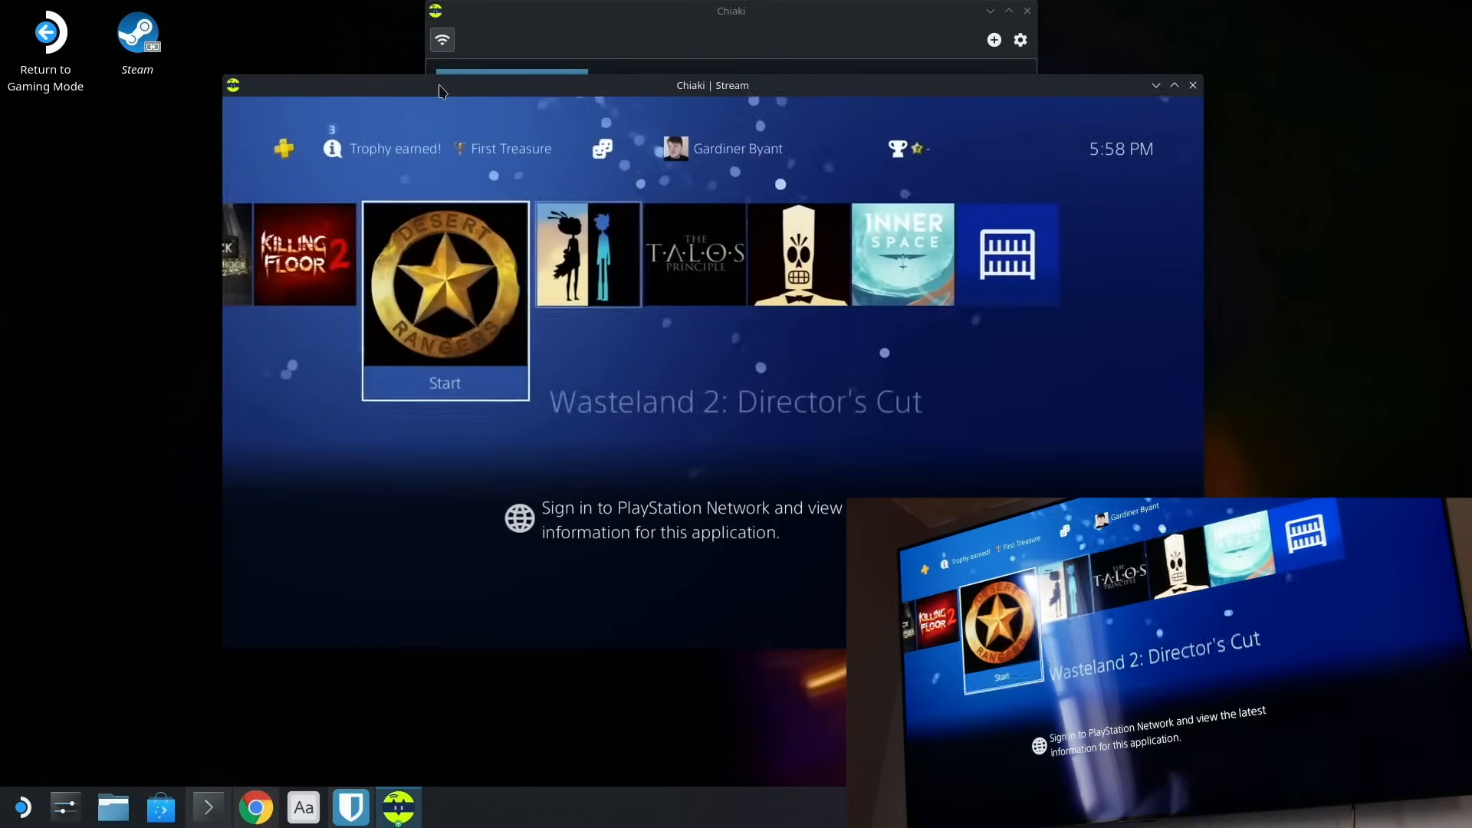
scroll("left", 3)
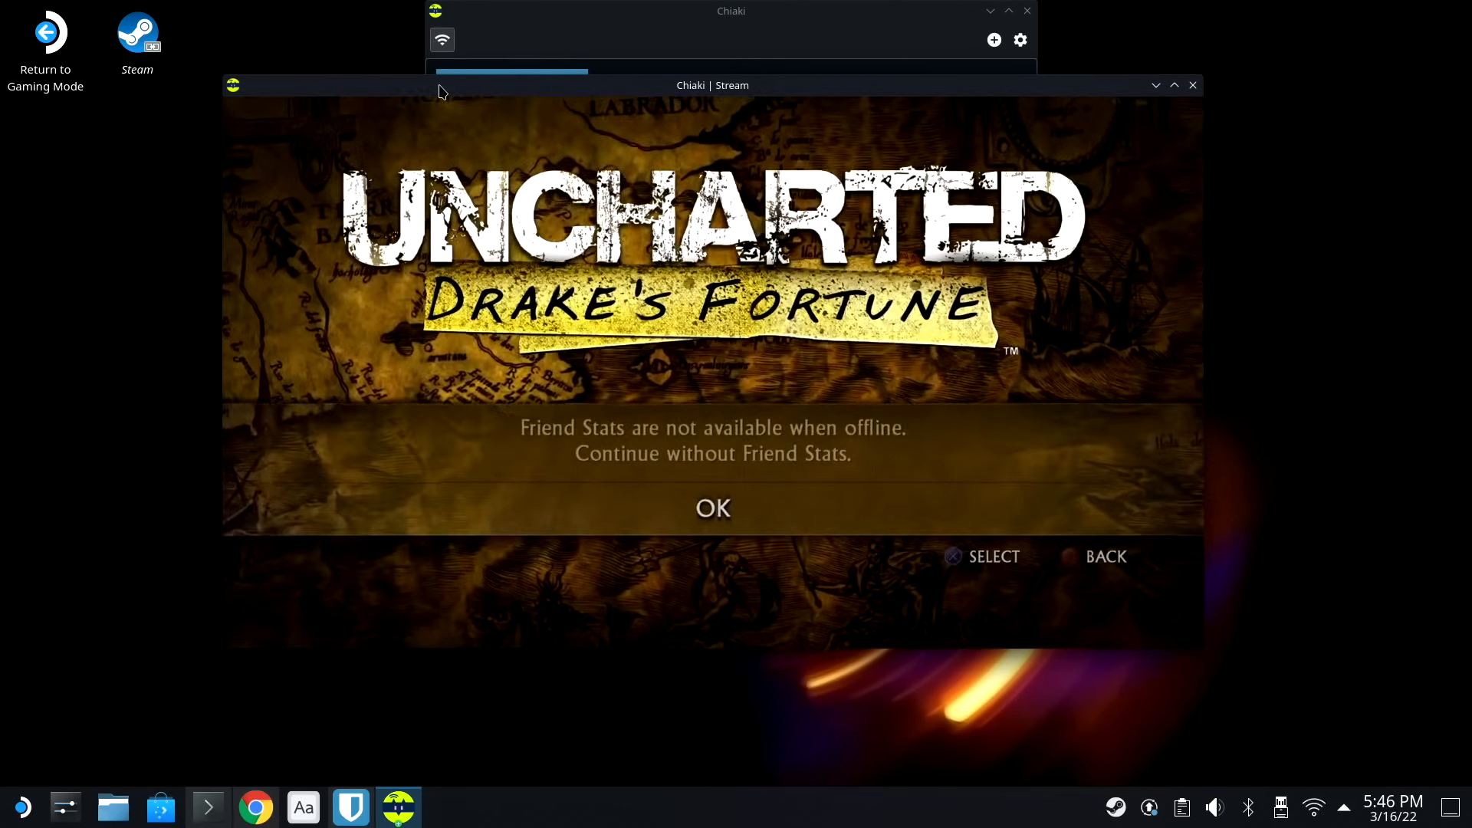
left_click(711, 507)
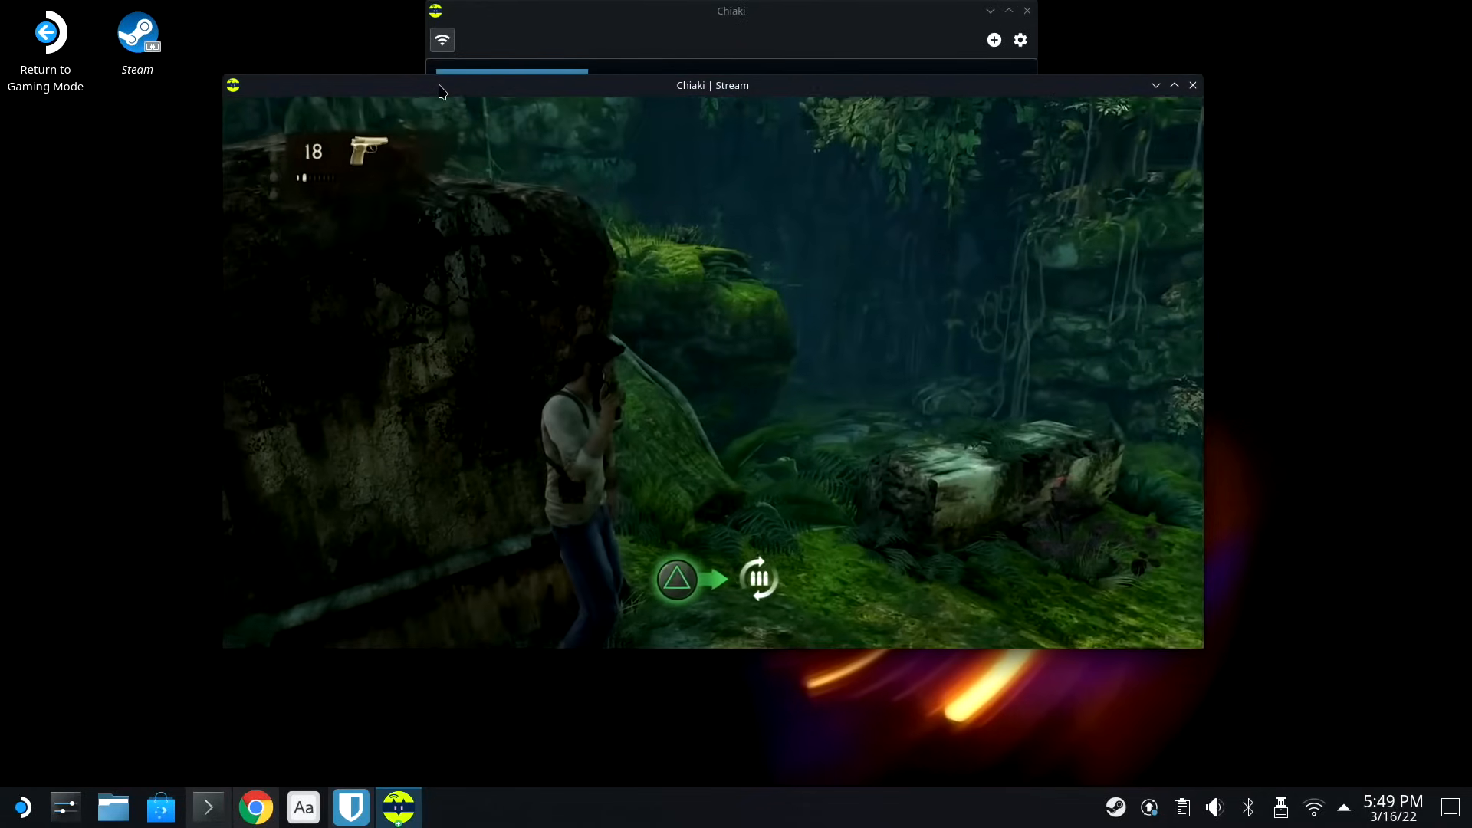
left_click(1192, 85)
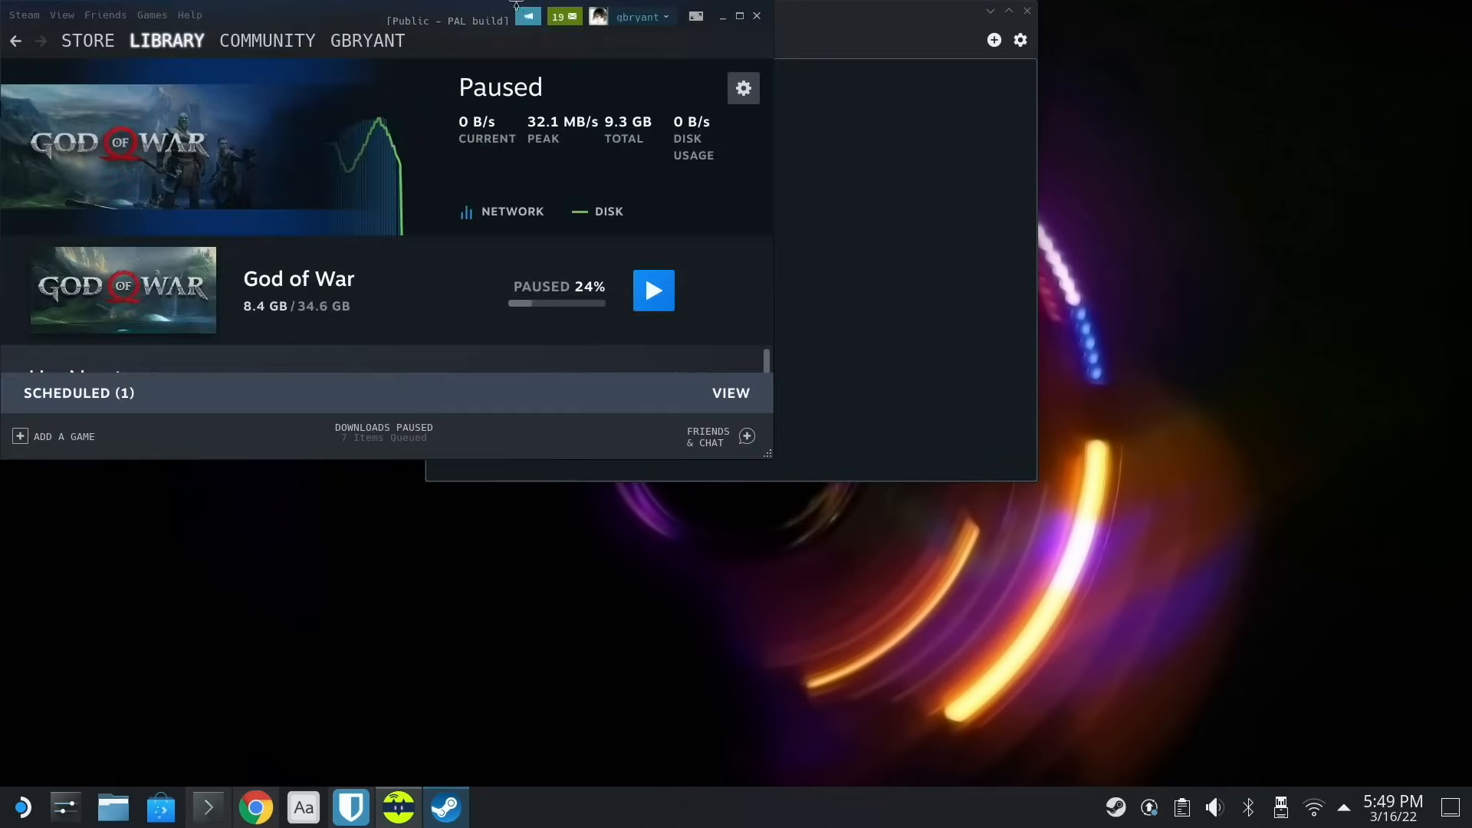
Maximize Steam and add Chiaki via Add a Non-Steam Game, ticking it and confirming Add Selected Programs
left_click(739, 16)
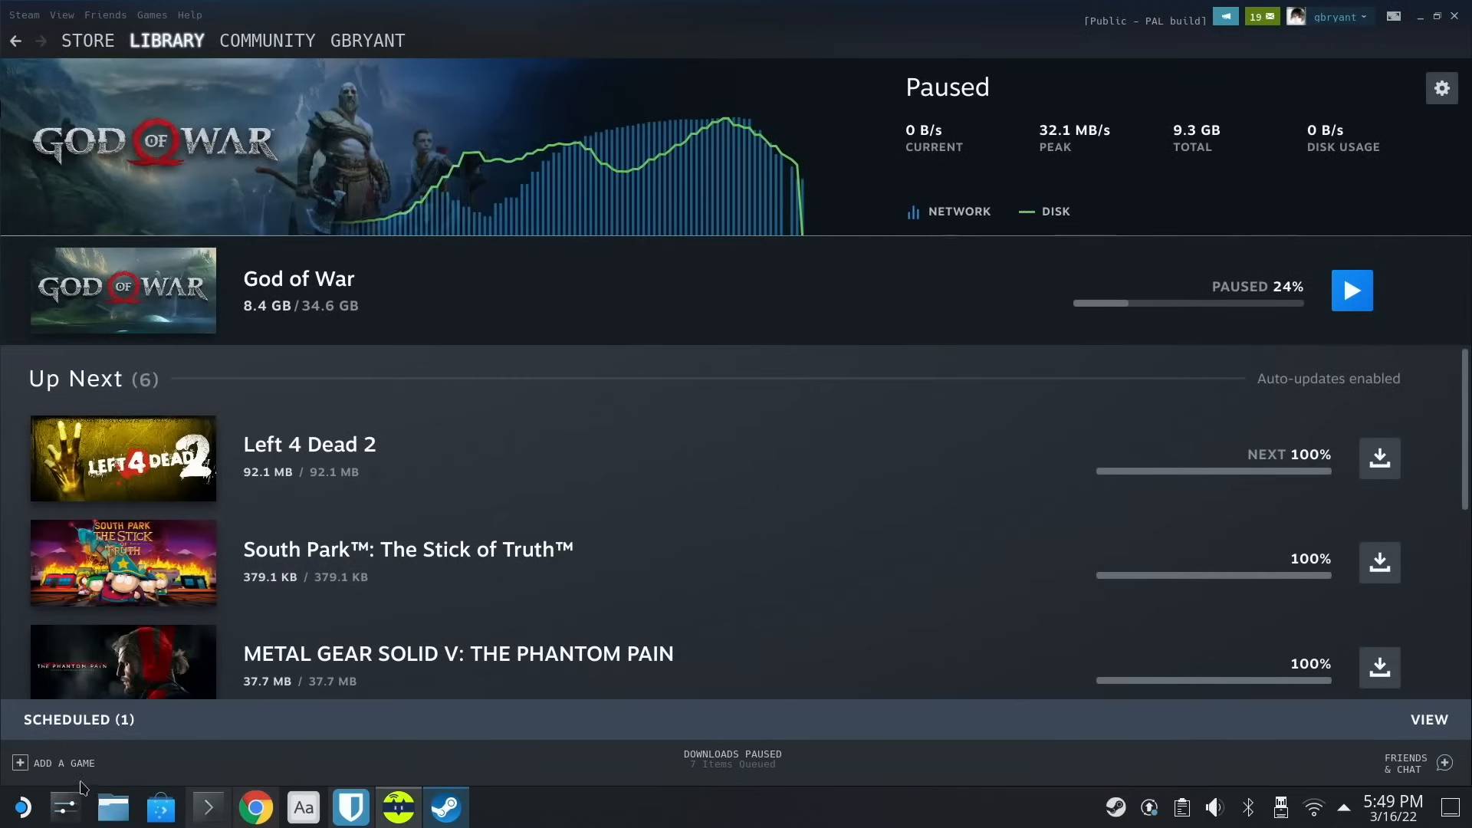
left_click(61, 762)
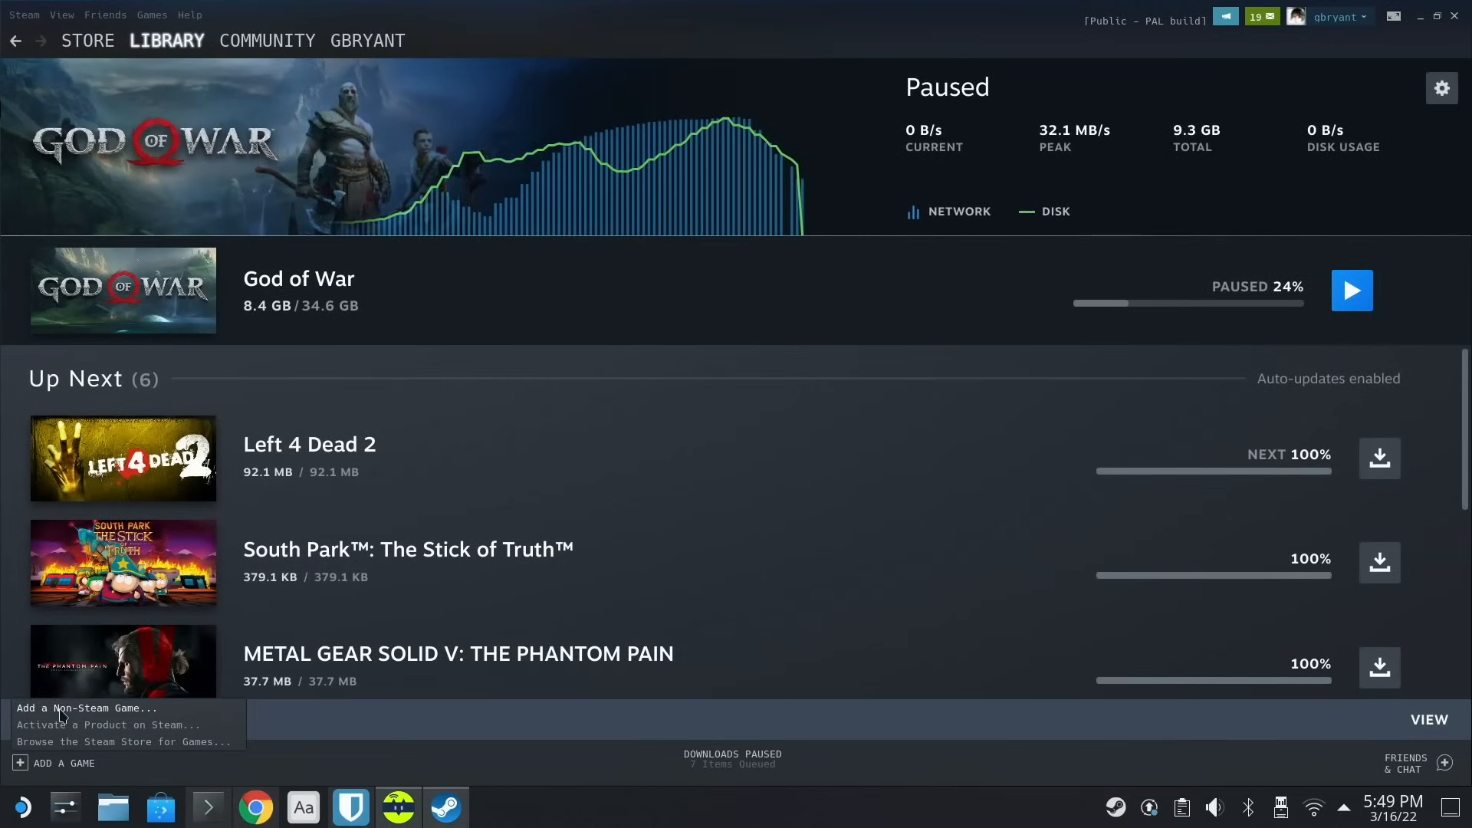
left_click(83, 709)
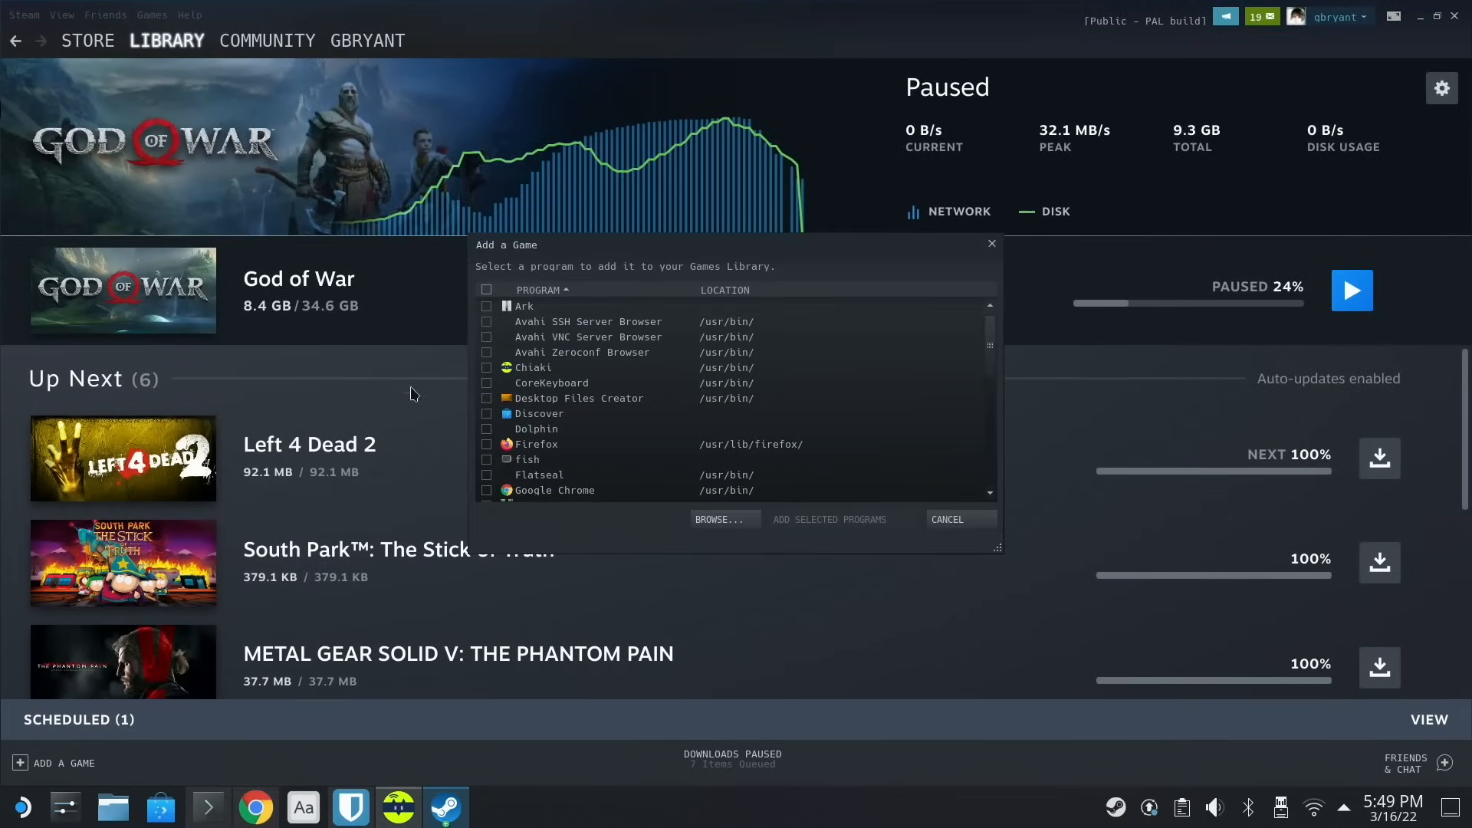
left_click(486, 367)
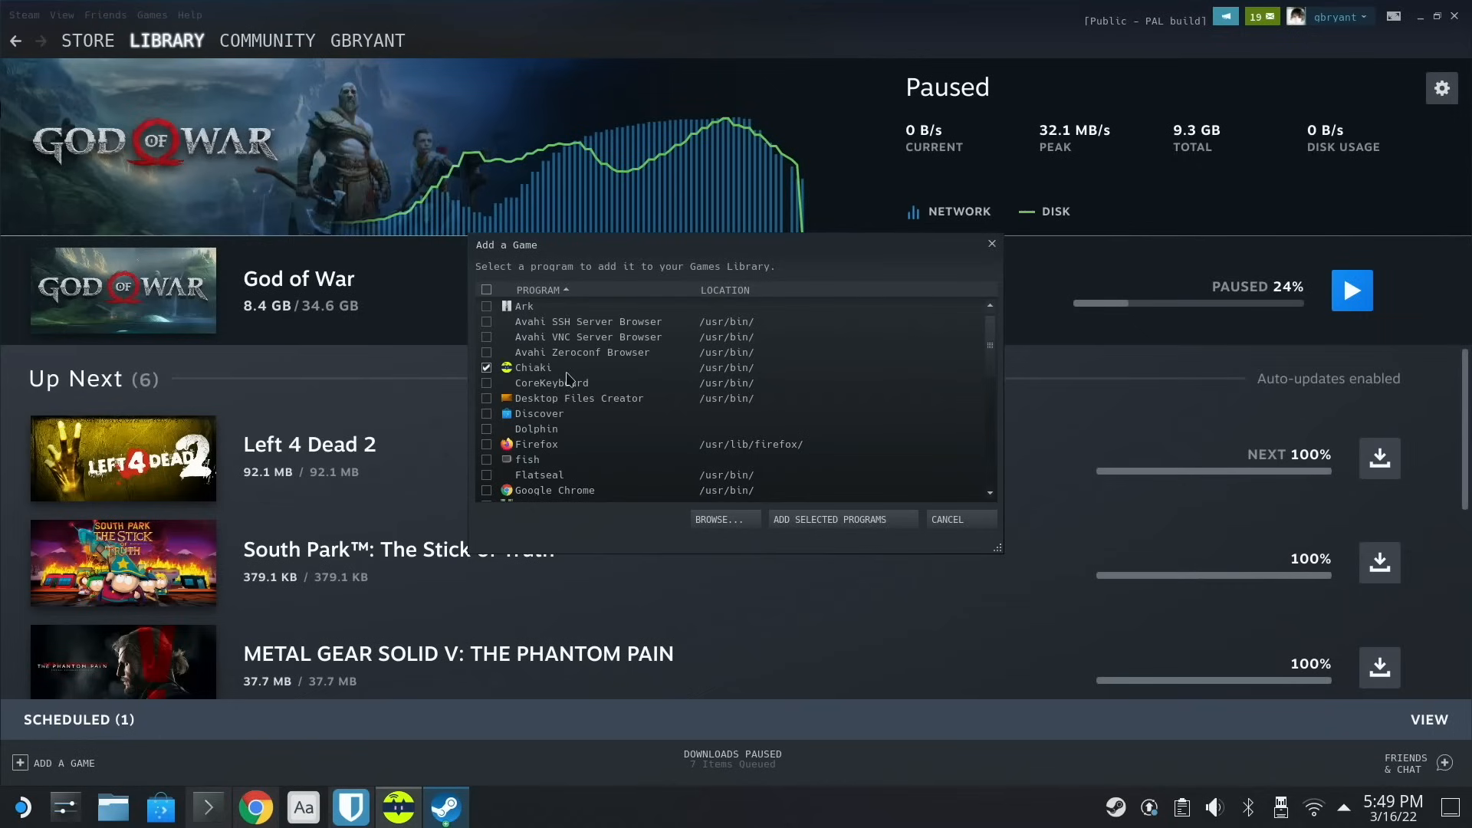
mouse_move(589, 387)
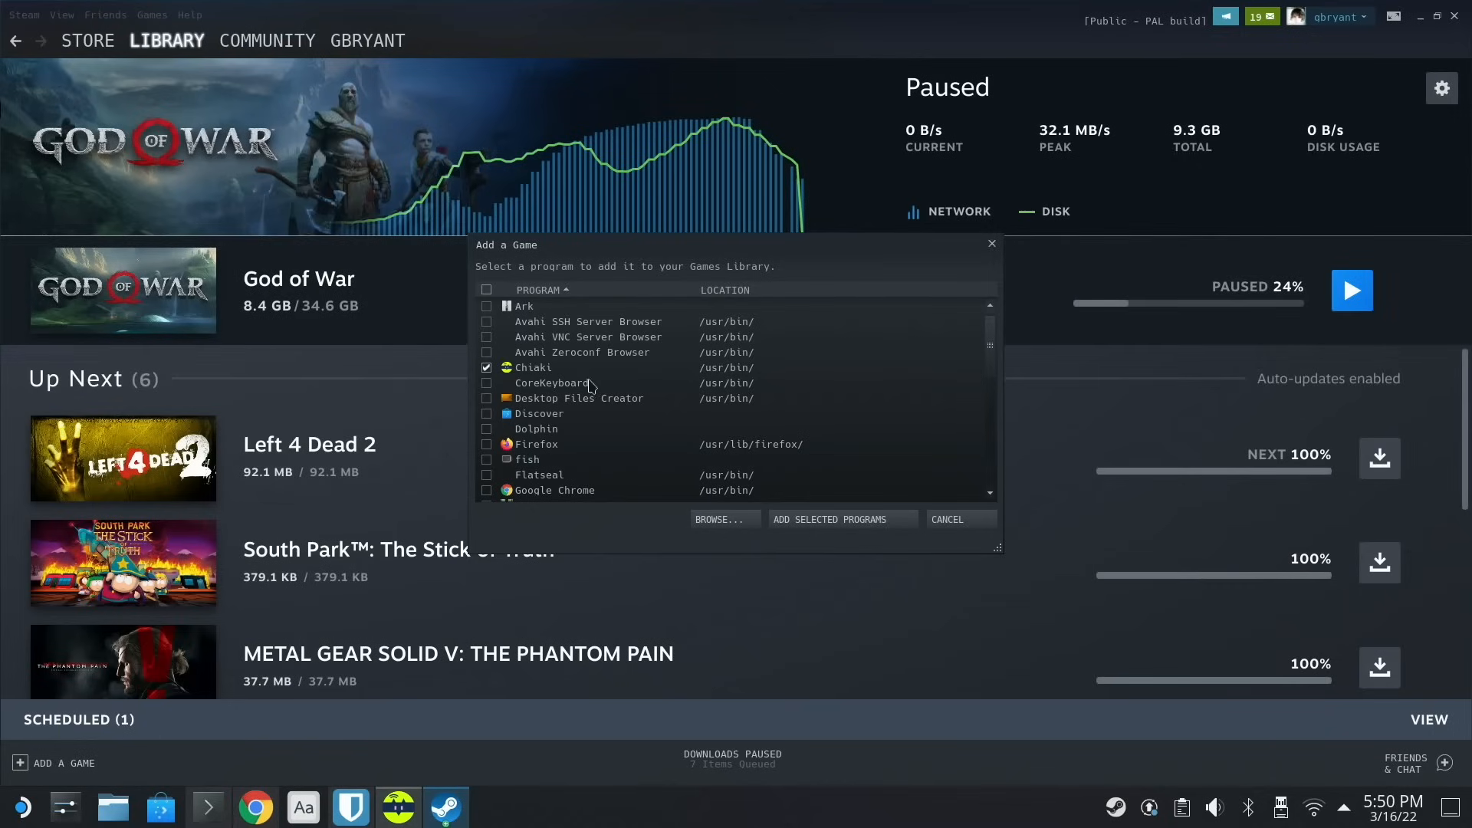
left_click(946, 520)
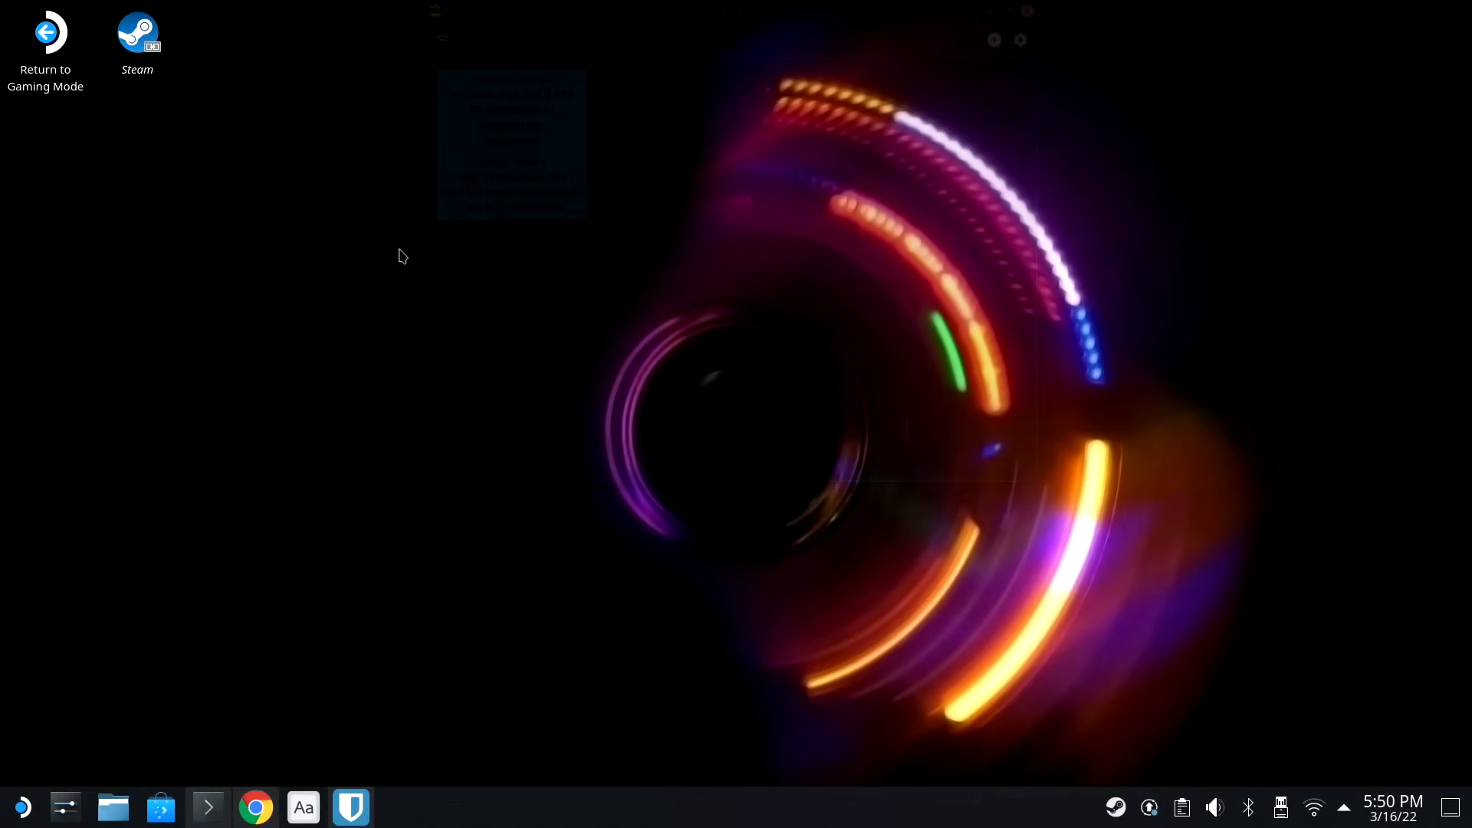
Return to Gaming Mode and launch Chiaki from the Library's Non-Steam tab
left_click(44, 33)
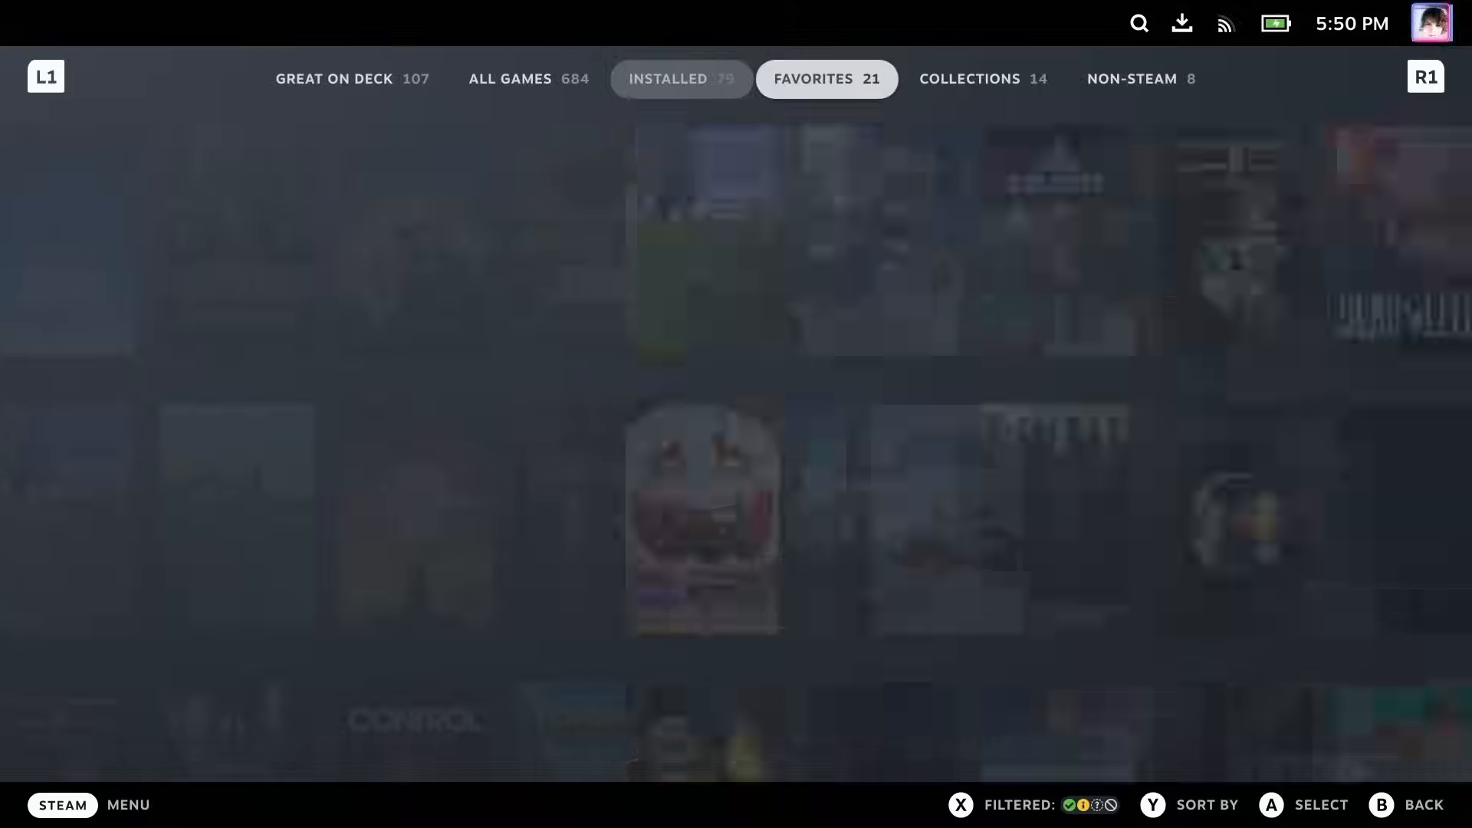
left_click(1141, 78)
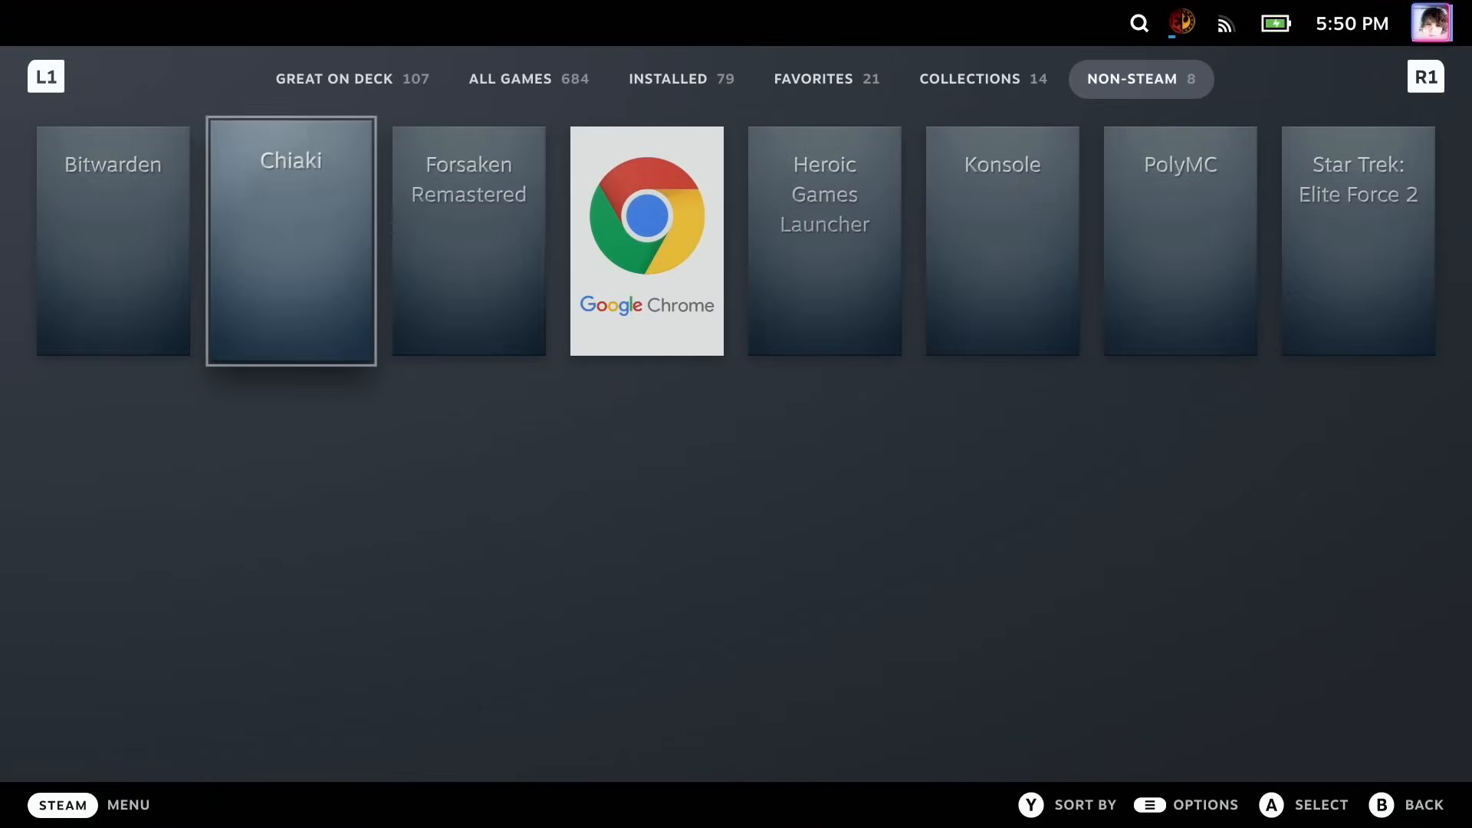
left_click(291, 239)
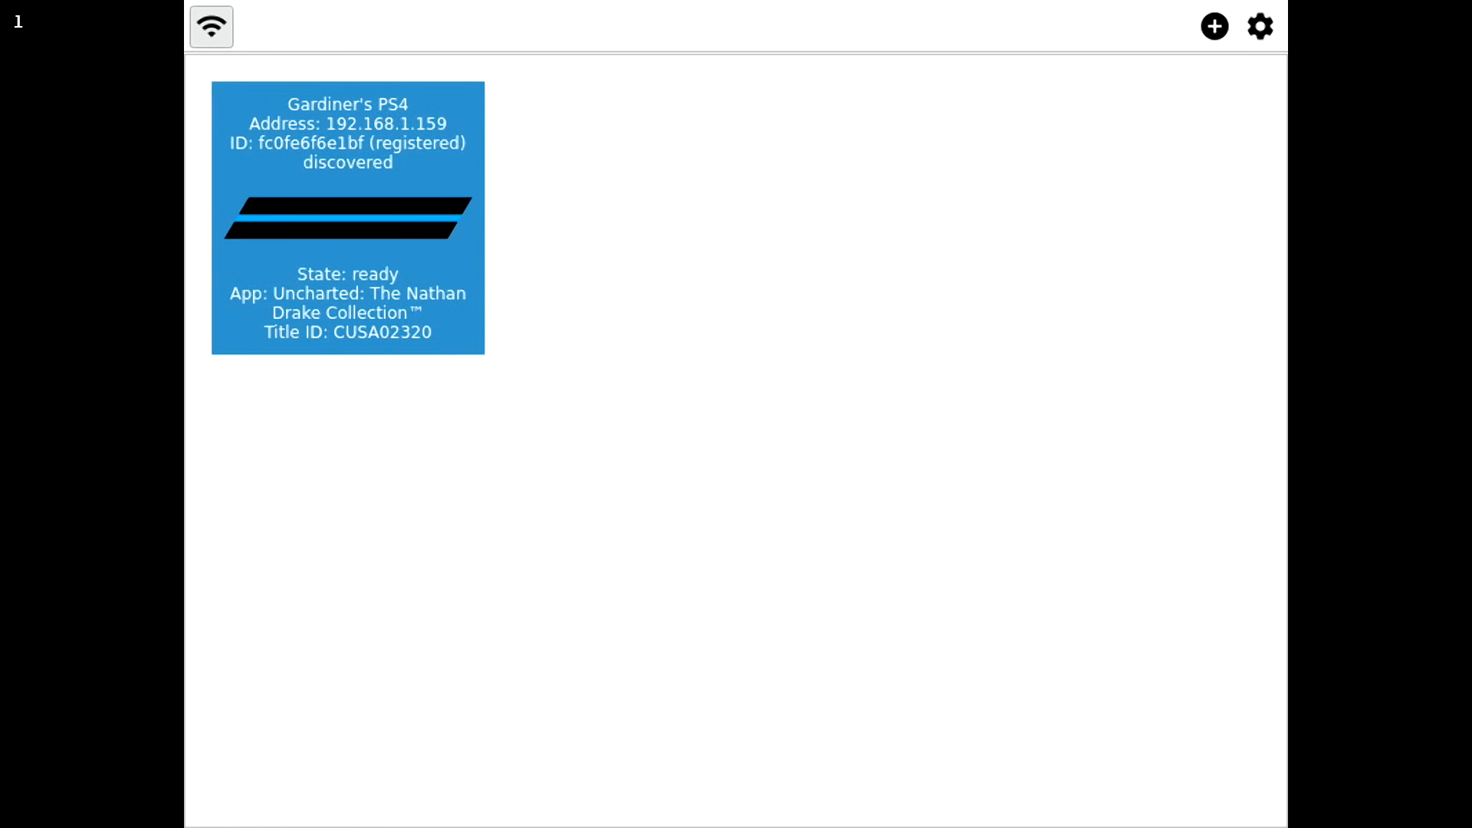
Start Remote Play from the Gardiner's PS4 host tile so Uncharted's title menu streams
left_click(348, 218)
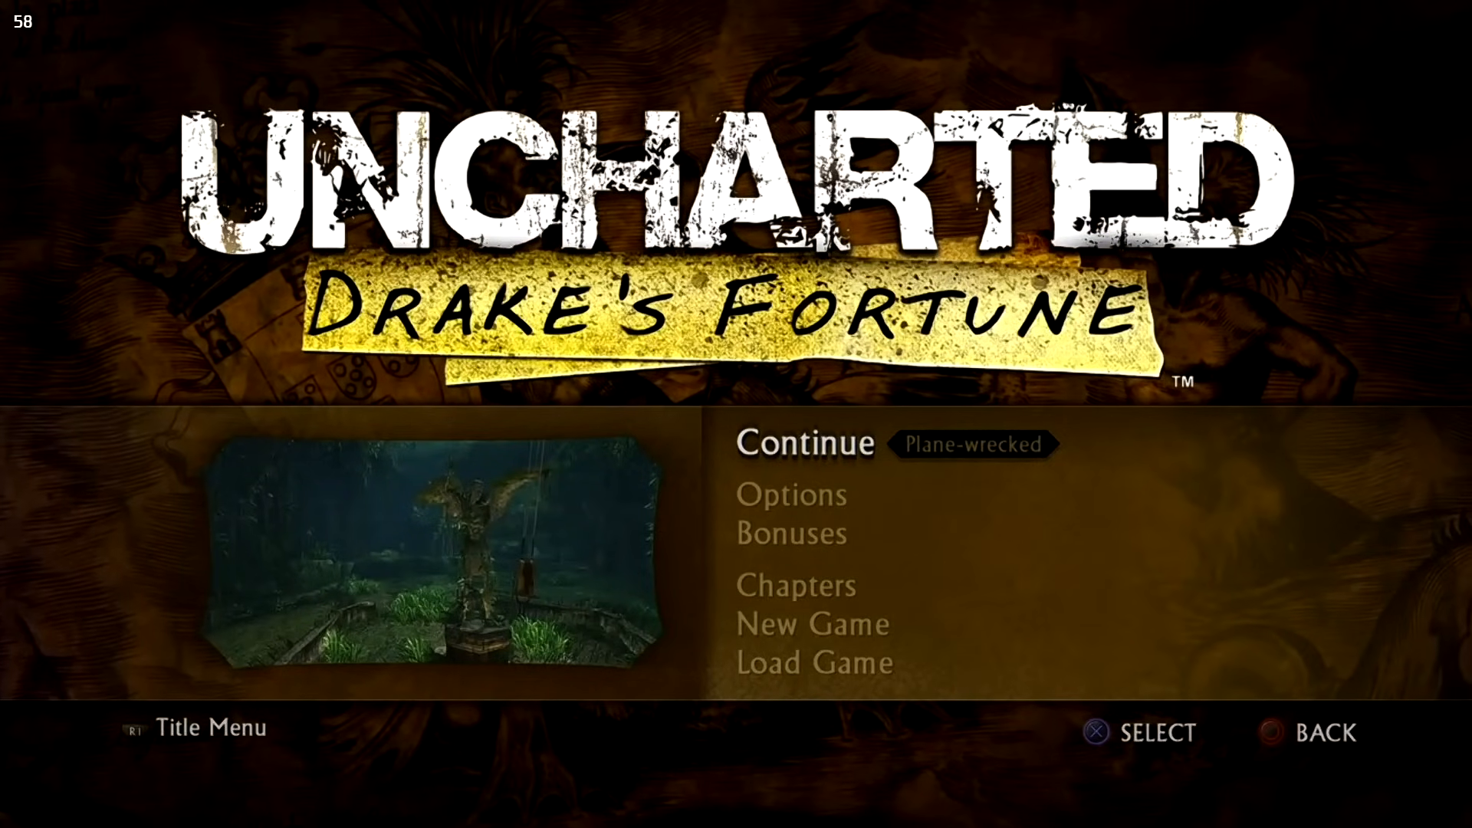
Change Chiaki's Gyro Behavior in Steam's controller settings and dismiss the friend stats notice
key("Steam")
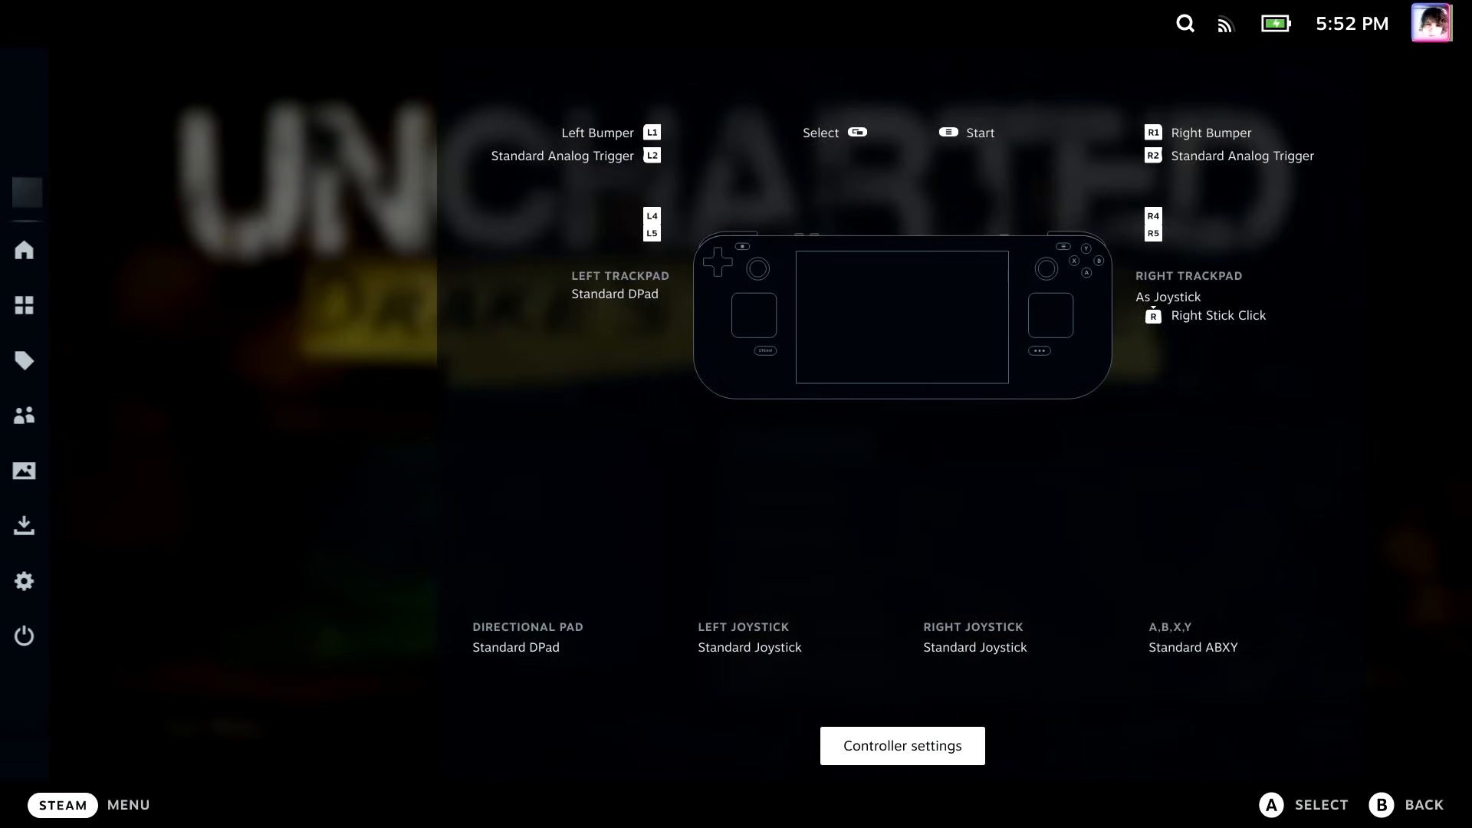
left_click(901, 745)
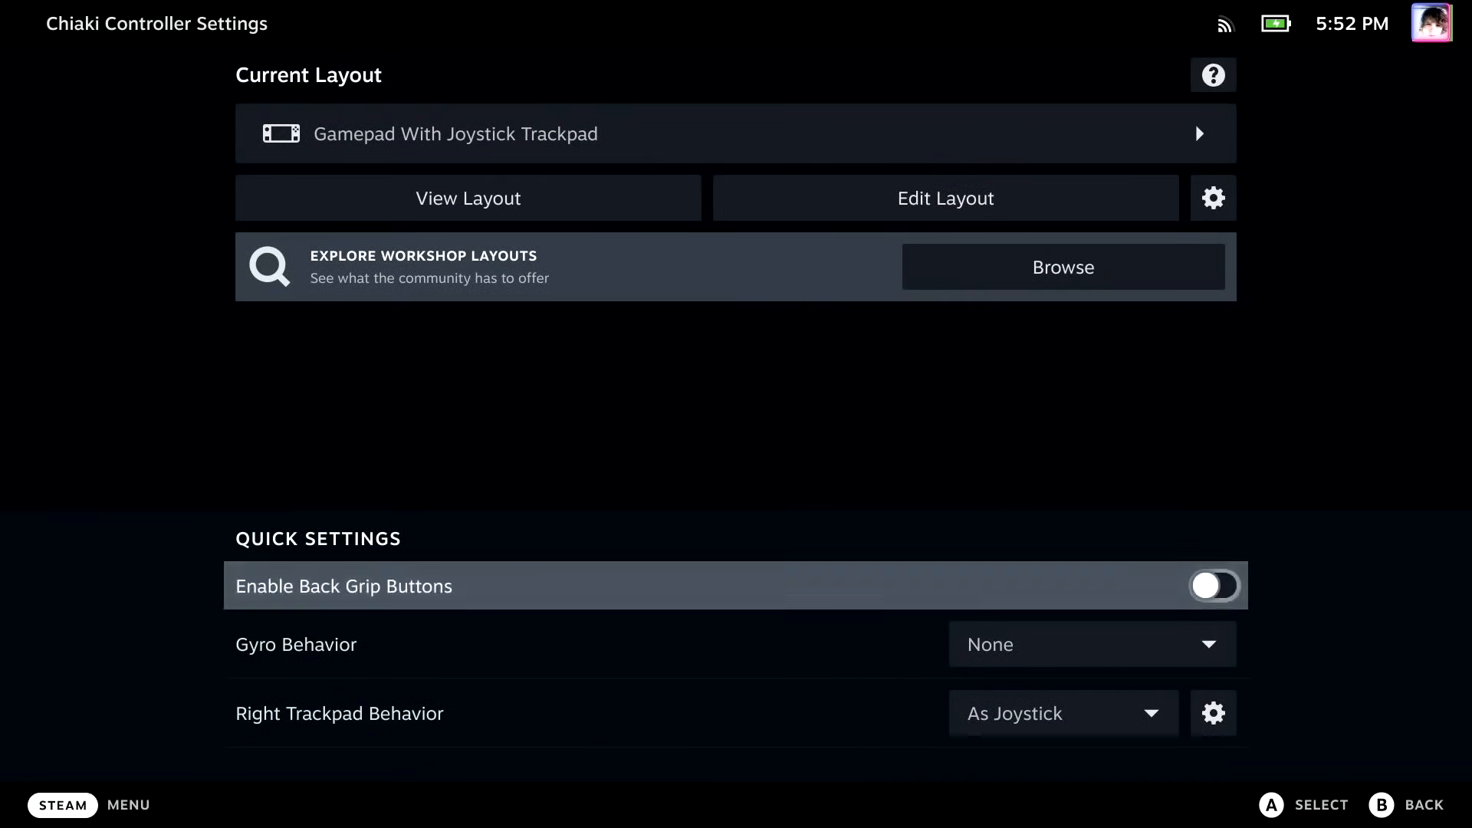
left_click(1092, 644)
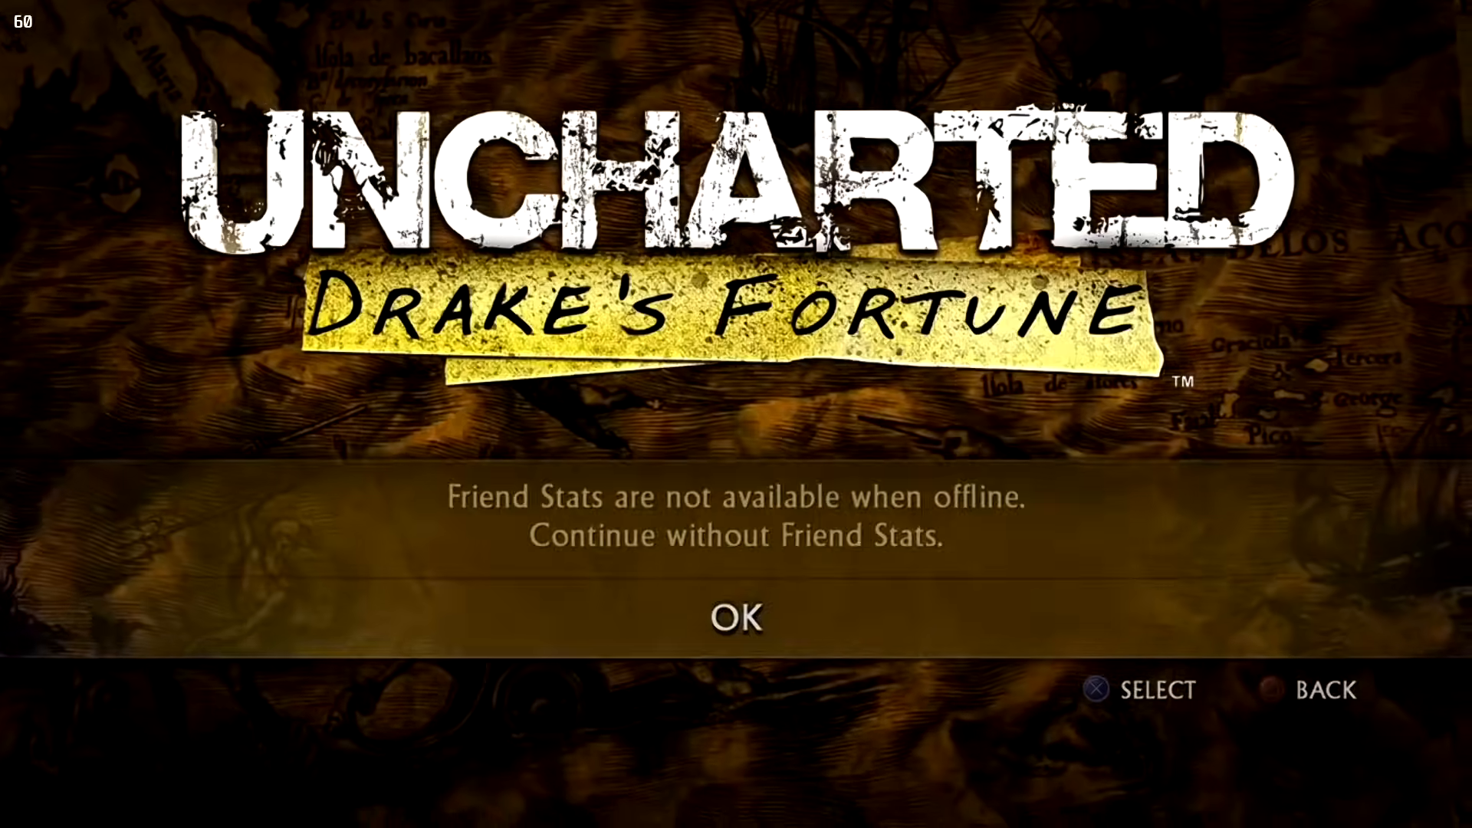
left_click(734, 616)
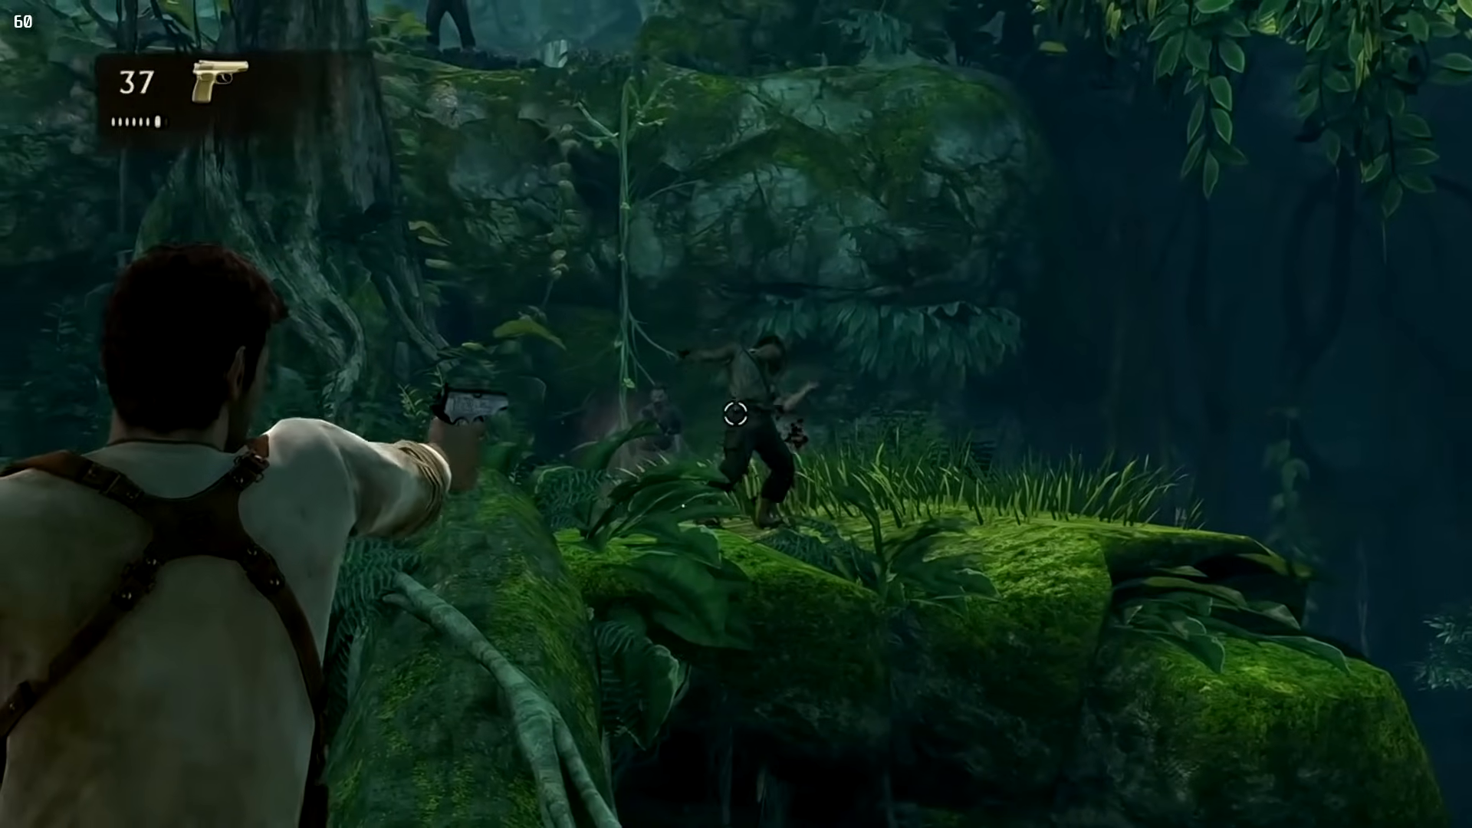
Continue the saved game offline and fire at the enemy in the jungle firefight
left_click(736, 412)
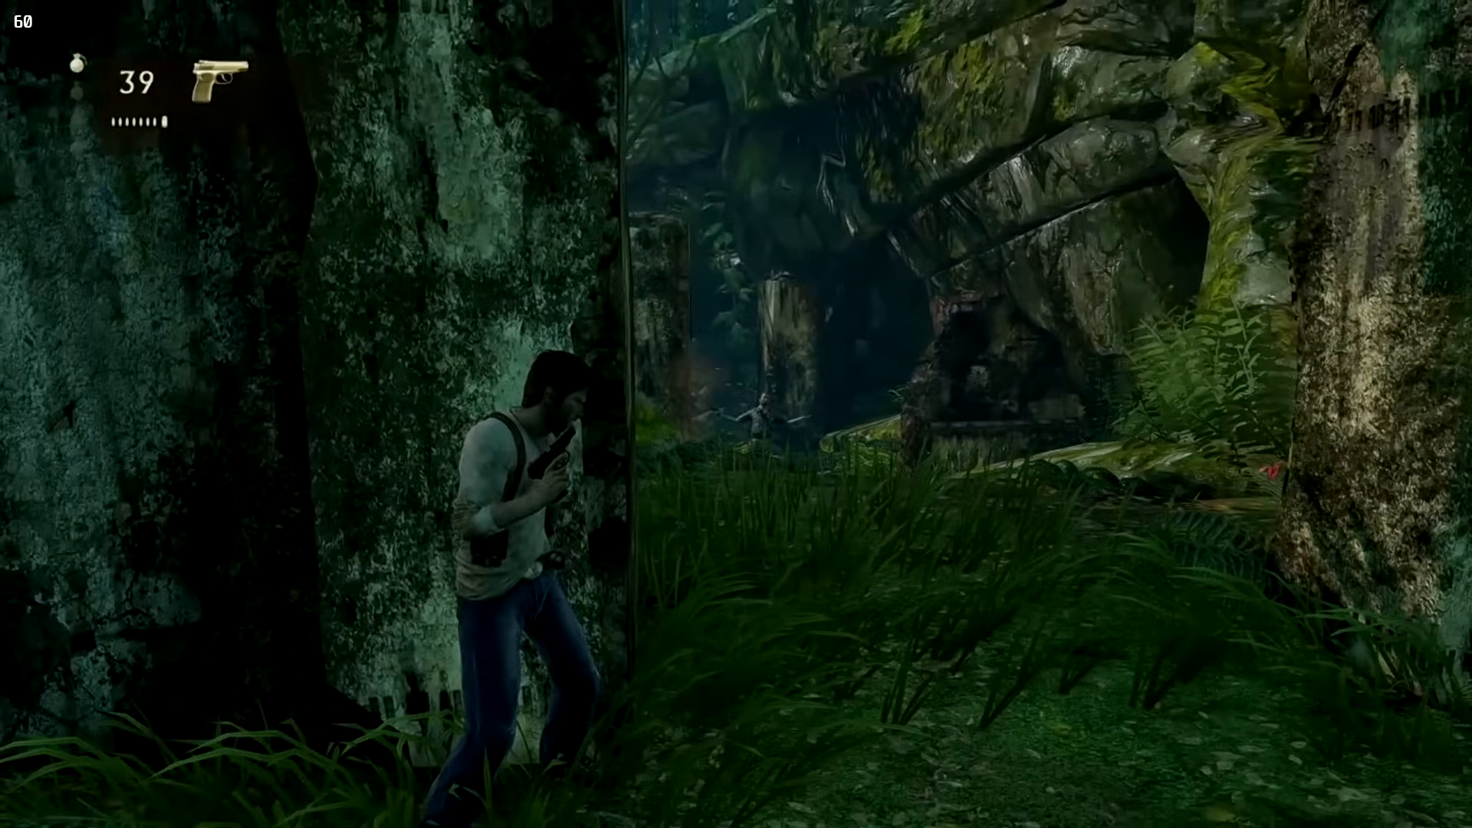
Push along the jungle path and pick up the second pistol lying there
left_click(733, 399)
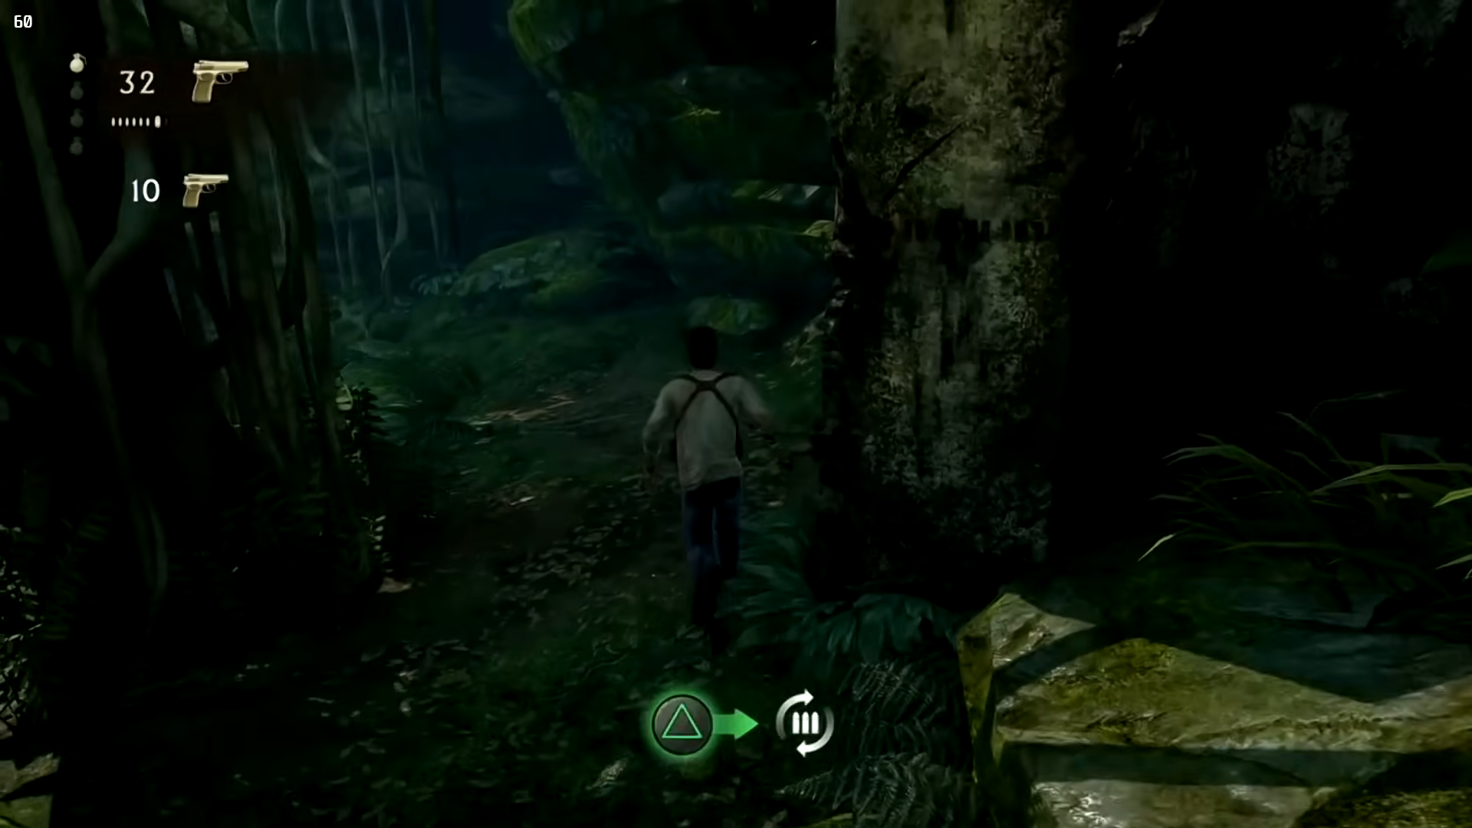
key("w")
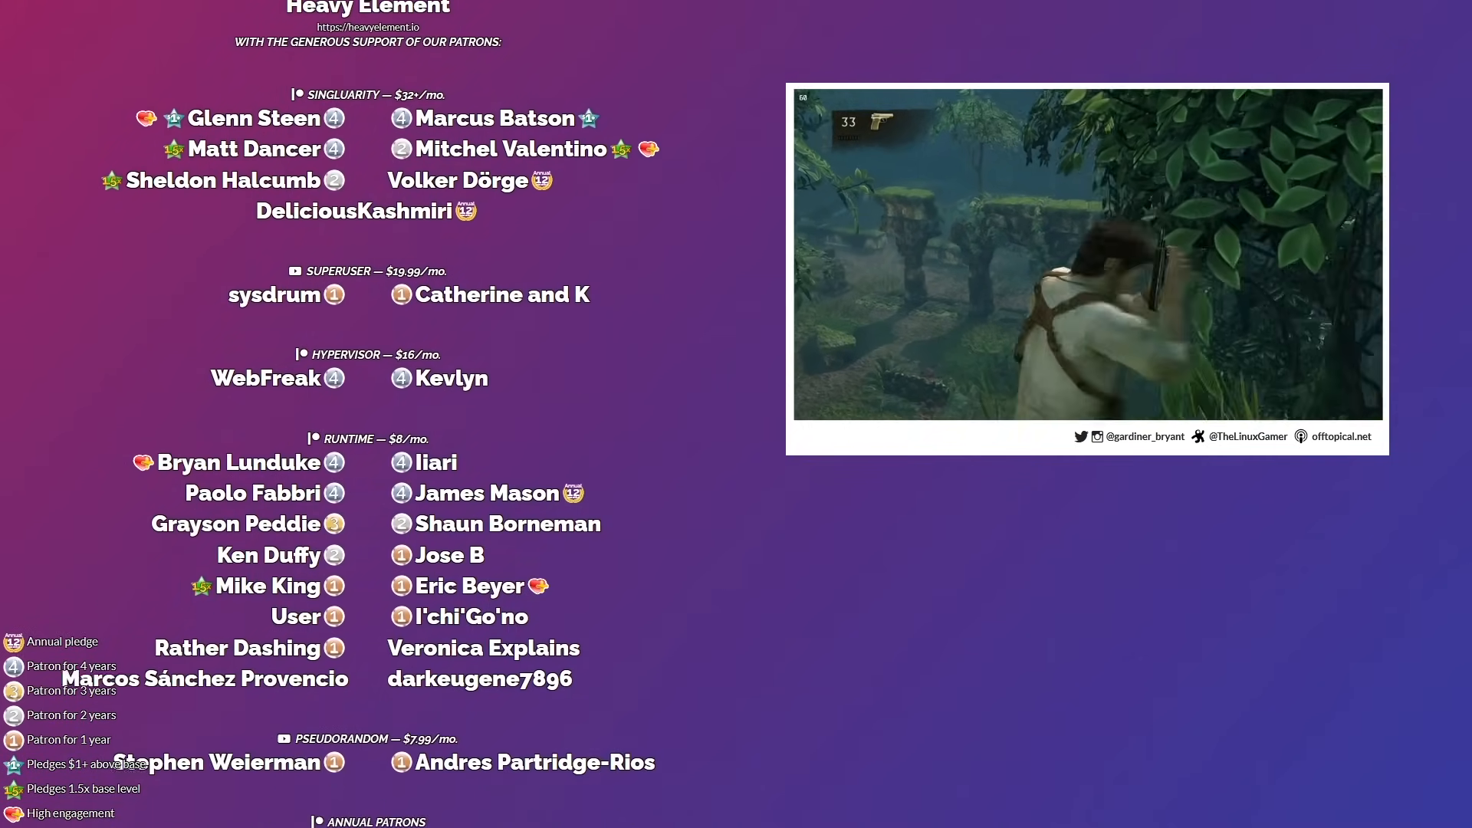
Keep exploring the mossy jungle ledges as Drake in the streamed game
scroll("down", 3)
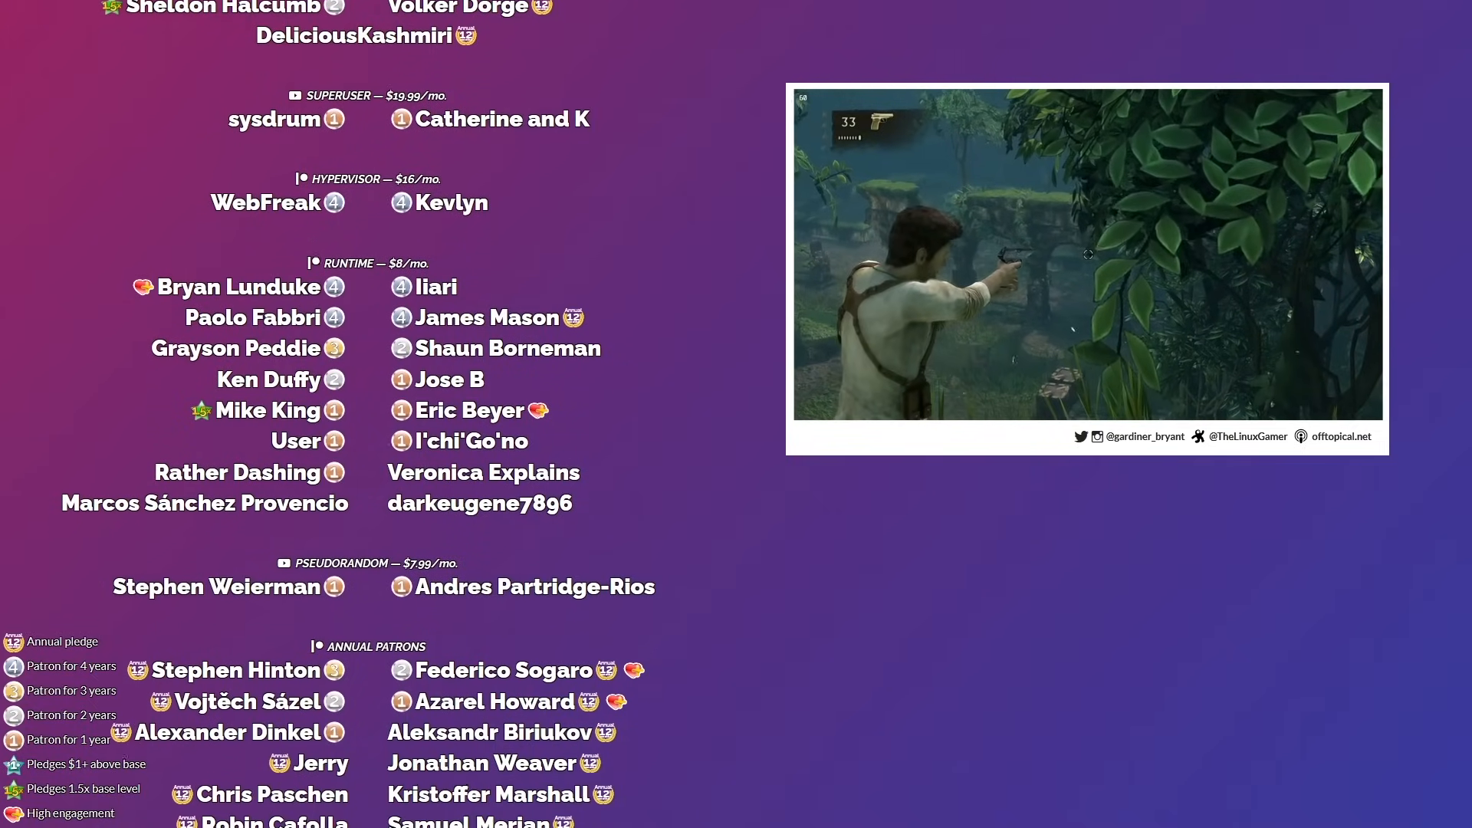
scroll("down", 3)
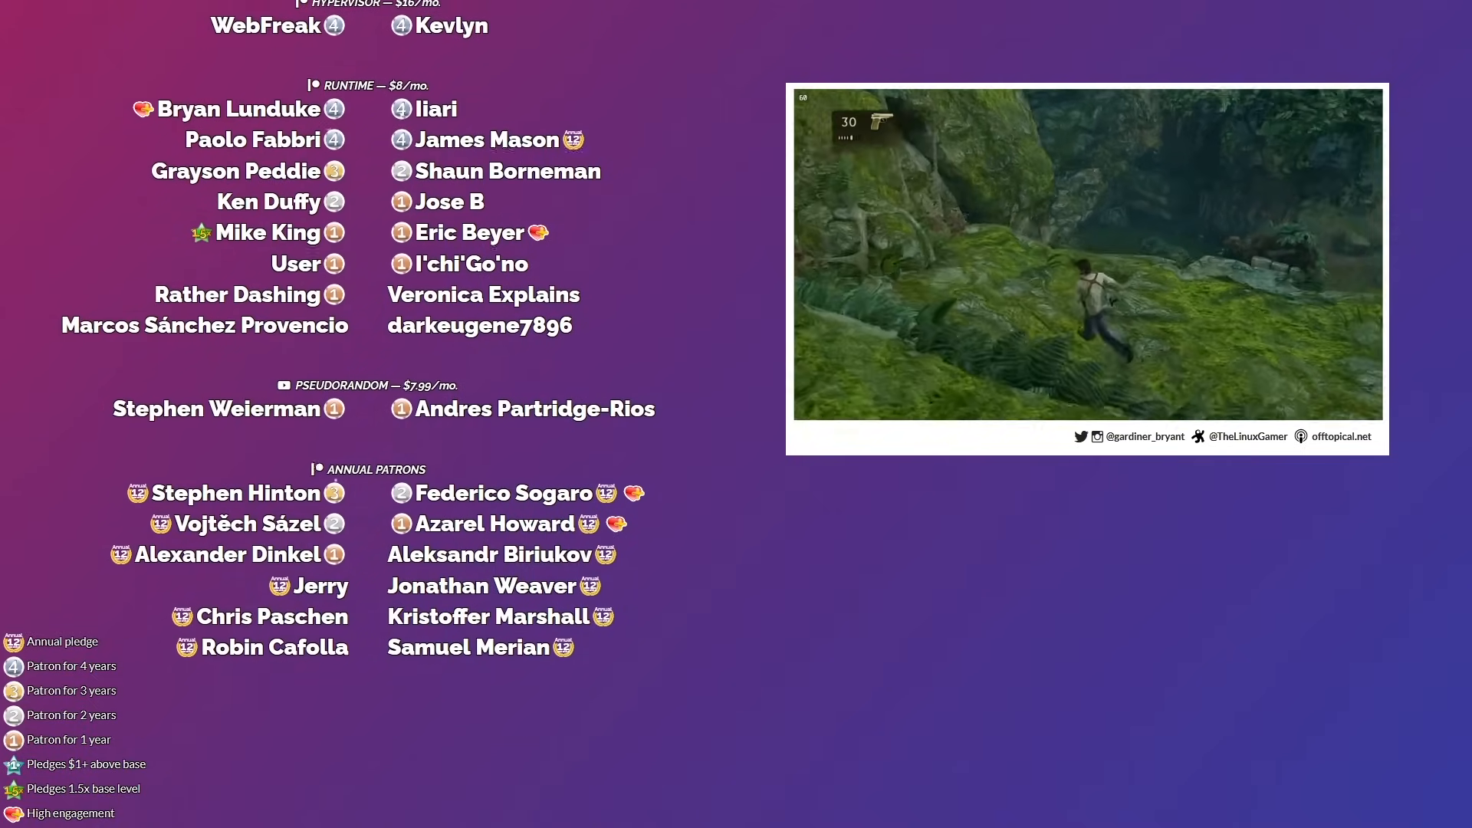